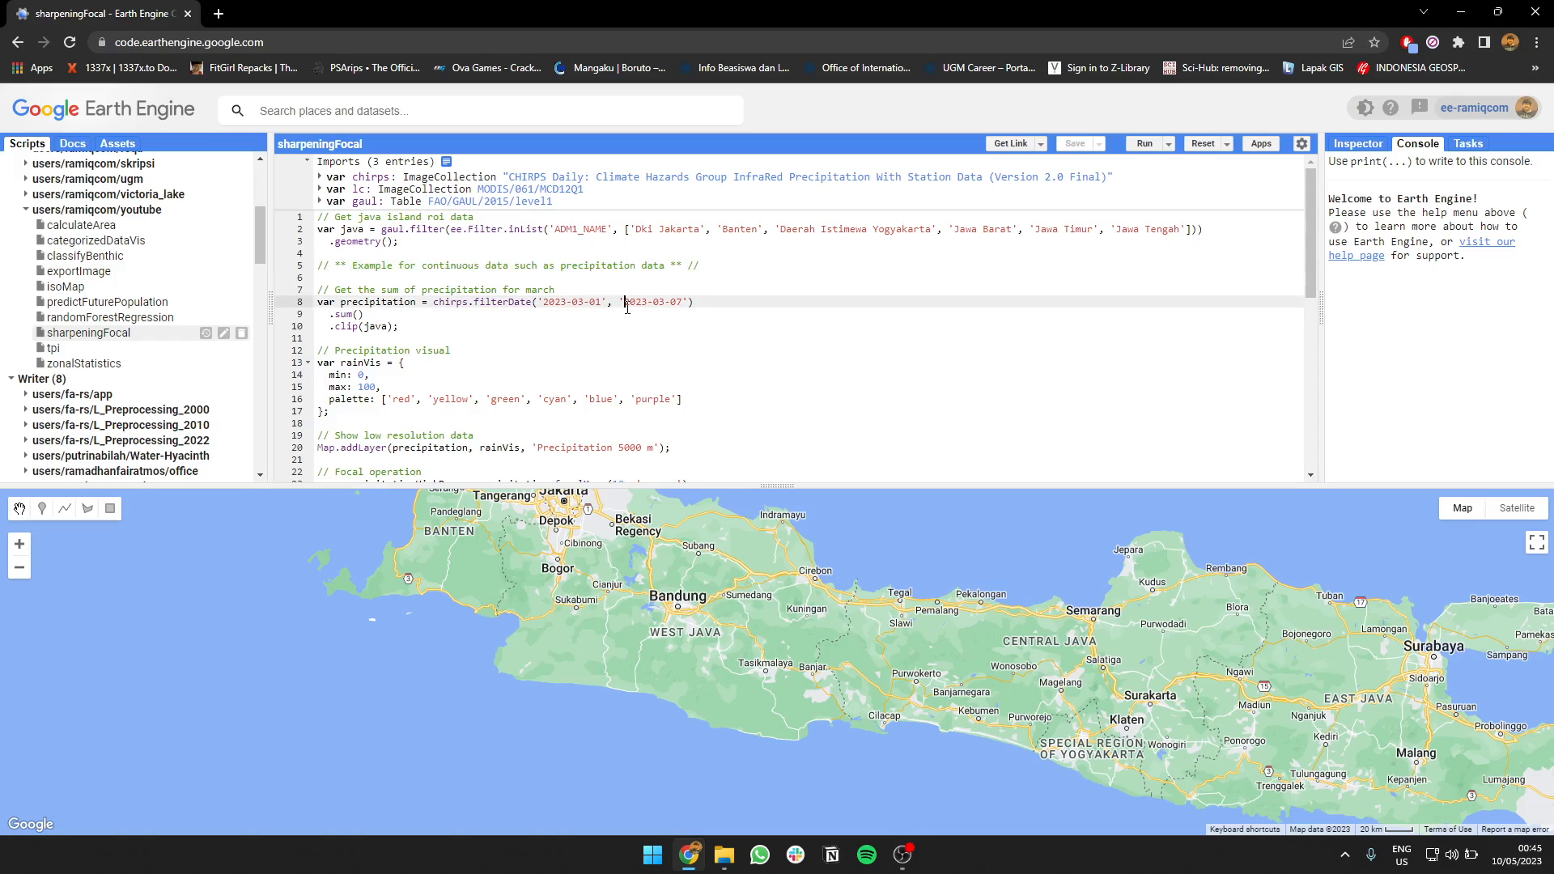
Inspect the band details of the CHIRPS precipitation and MODIS land cover datasets.
scroll(down, 3)
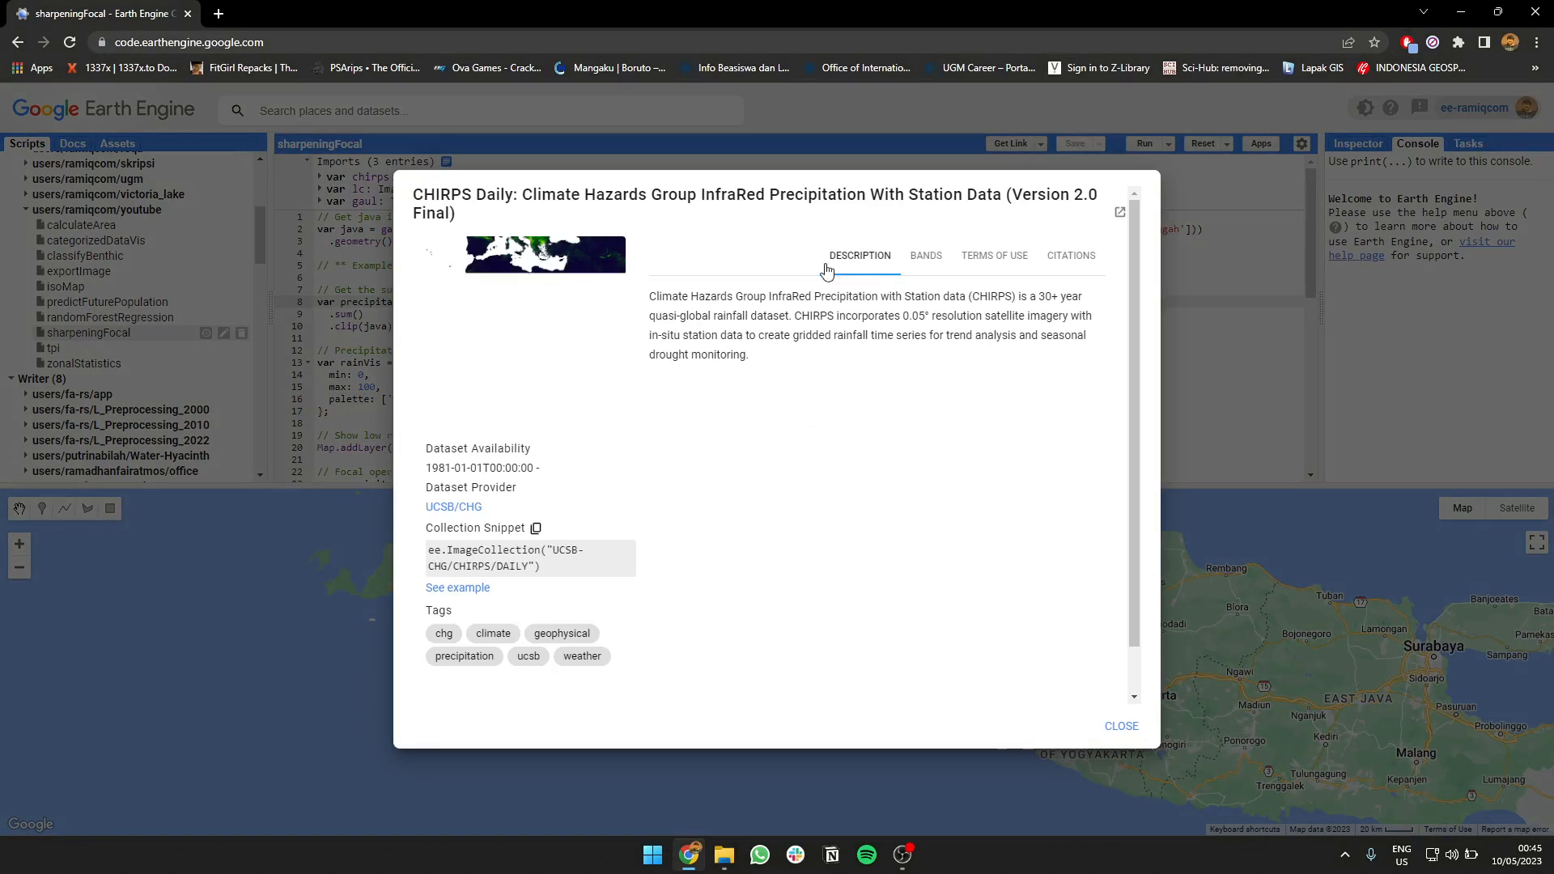
click(924, 255)
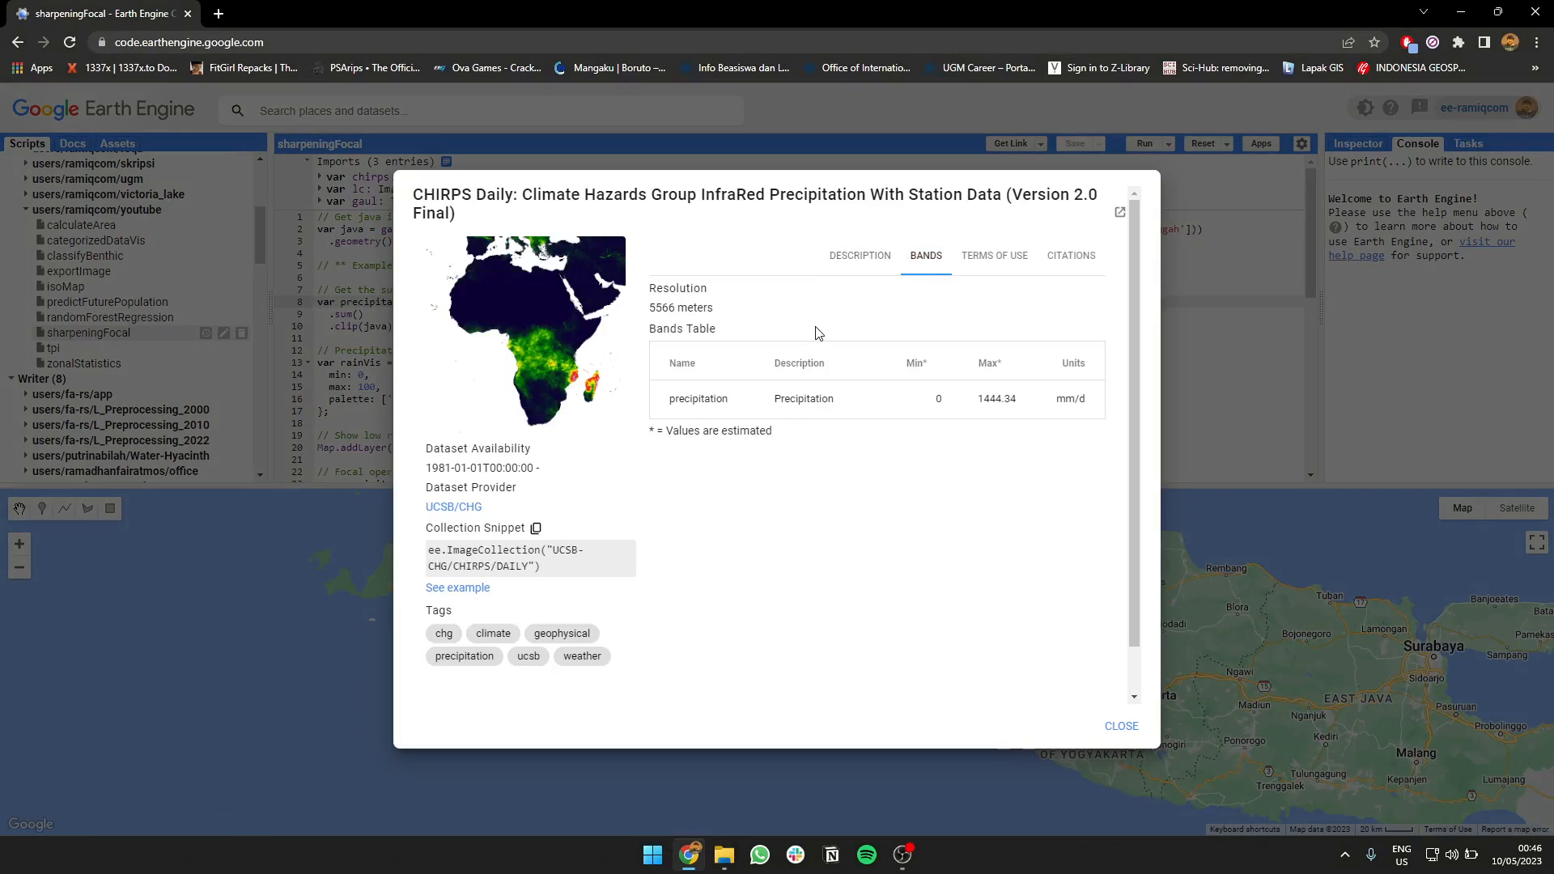
mouse_move(861, 255)
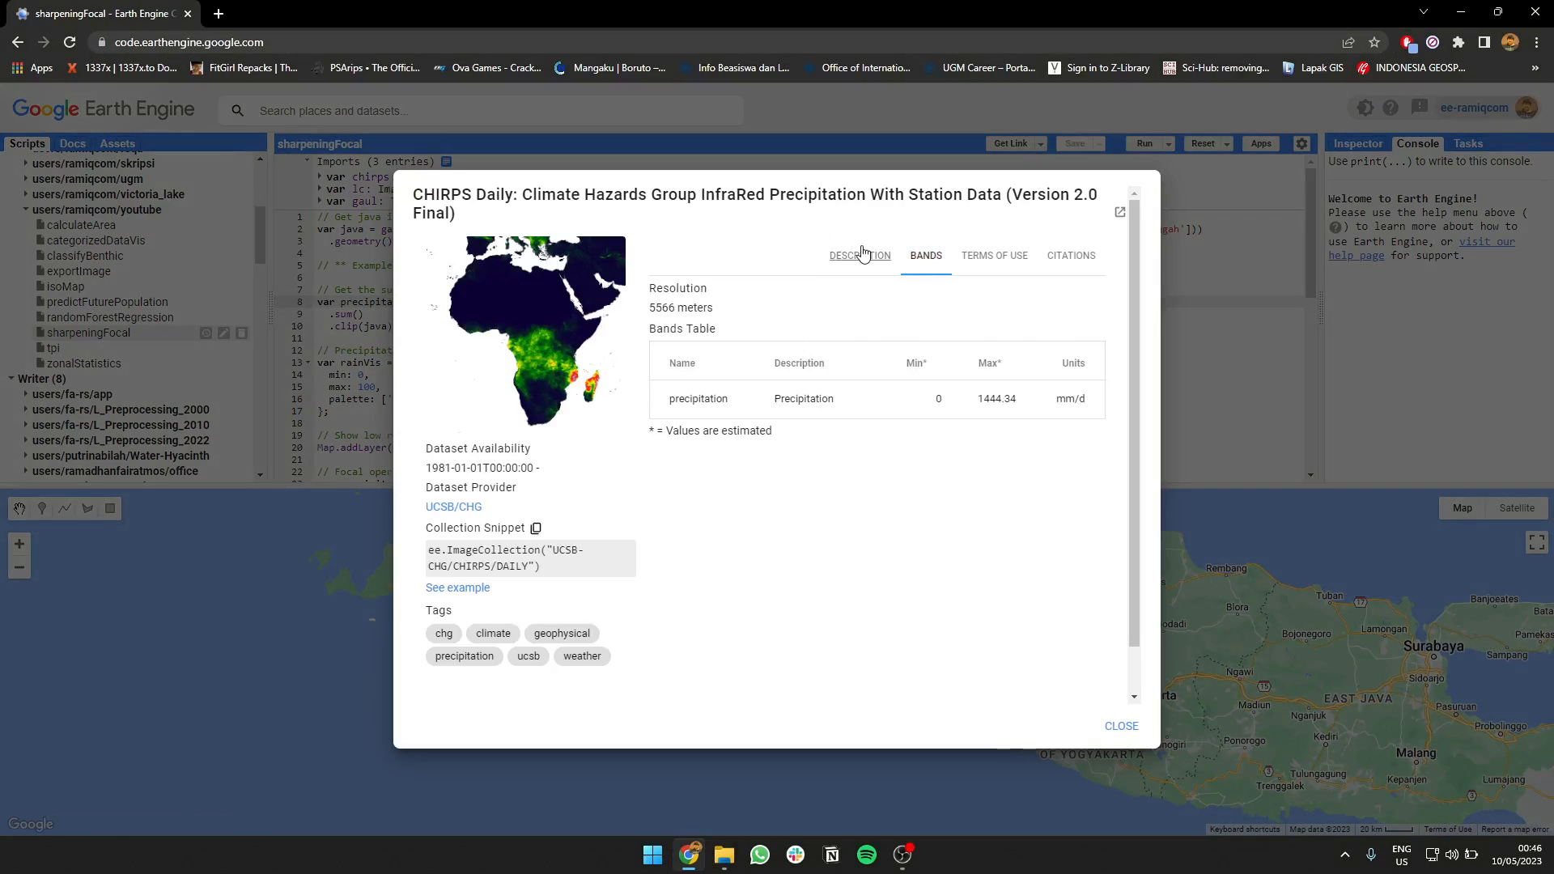
click(1121, 726)
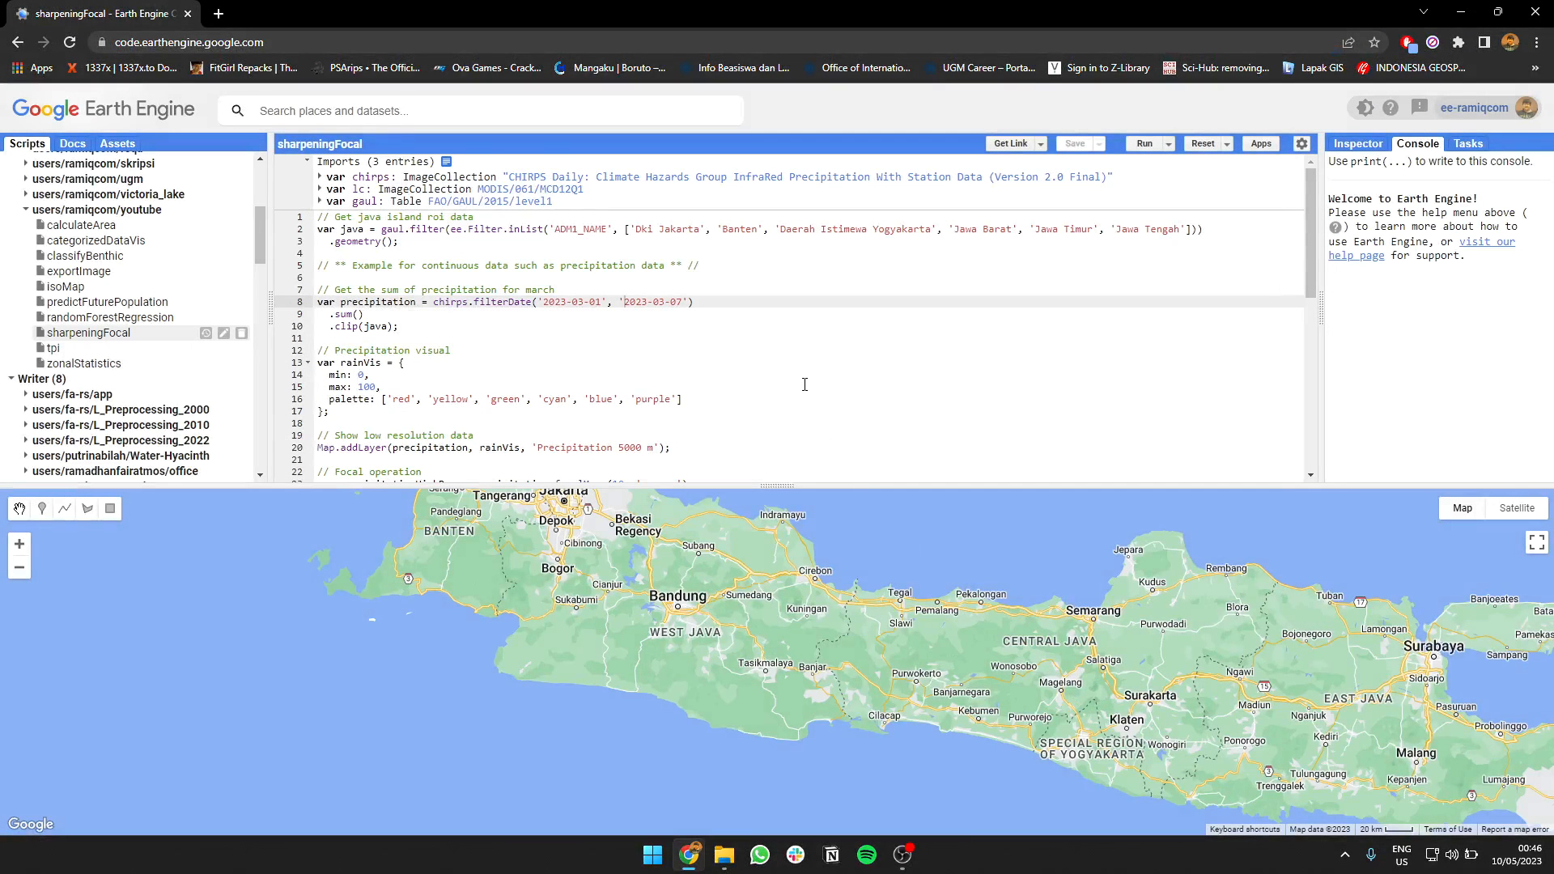
scroll(down, 3)
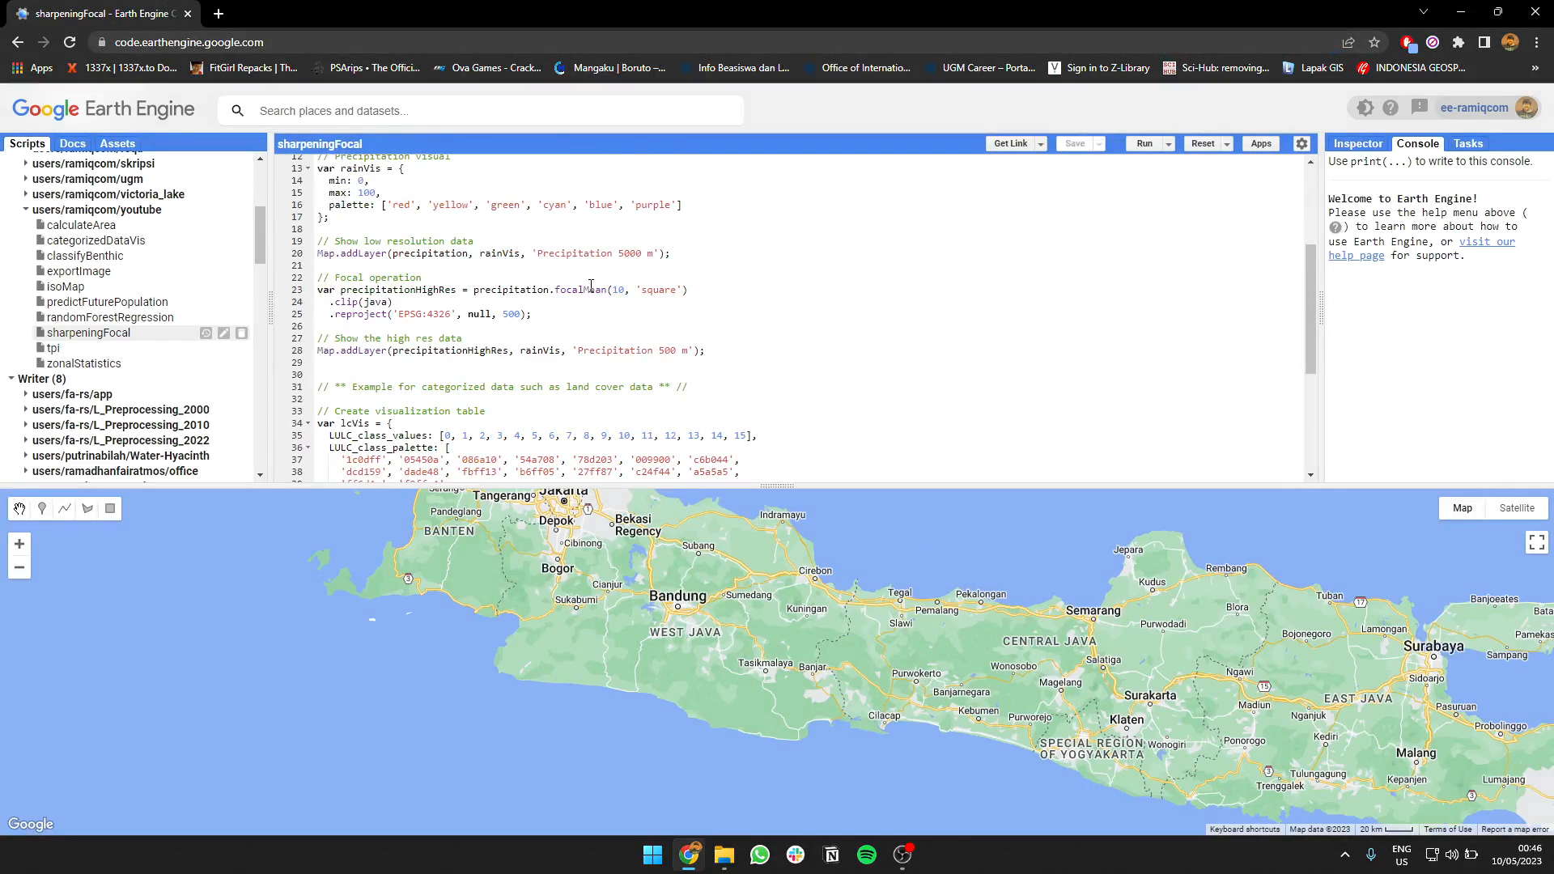
scroll(up, 3)
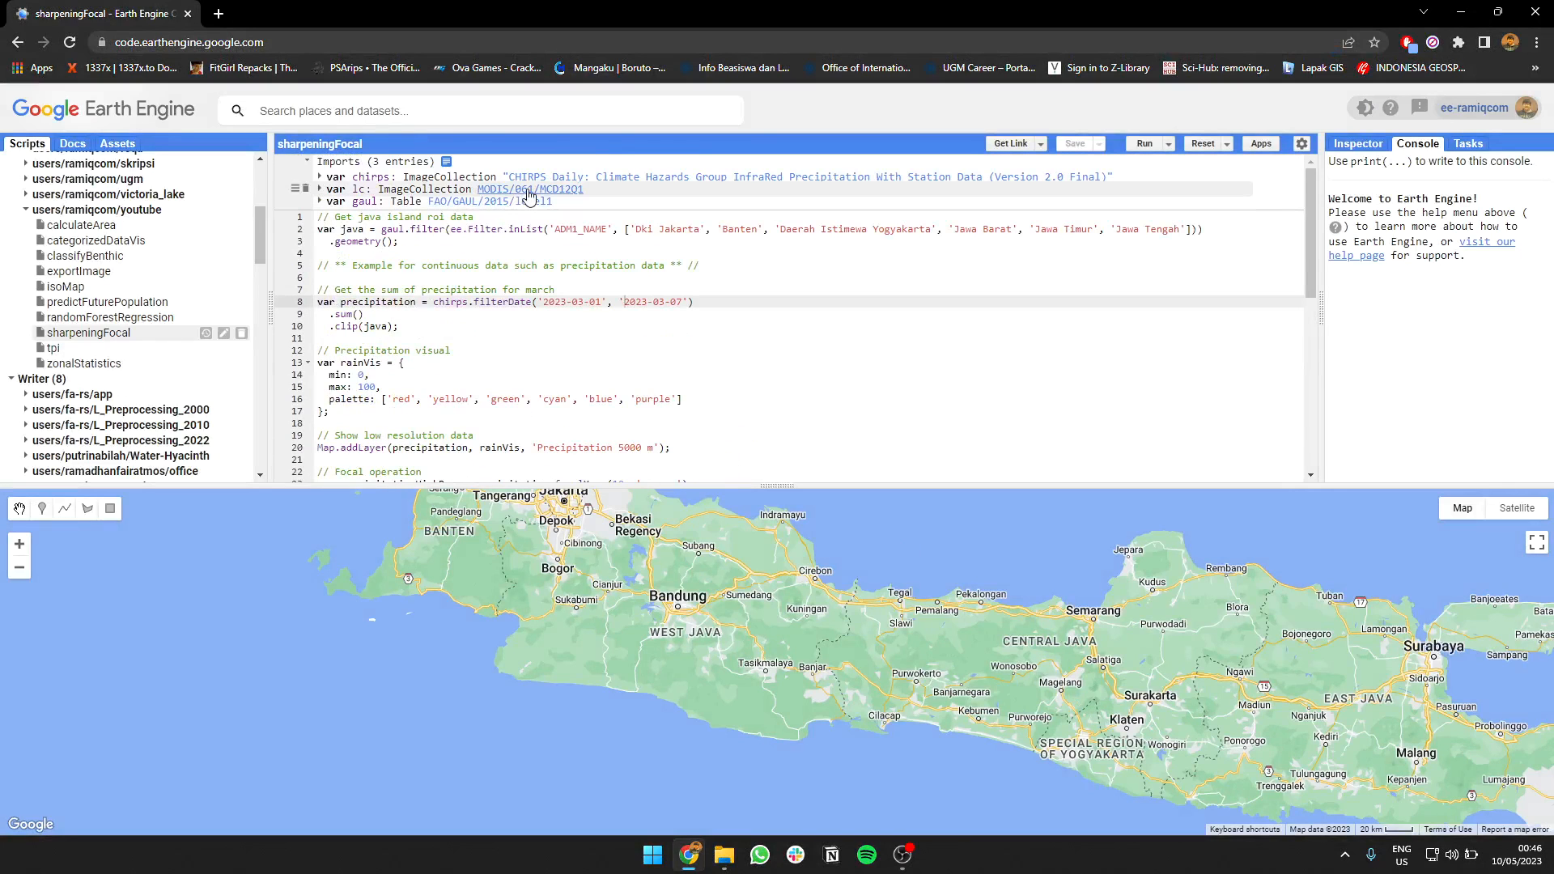
click(520, 190)
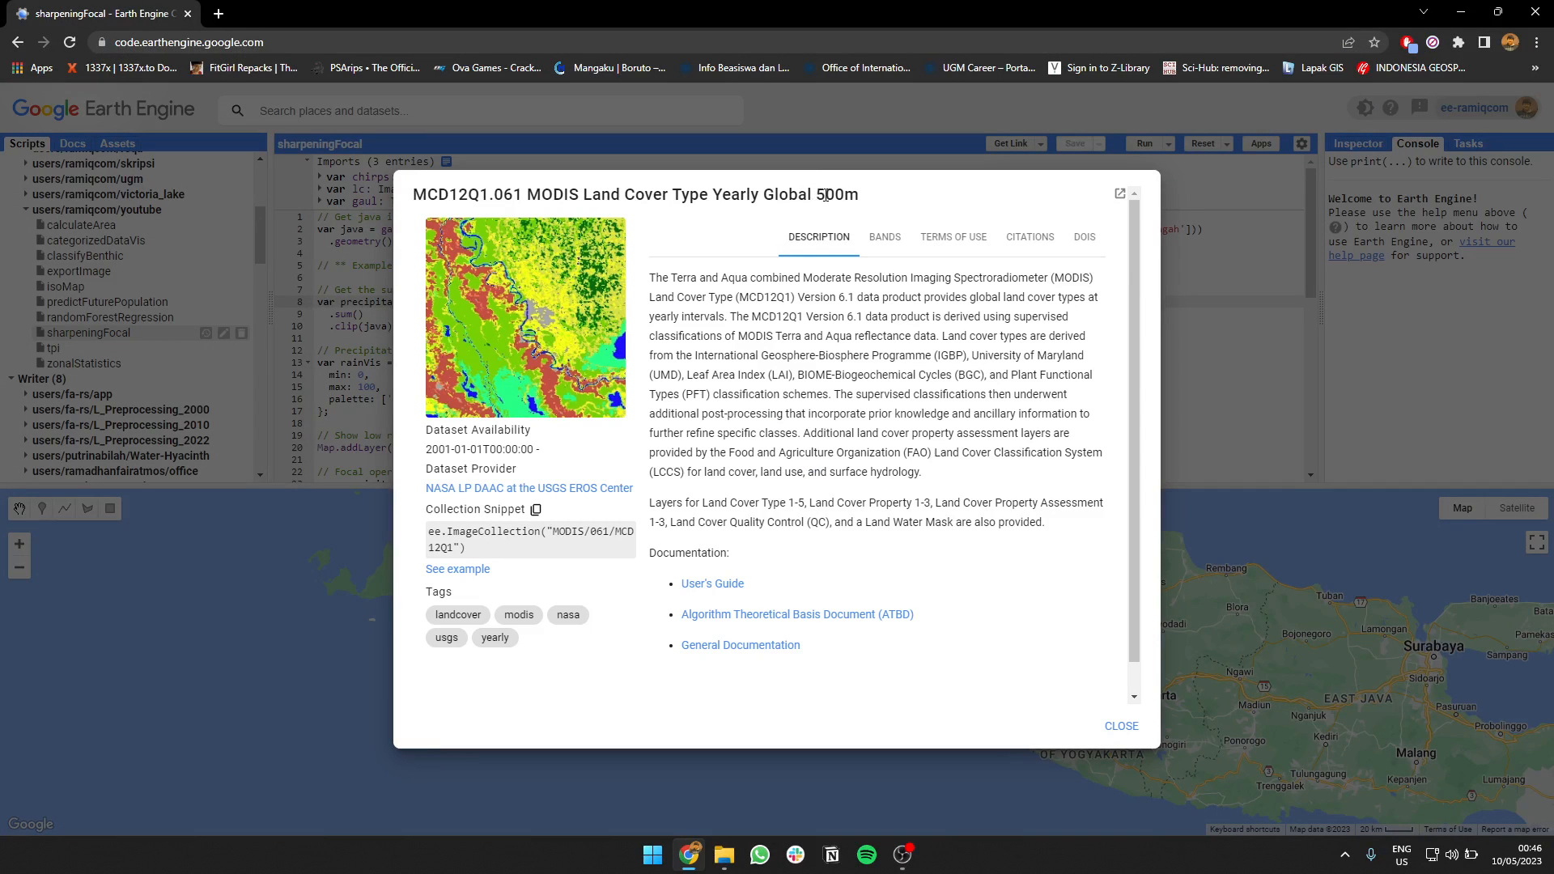
mouse_move(883, 237)
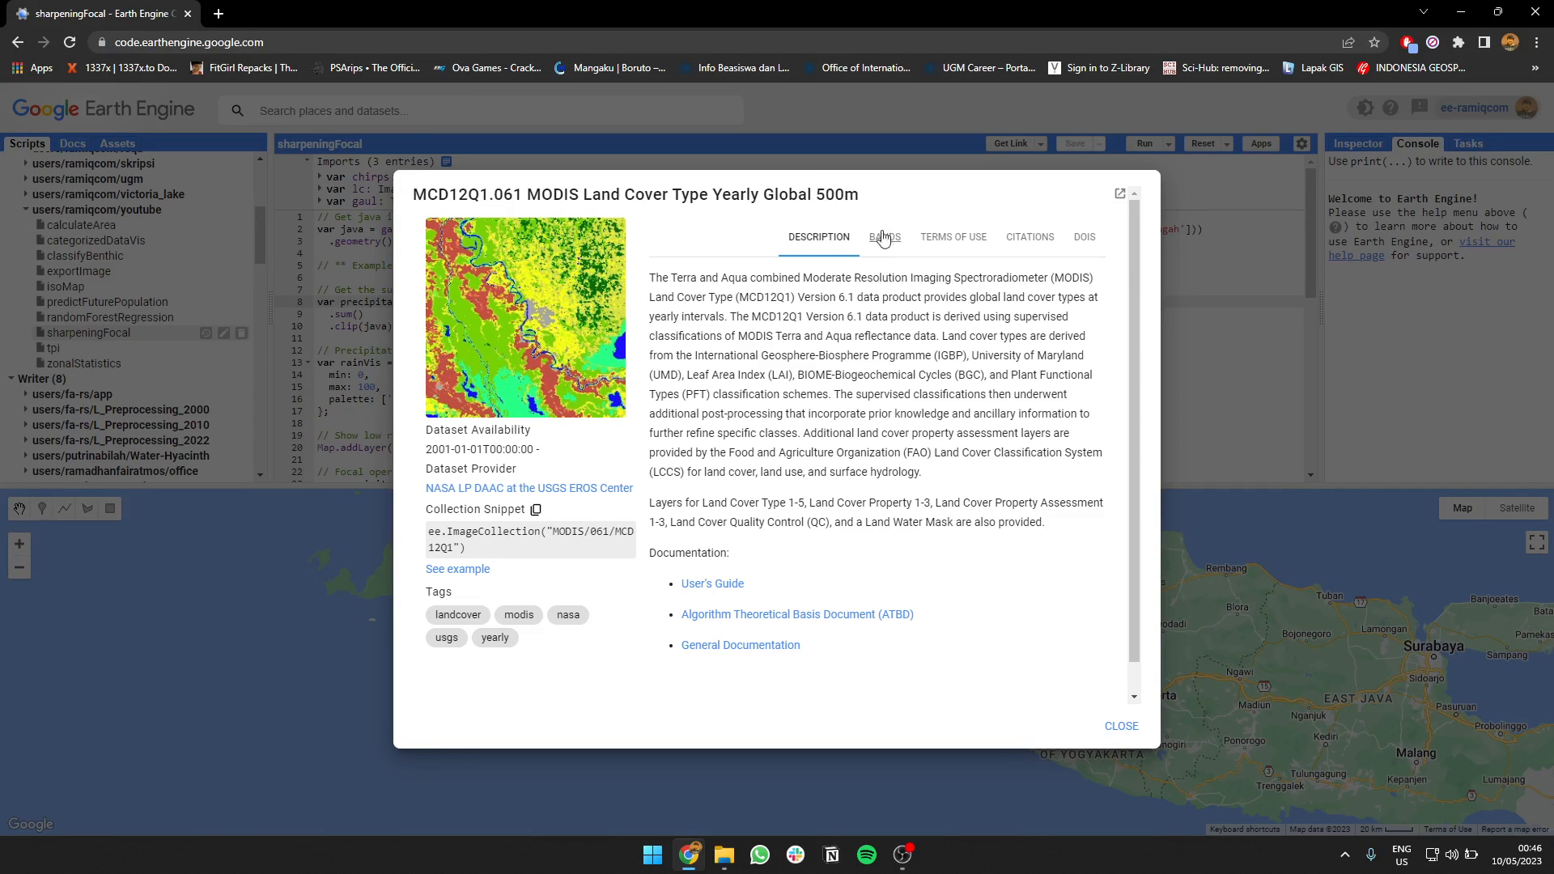
click(883, 237)
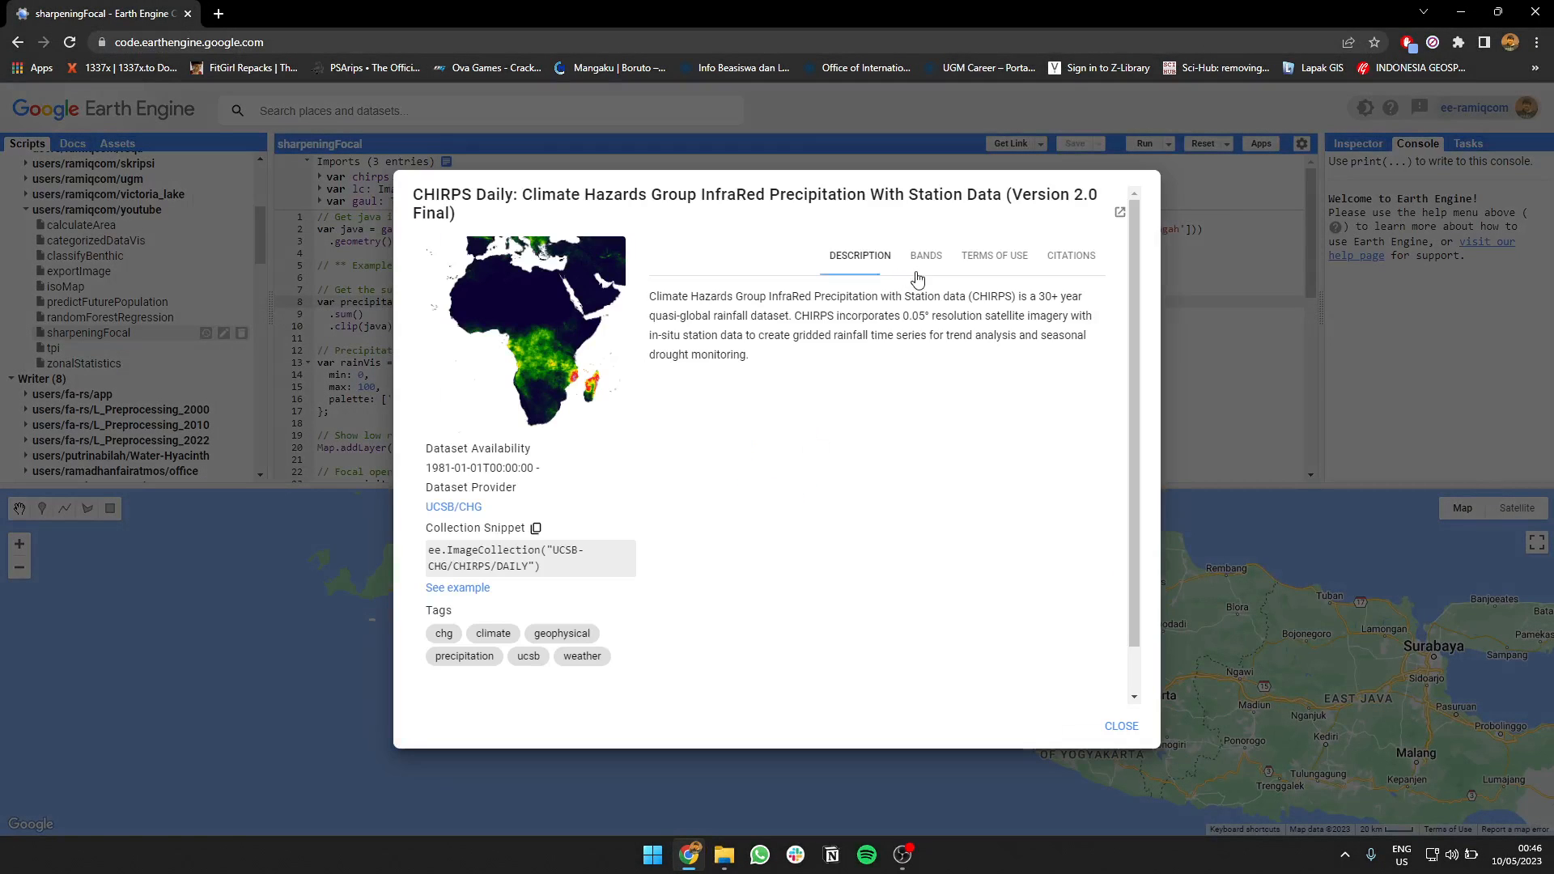
click(924, 255)
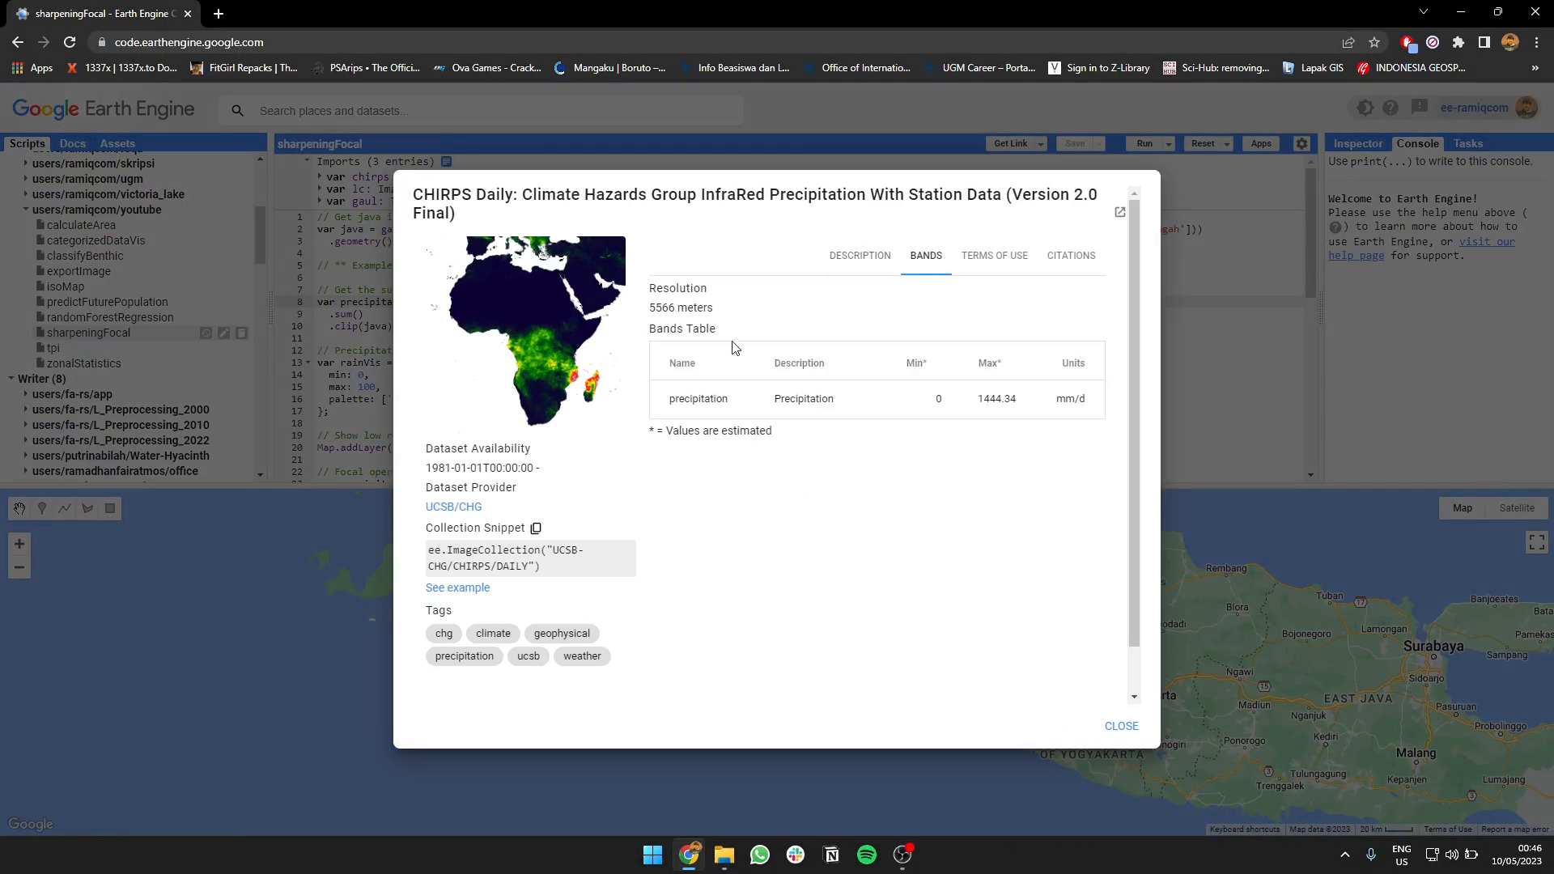
mouse_move(936, 446)
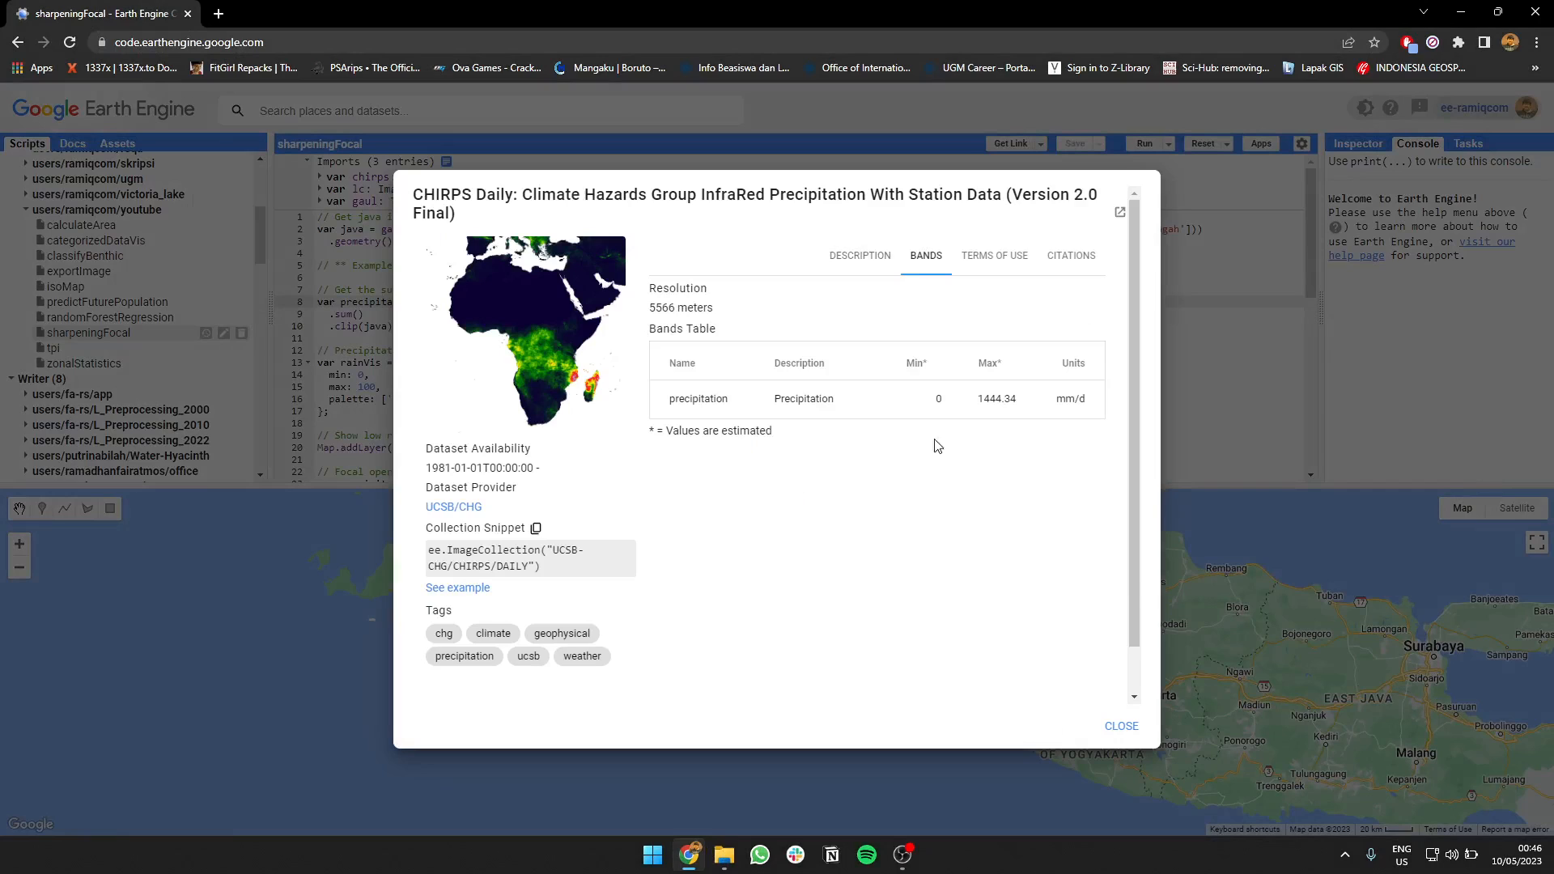
click(1121, 725)
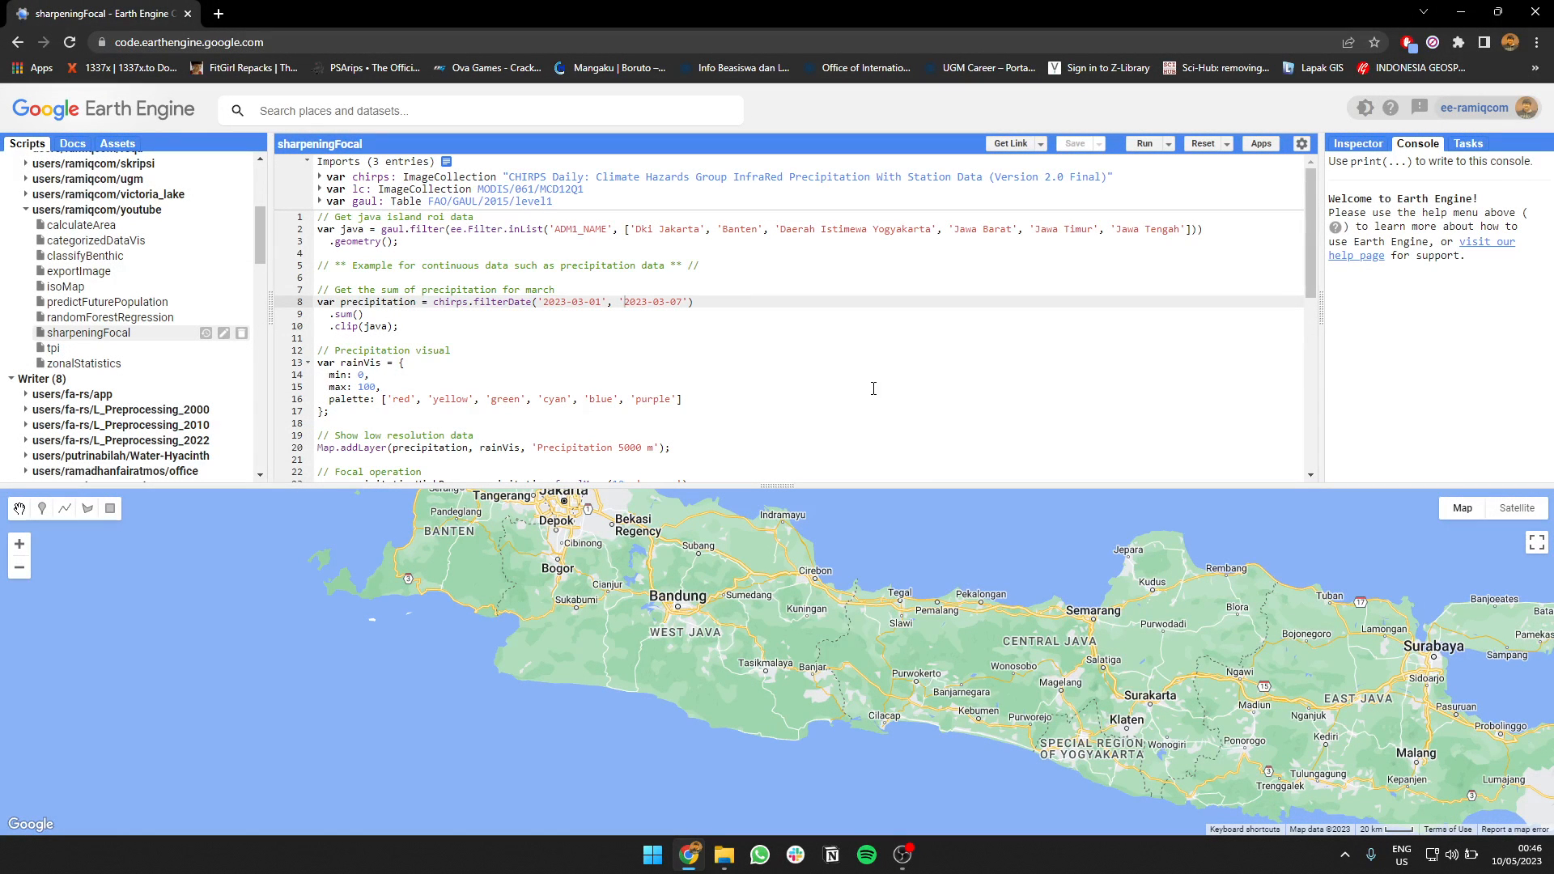
Show the Docs method reference and scroll through the focal operation code.
scroll(down, 3)
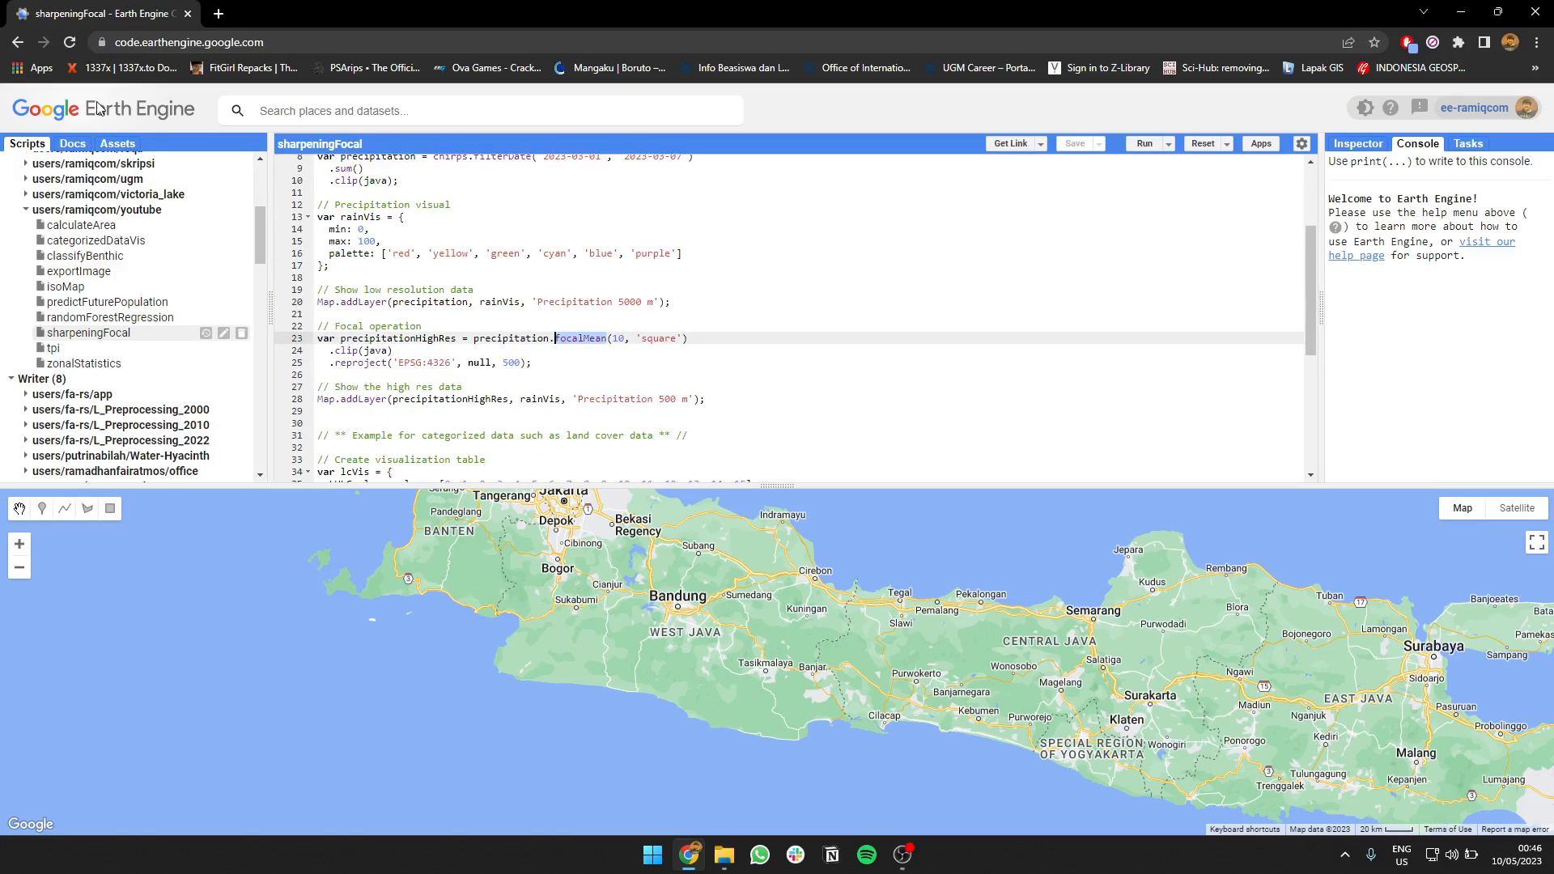
click(71, 142)
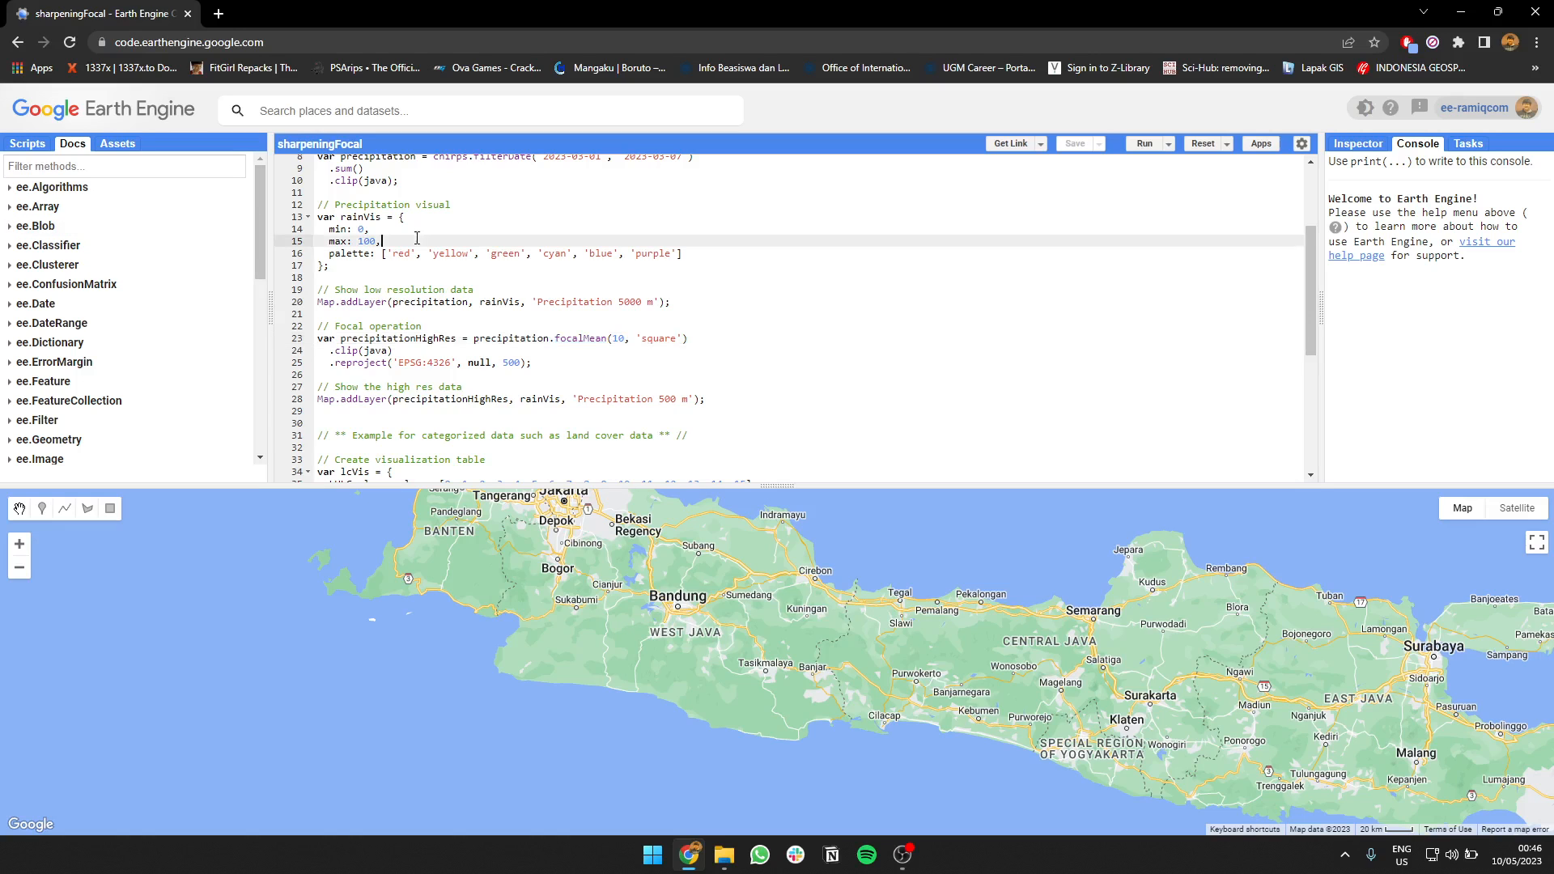
scroll(down, 3)
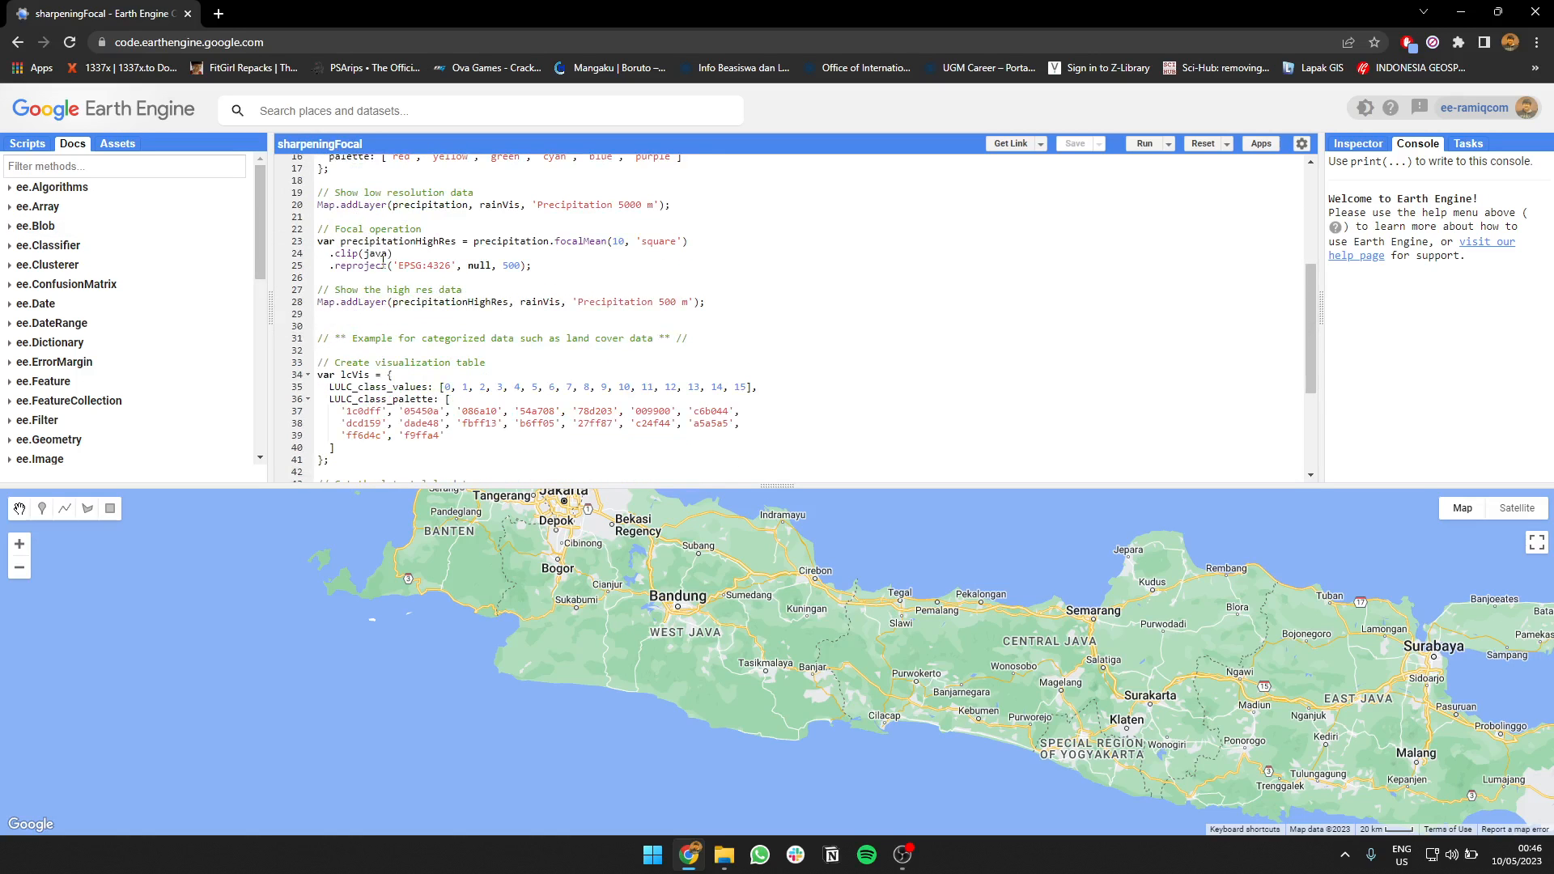
click(421, 229)
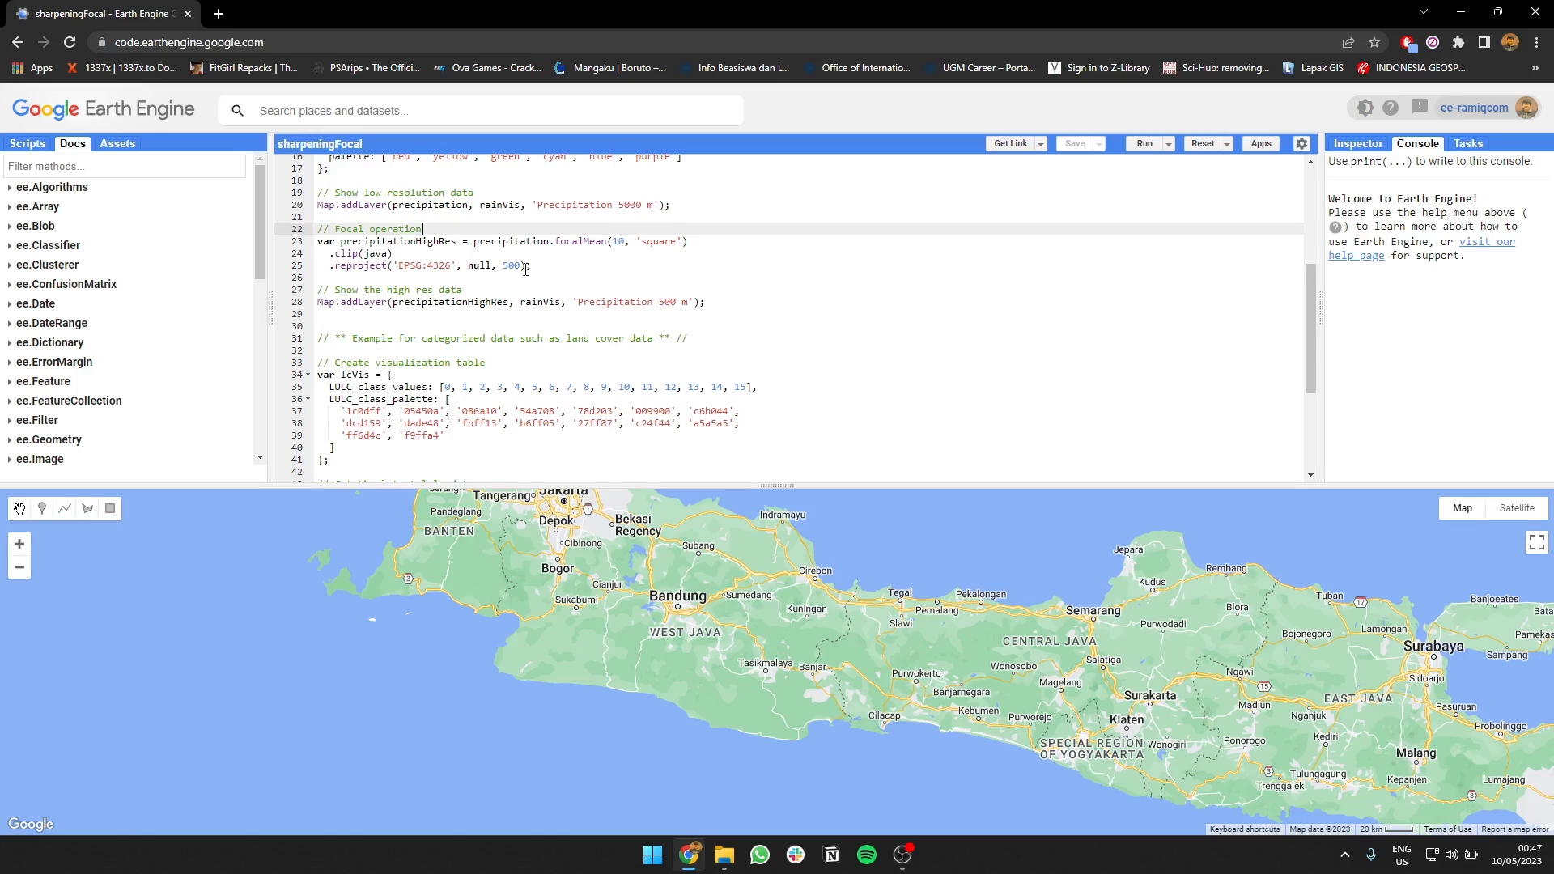
scroll(up, 3)
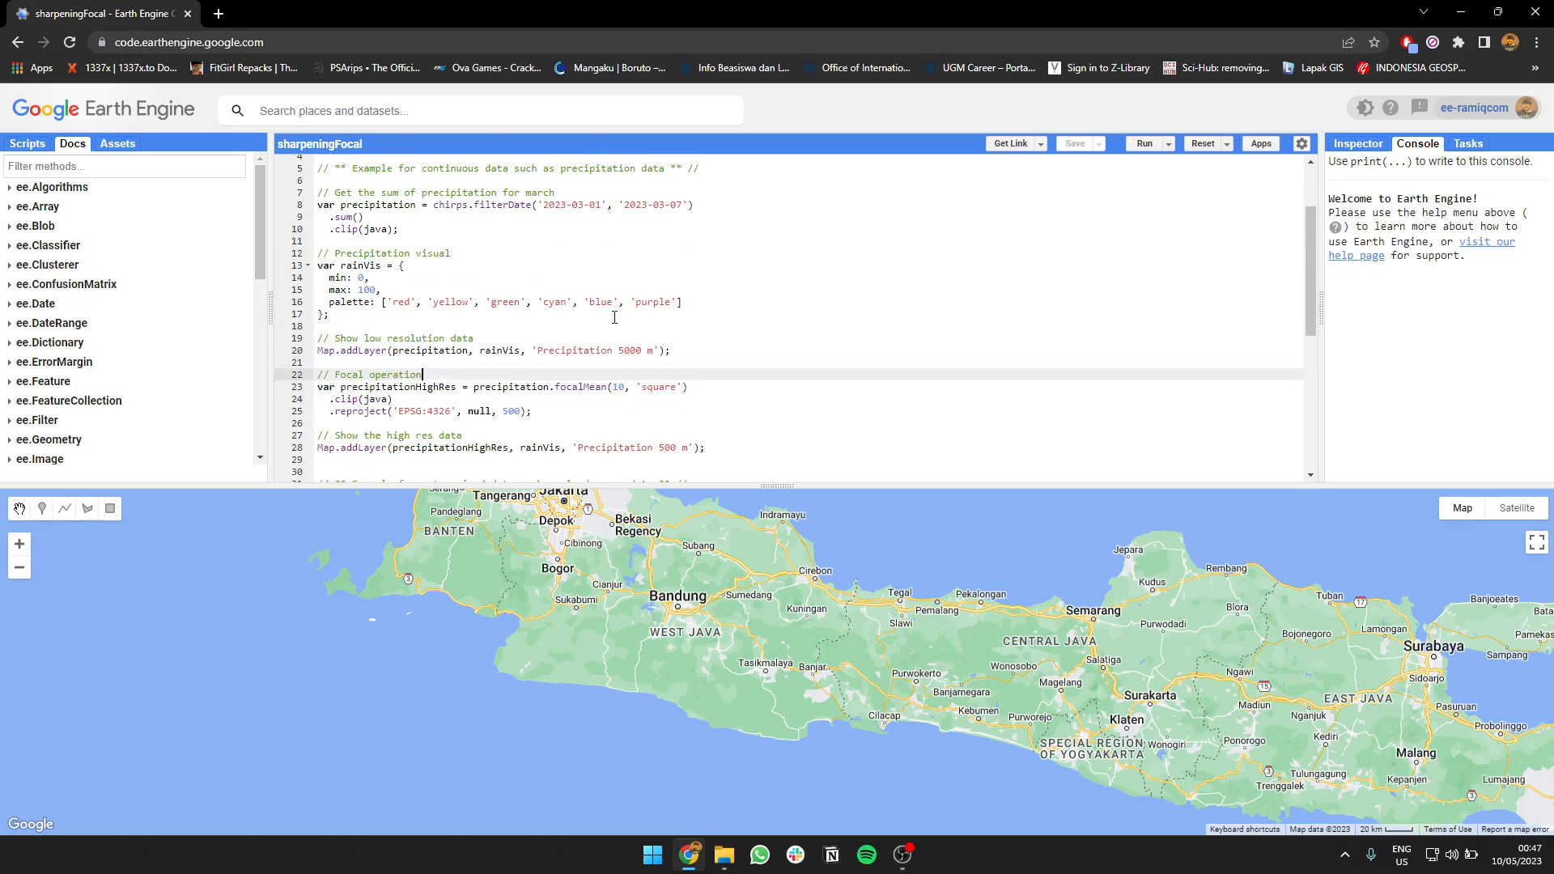
scroll(down, 3)
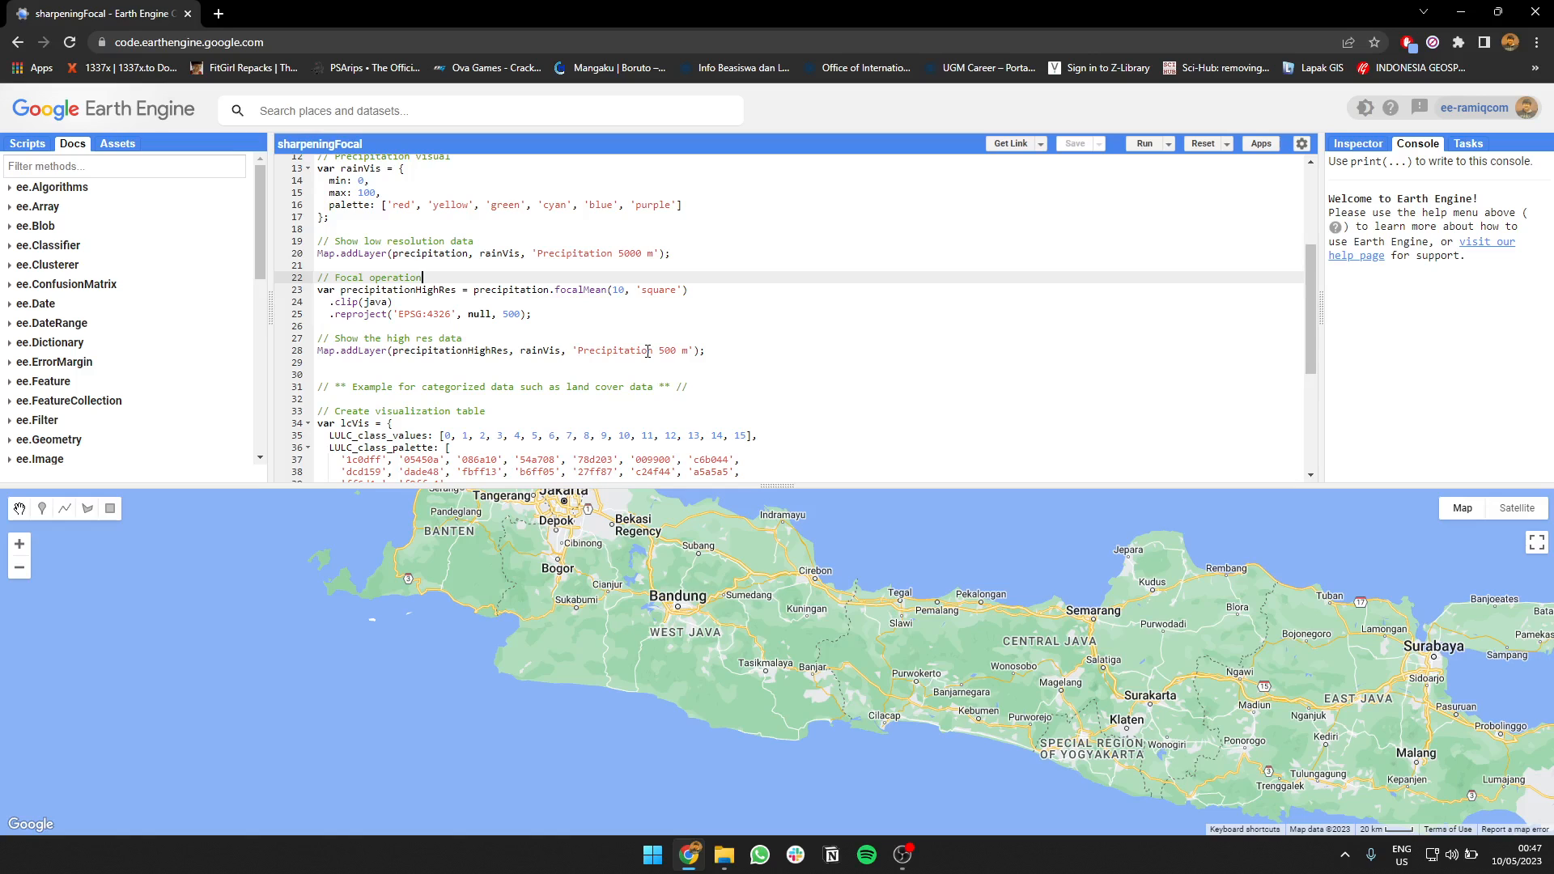
scroll(down, 3)
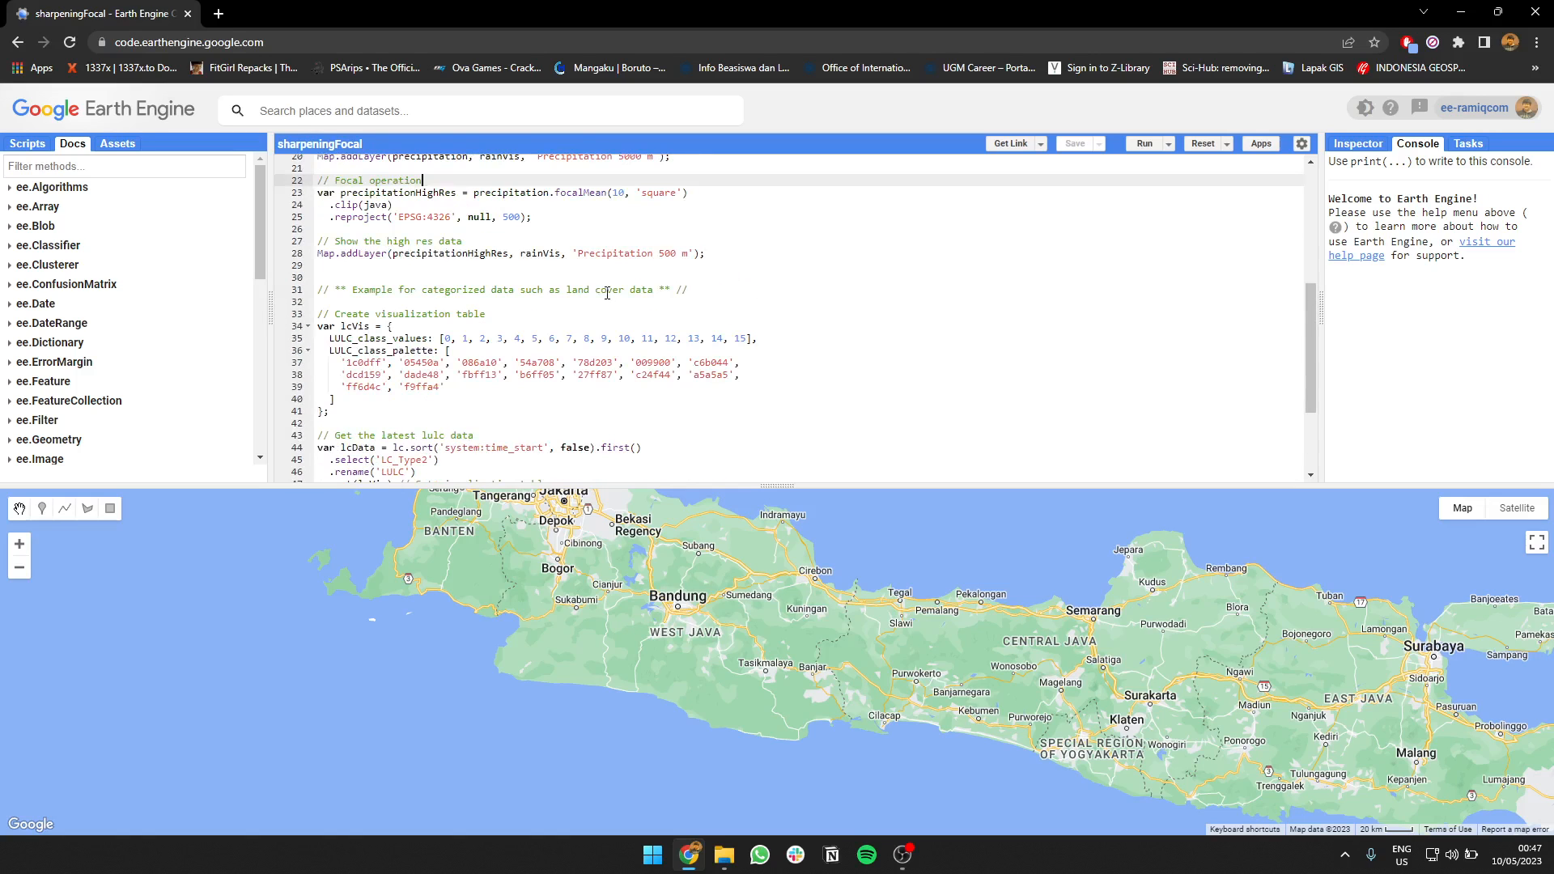
scroll(up, 3)
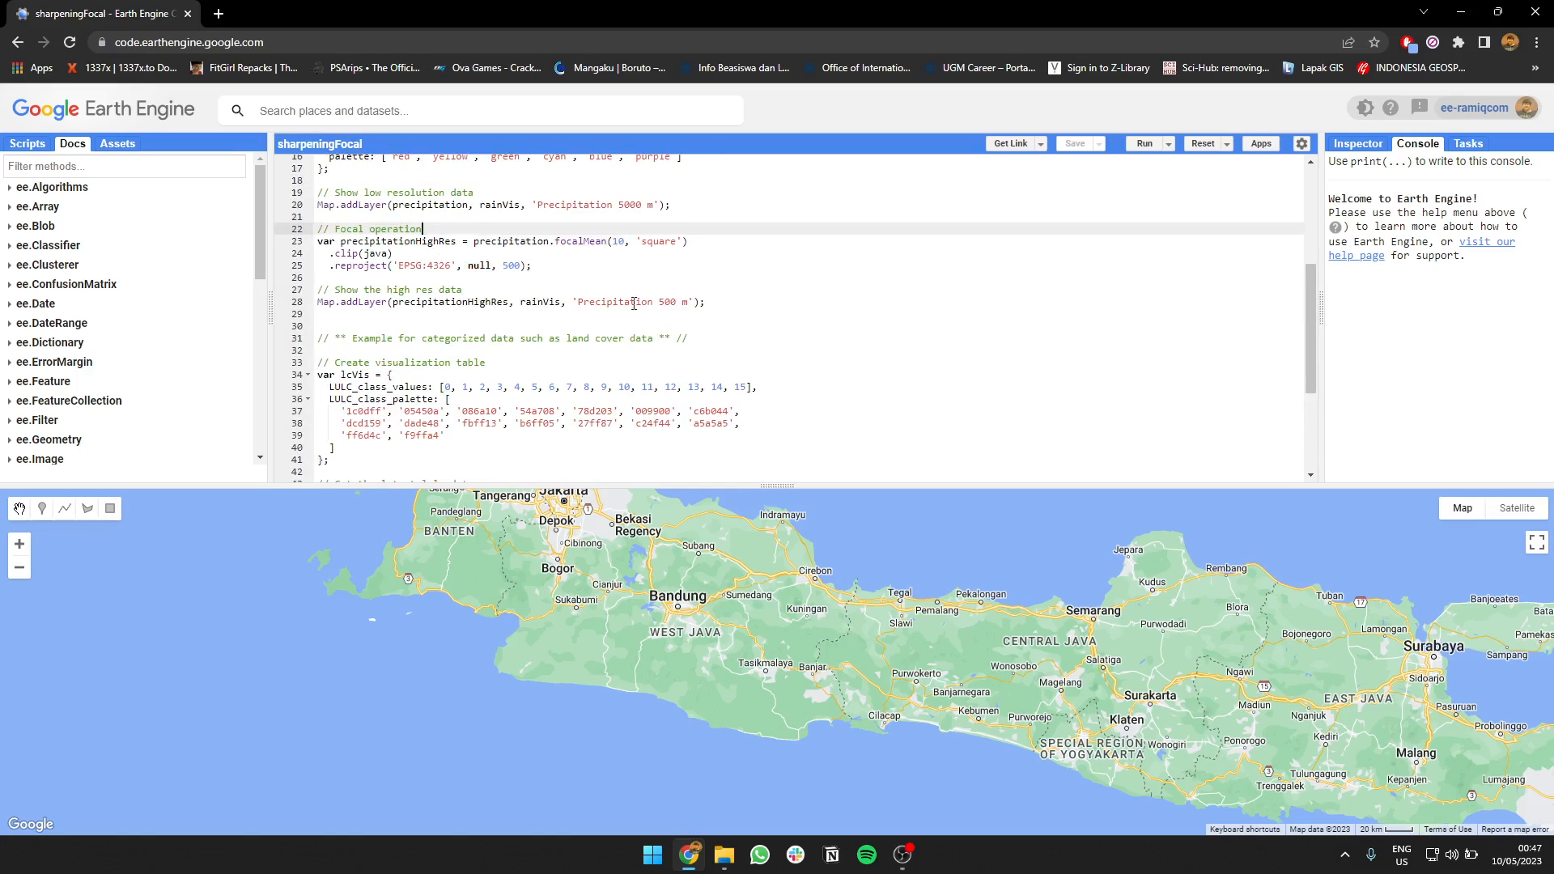
scroll(up, 3)
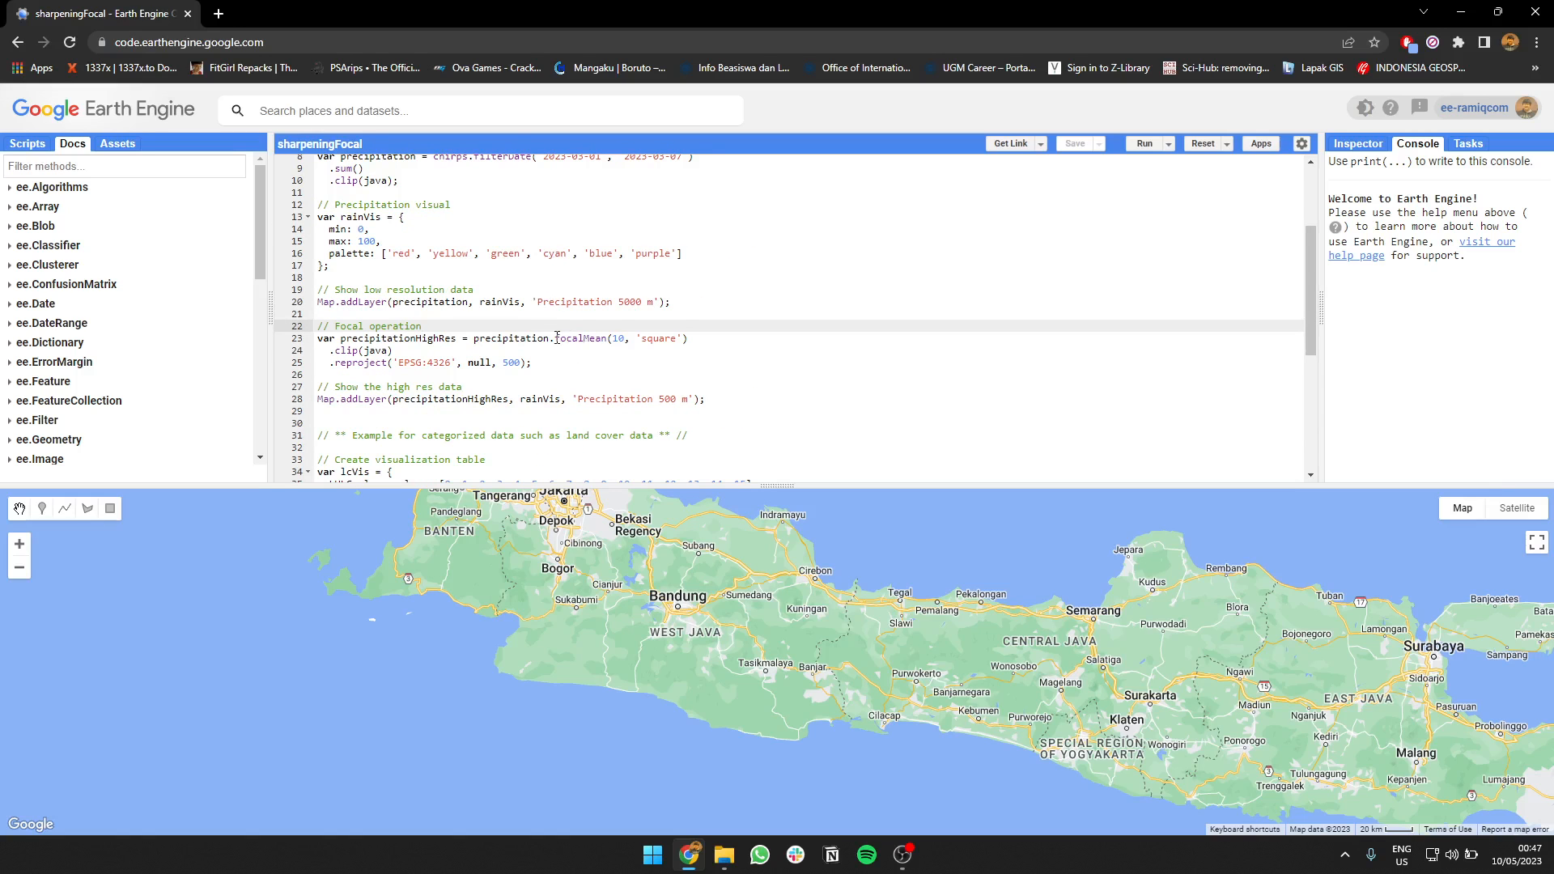
scroll(down, 3)
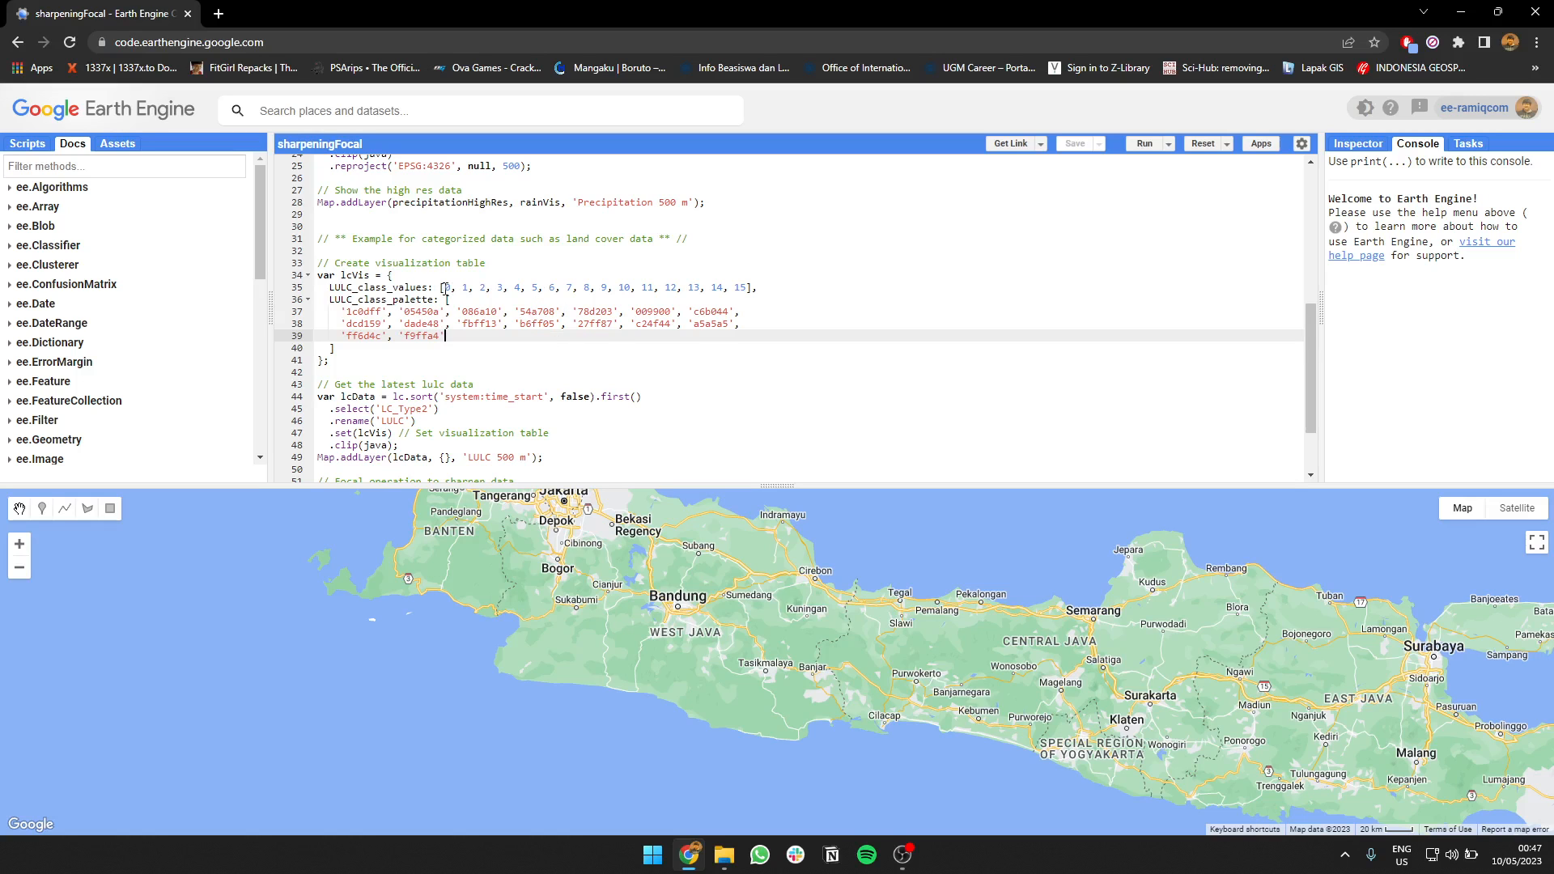
scroll(down, 3)
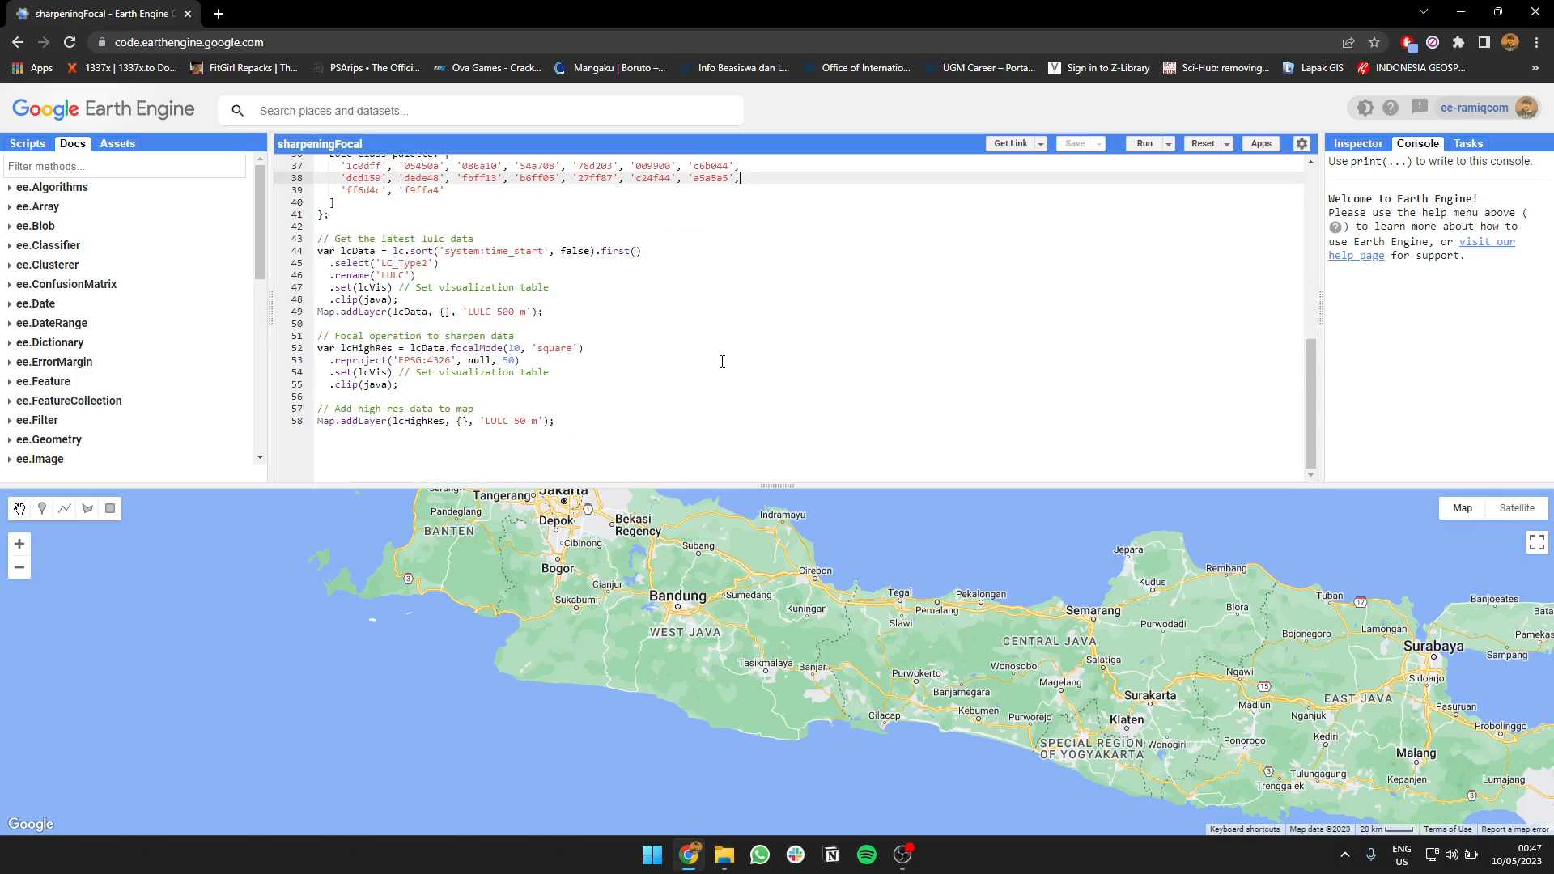
scroll(up, 3)
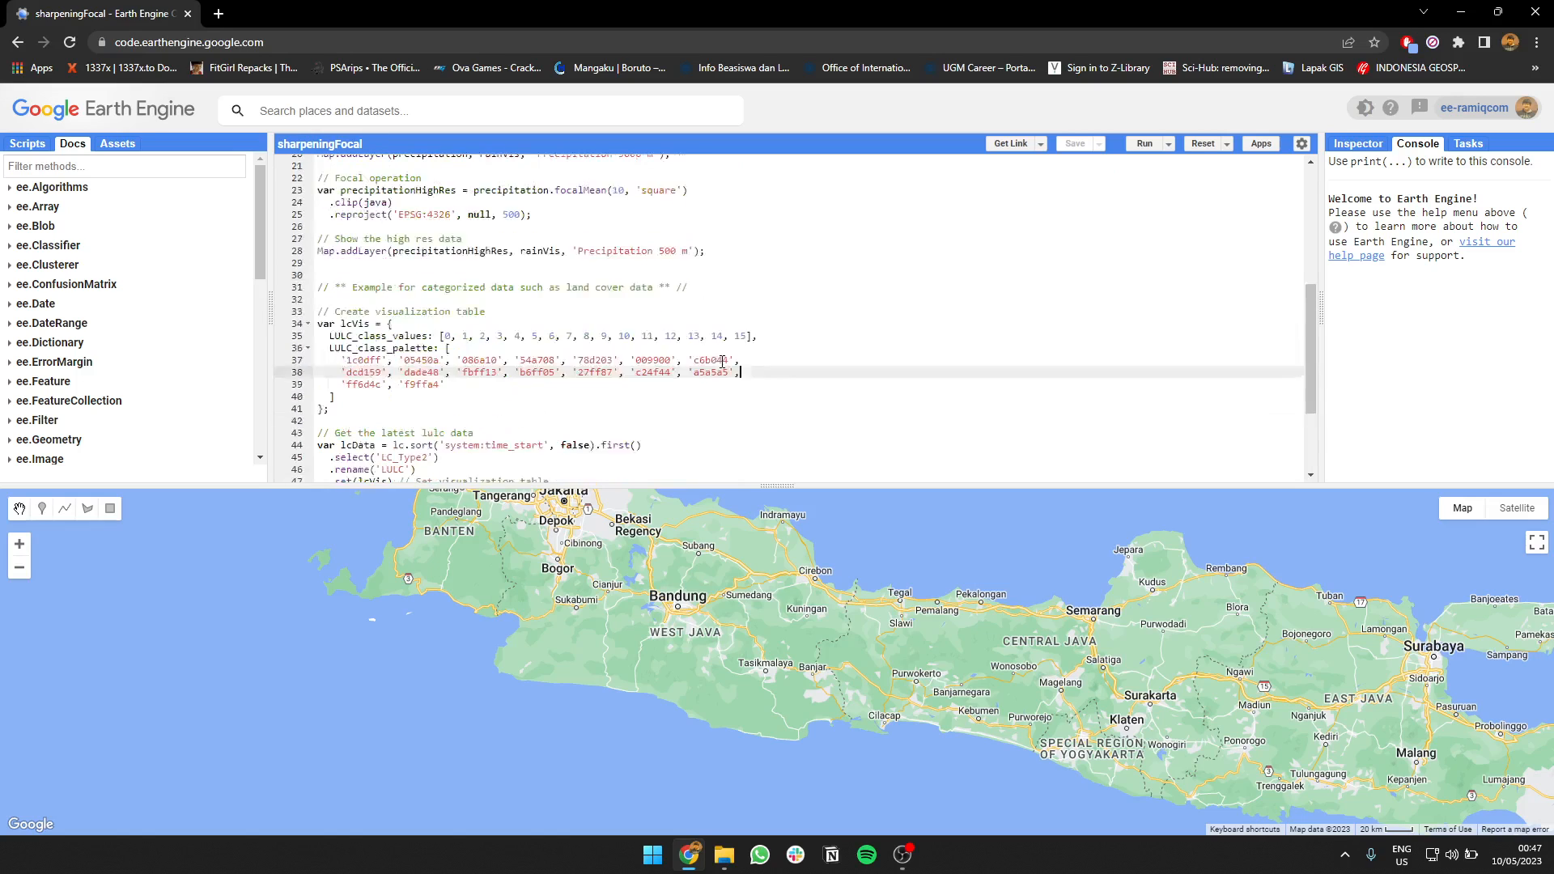
scroll(down, 3)
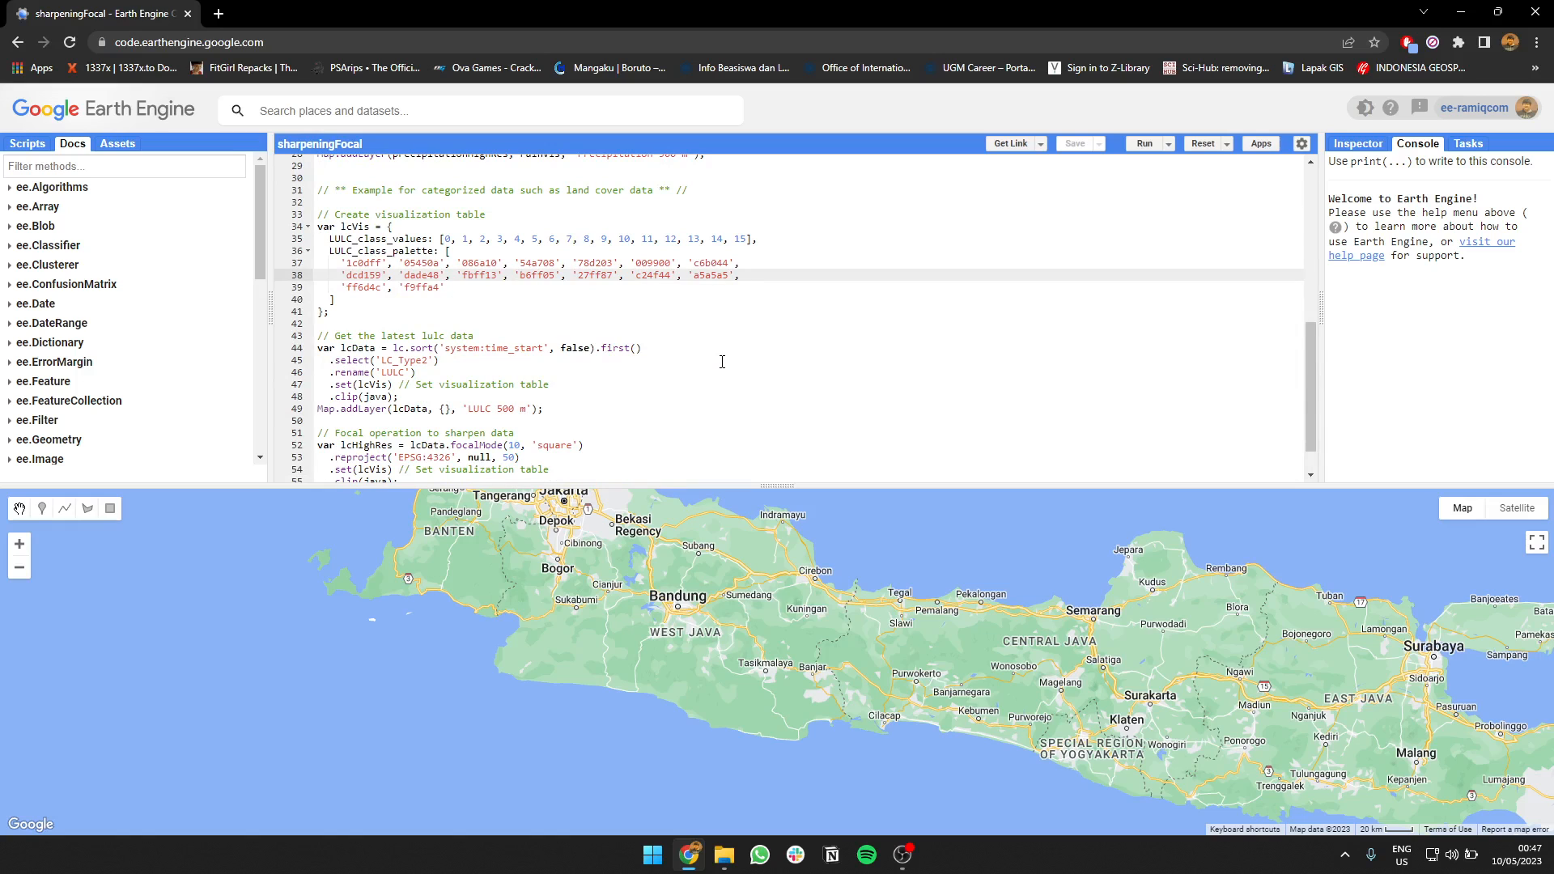
scroll(up, 3)
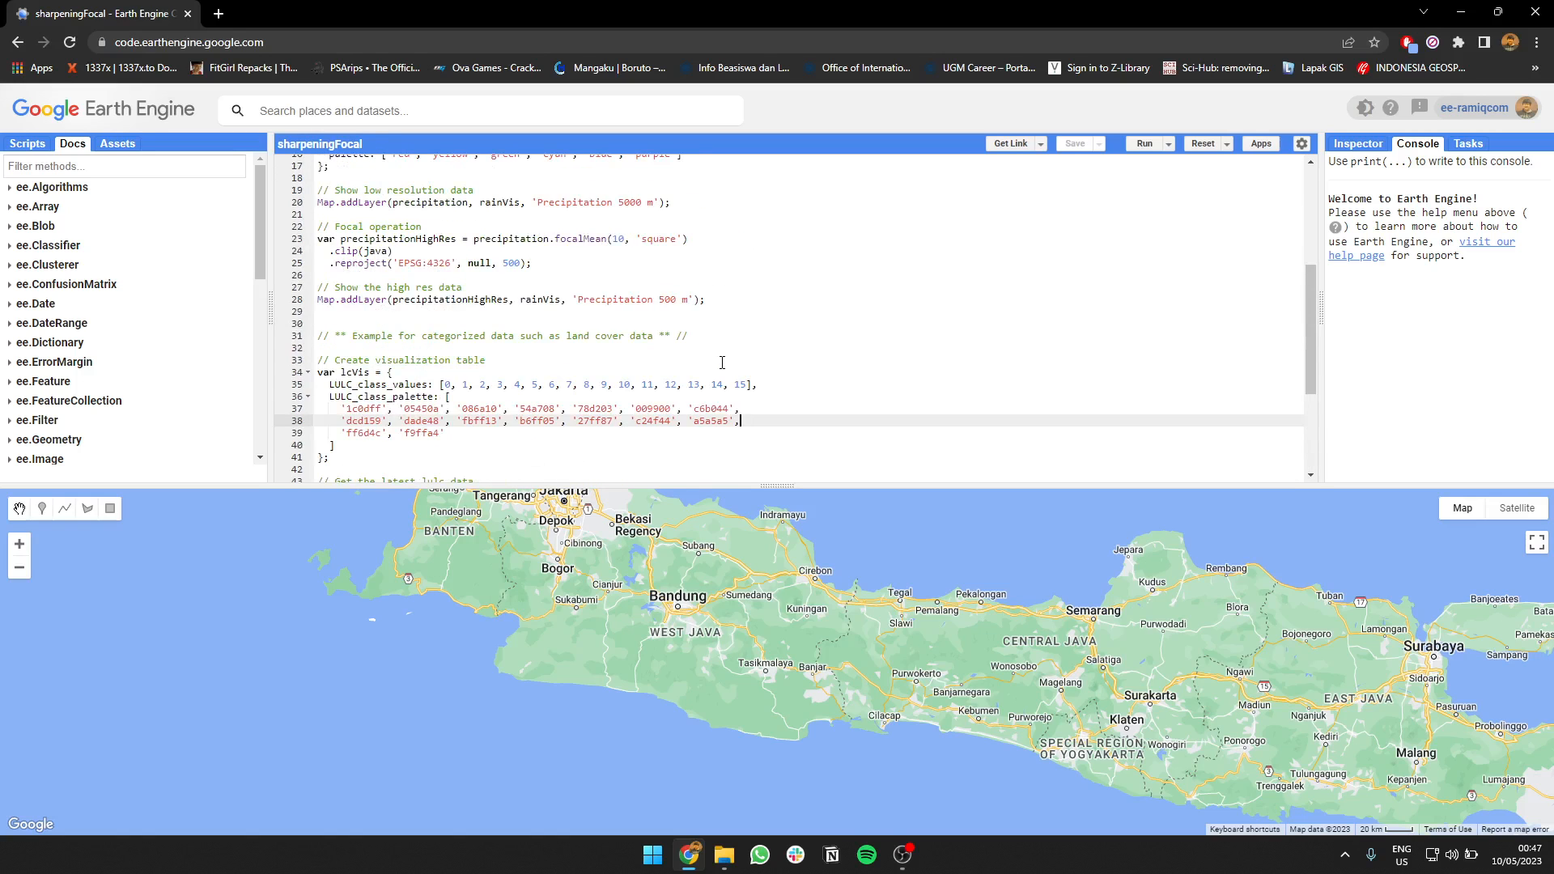
mouse_move(676, 359)
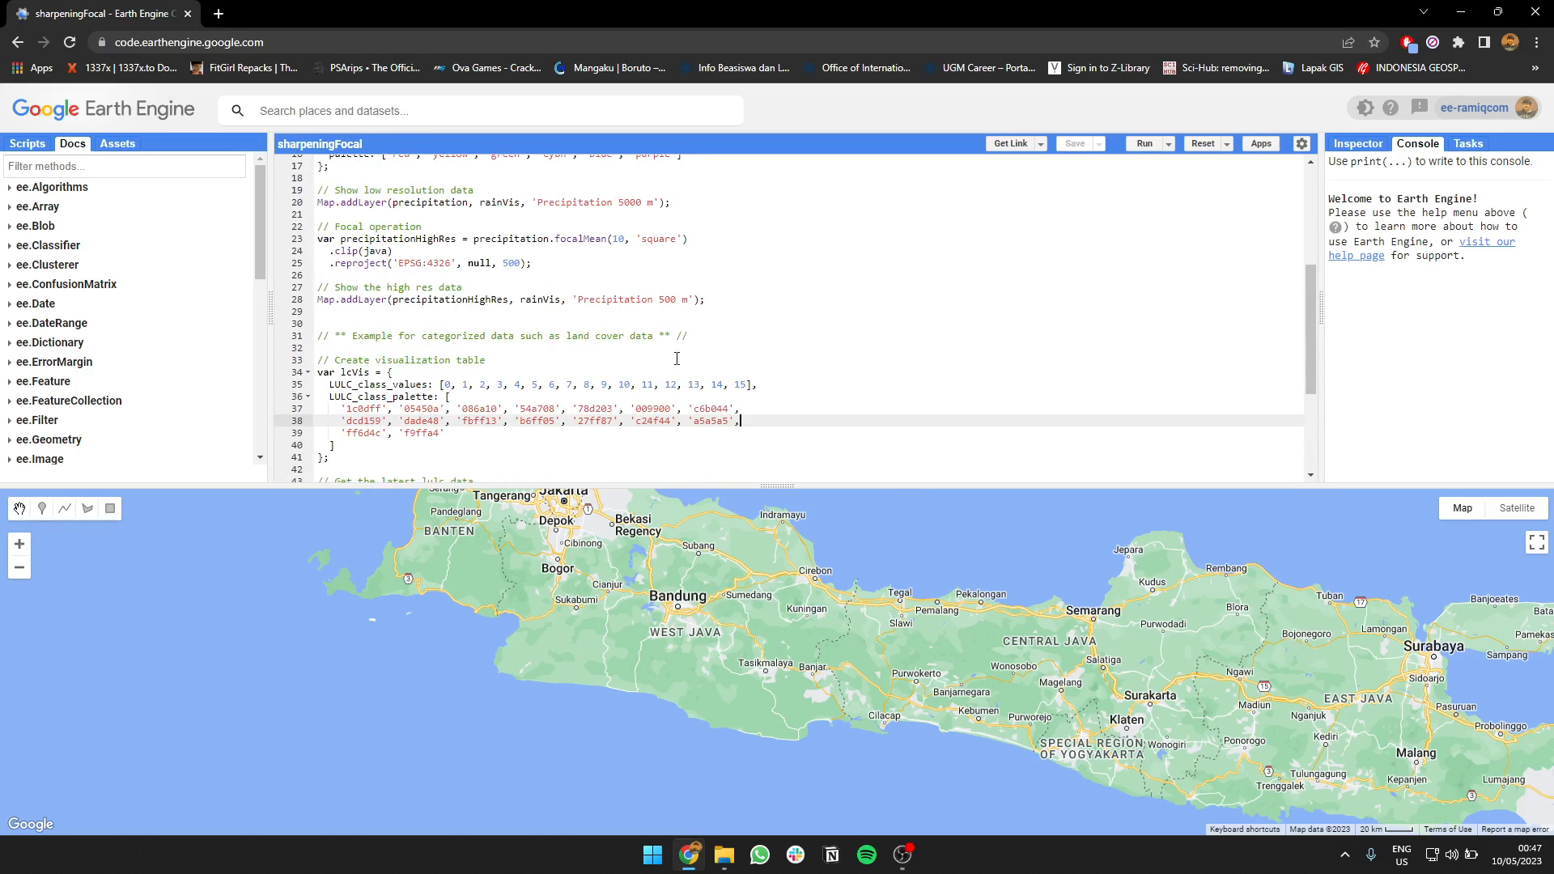
mouse_move(869, 463)
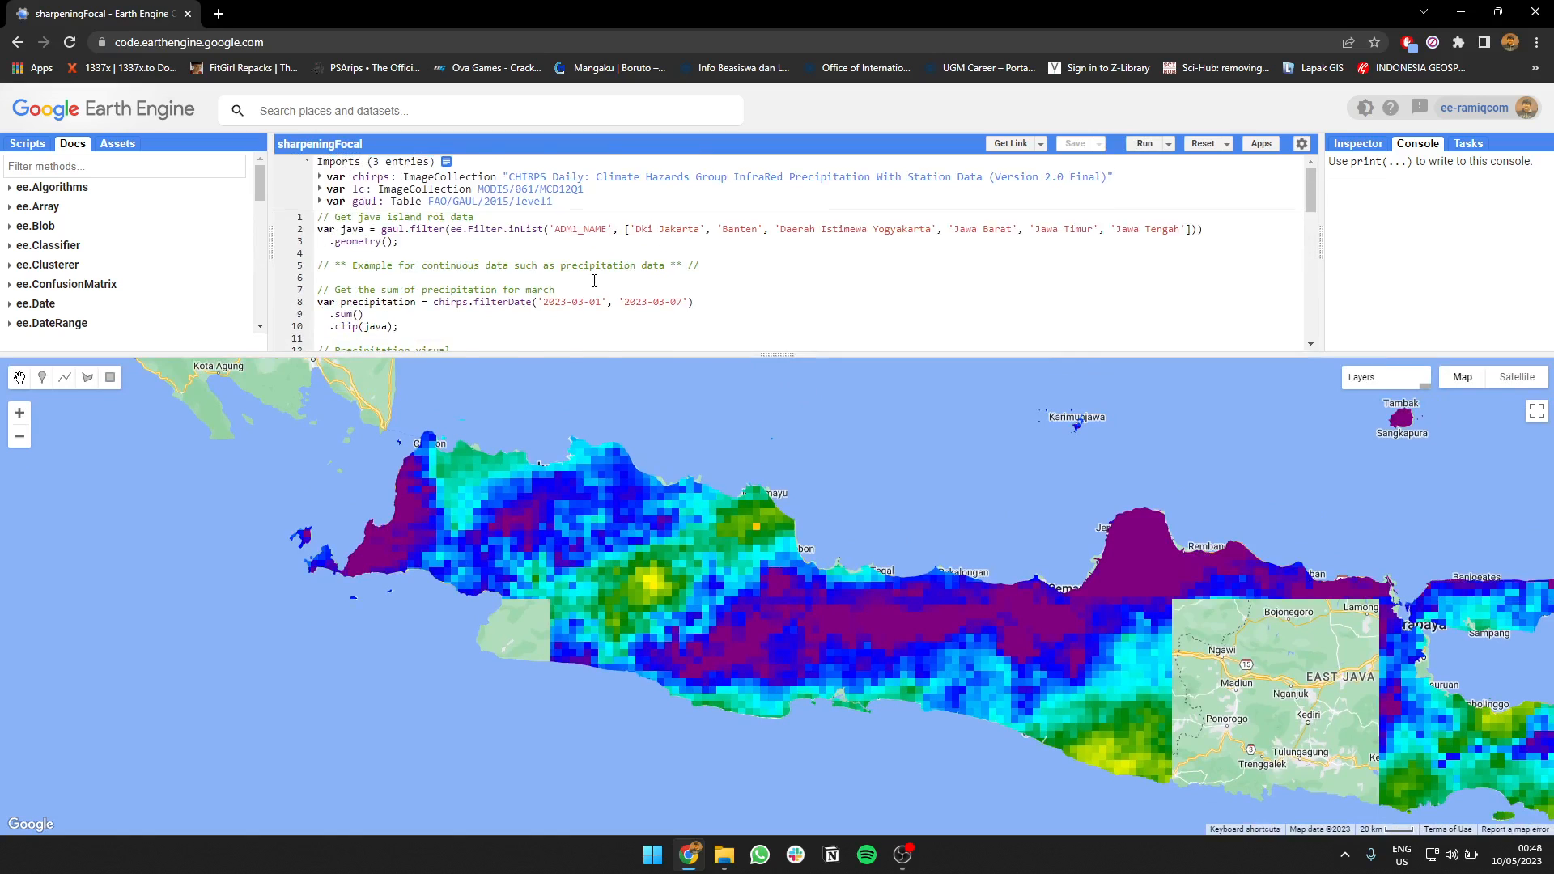
Scroll down the sharpeningFocal script and switch to the Inspector for point values.
scroll(down, 3)
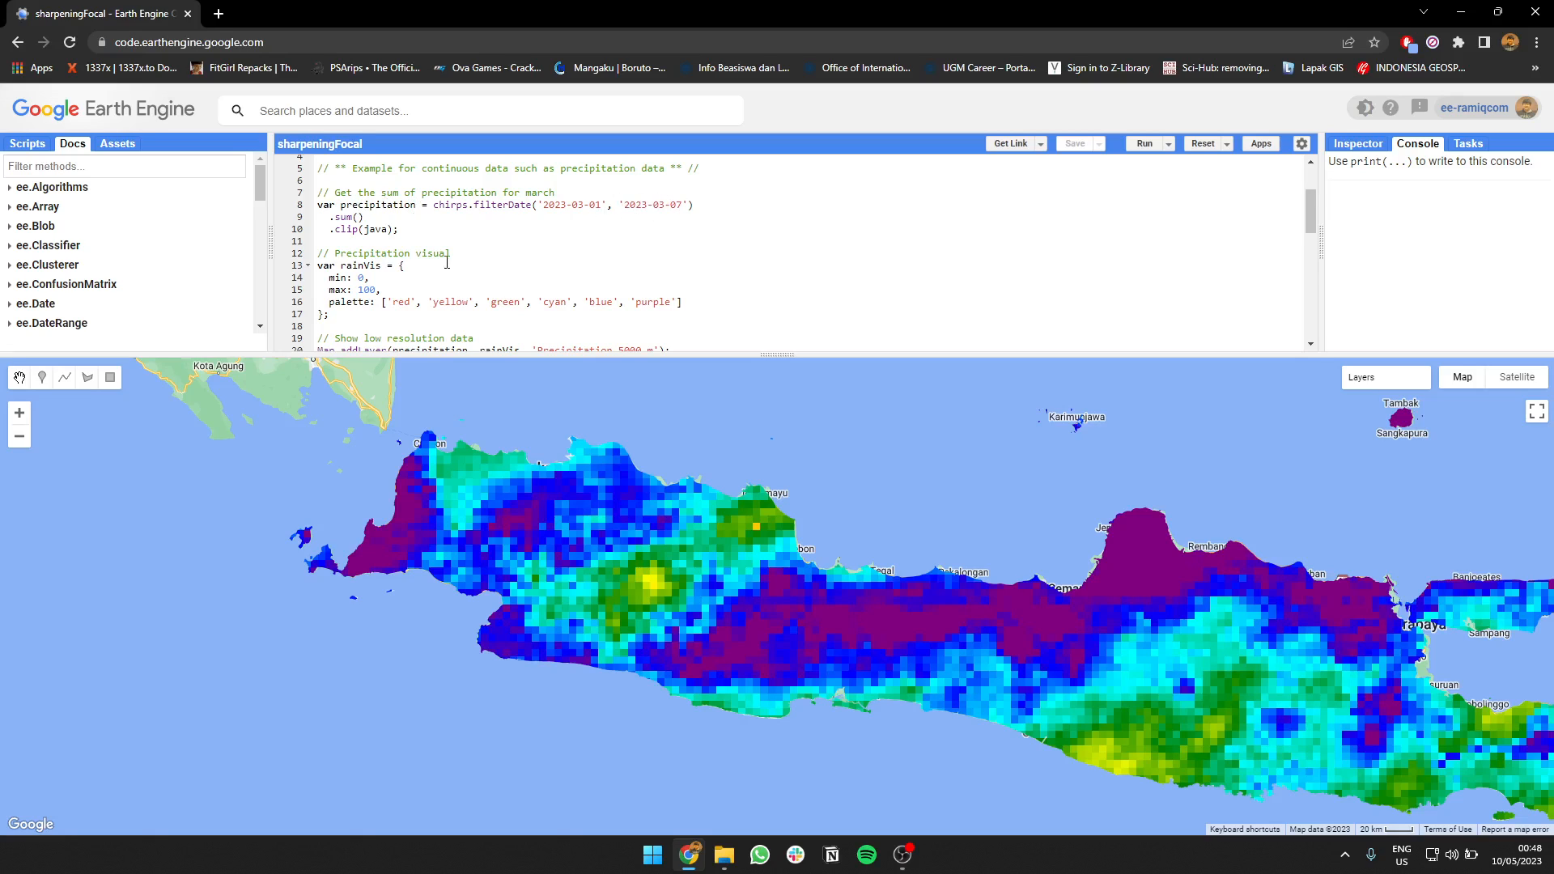
click(1355, 142)
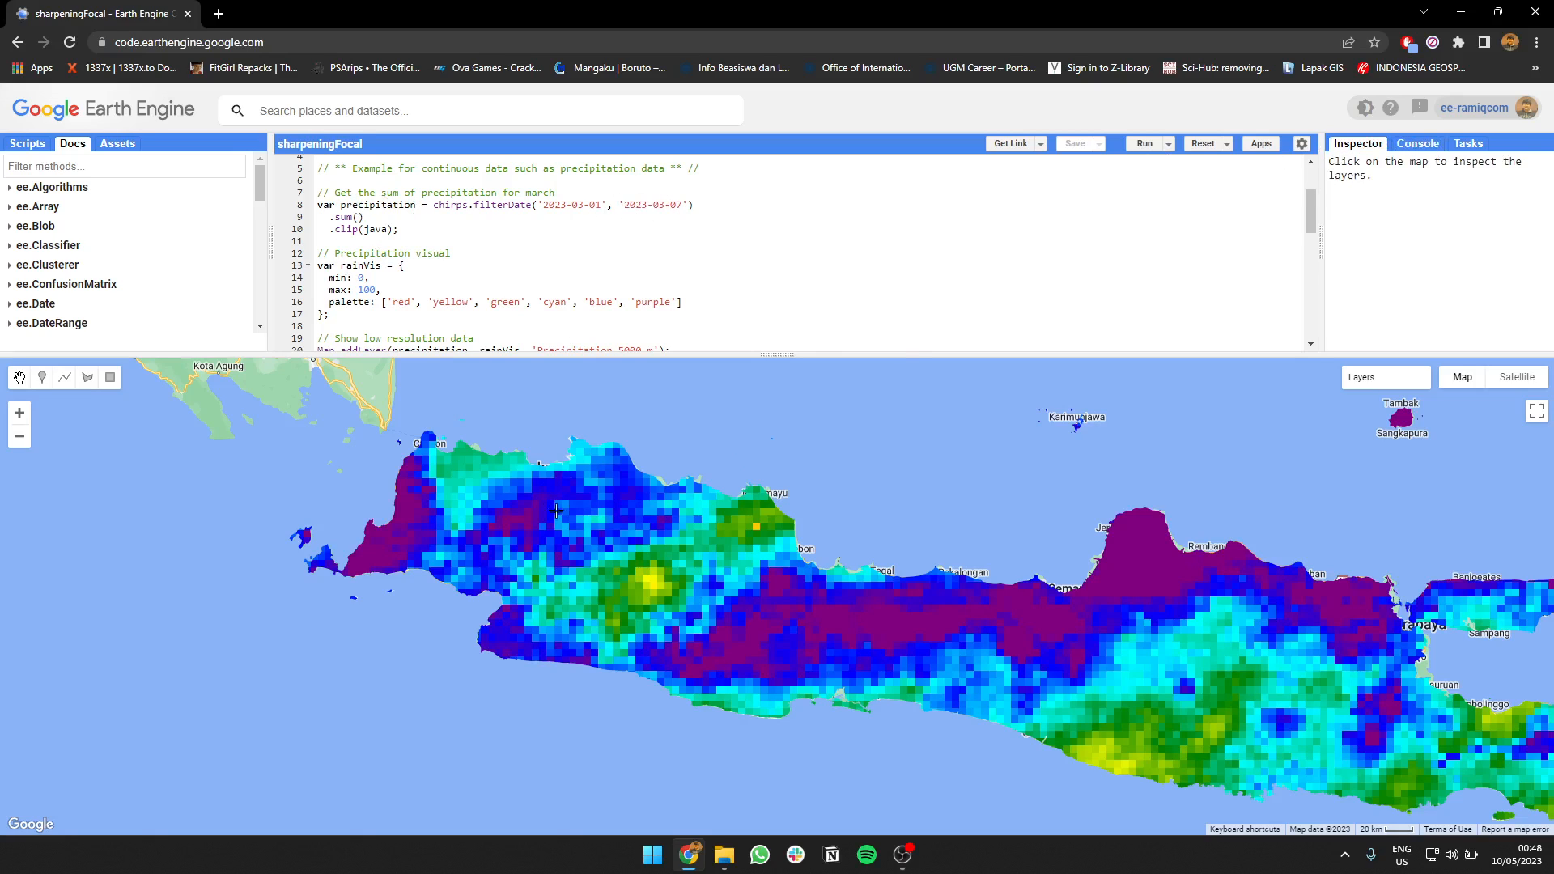
Inspect a Bandung point: precipitation 23.9 (5000 m), 27.7 (500 m), plus land cover classes.
click(557, 511)
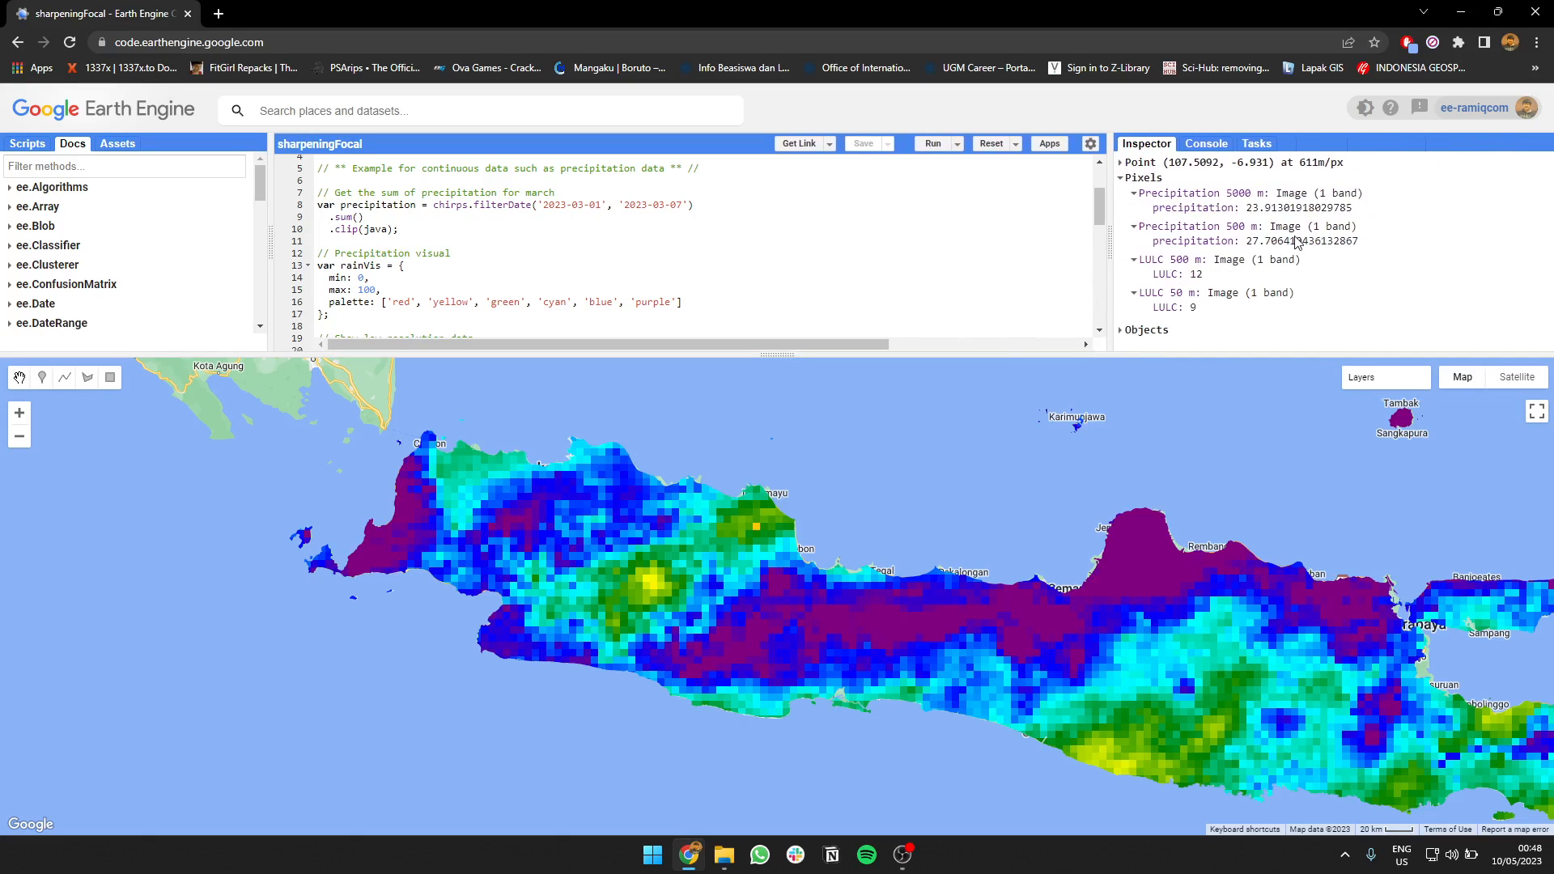
mouse_move(1279, 217)
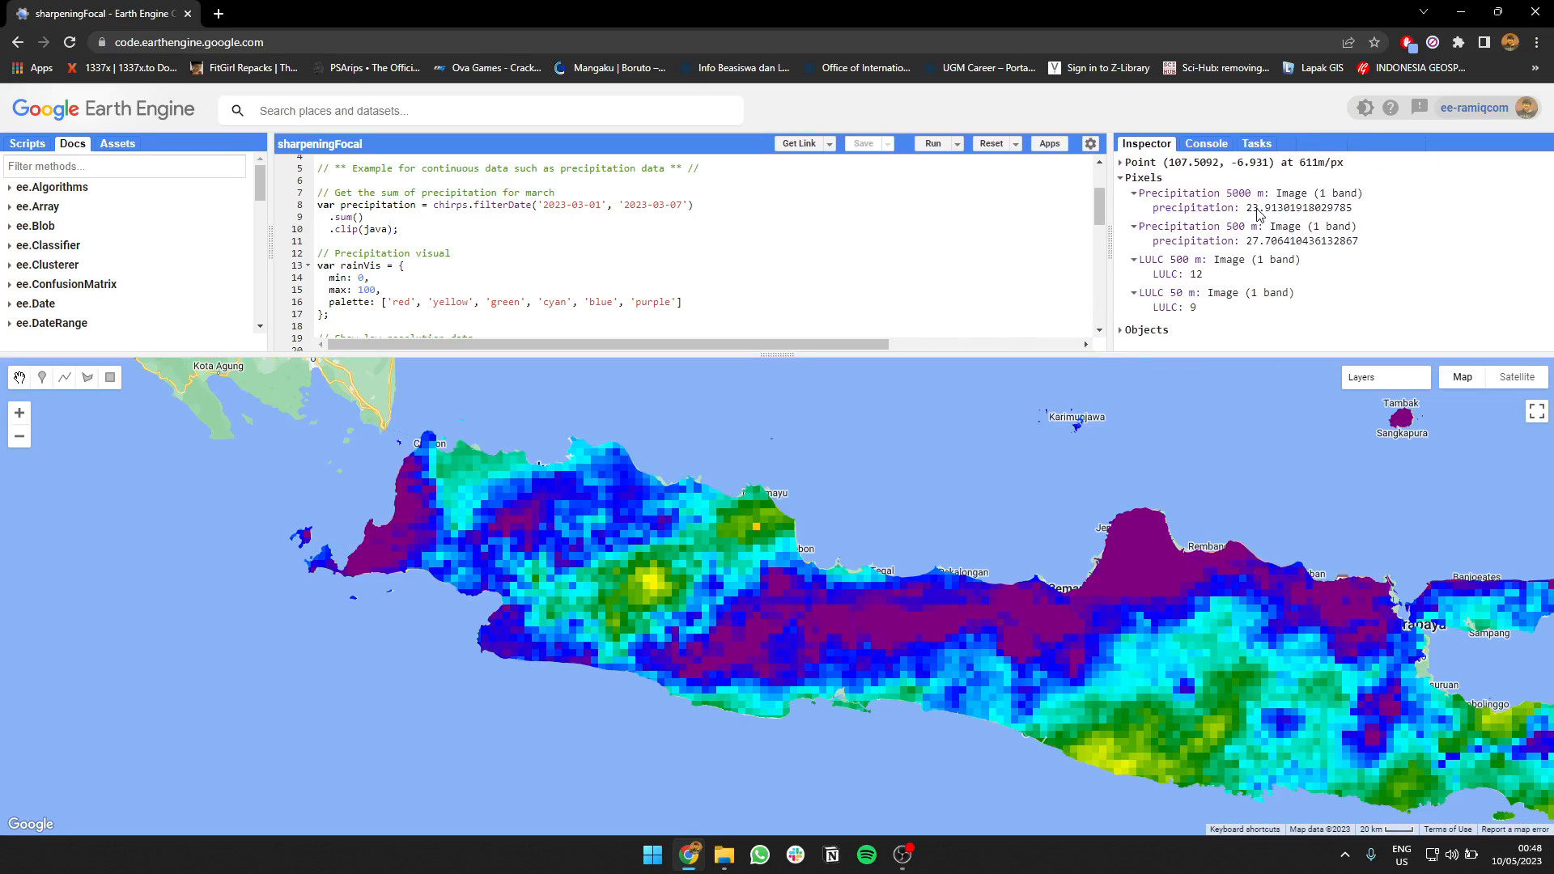
scroll(down, 3)
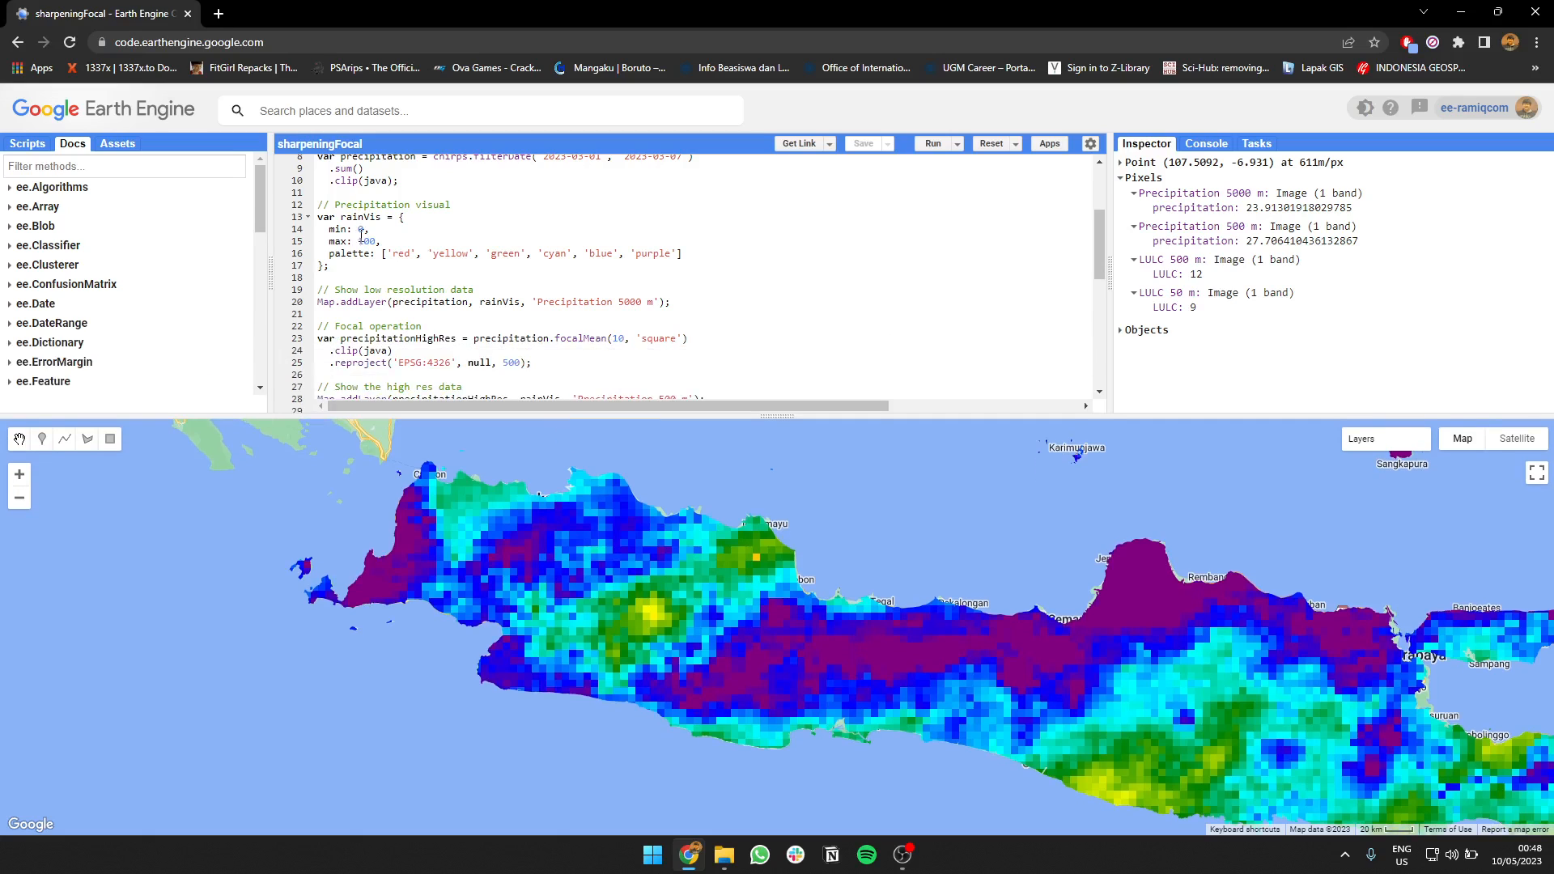
scroll(down, 3)
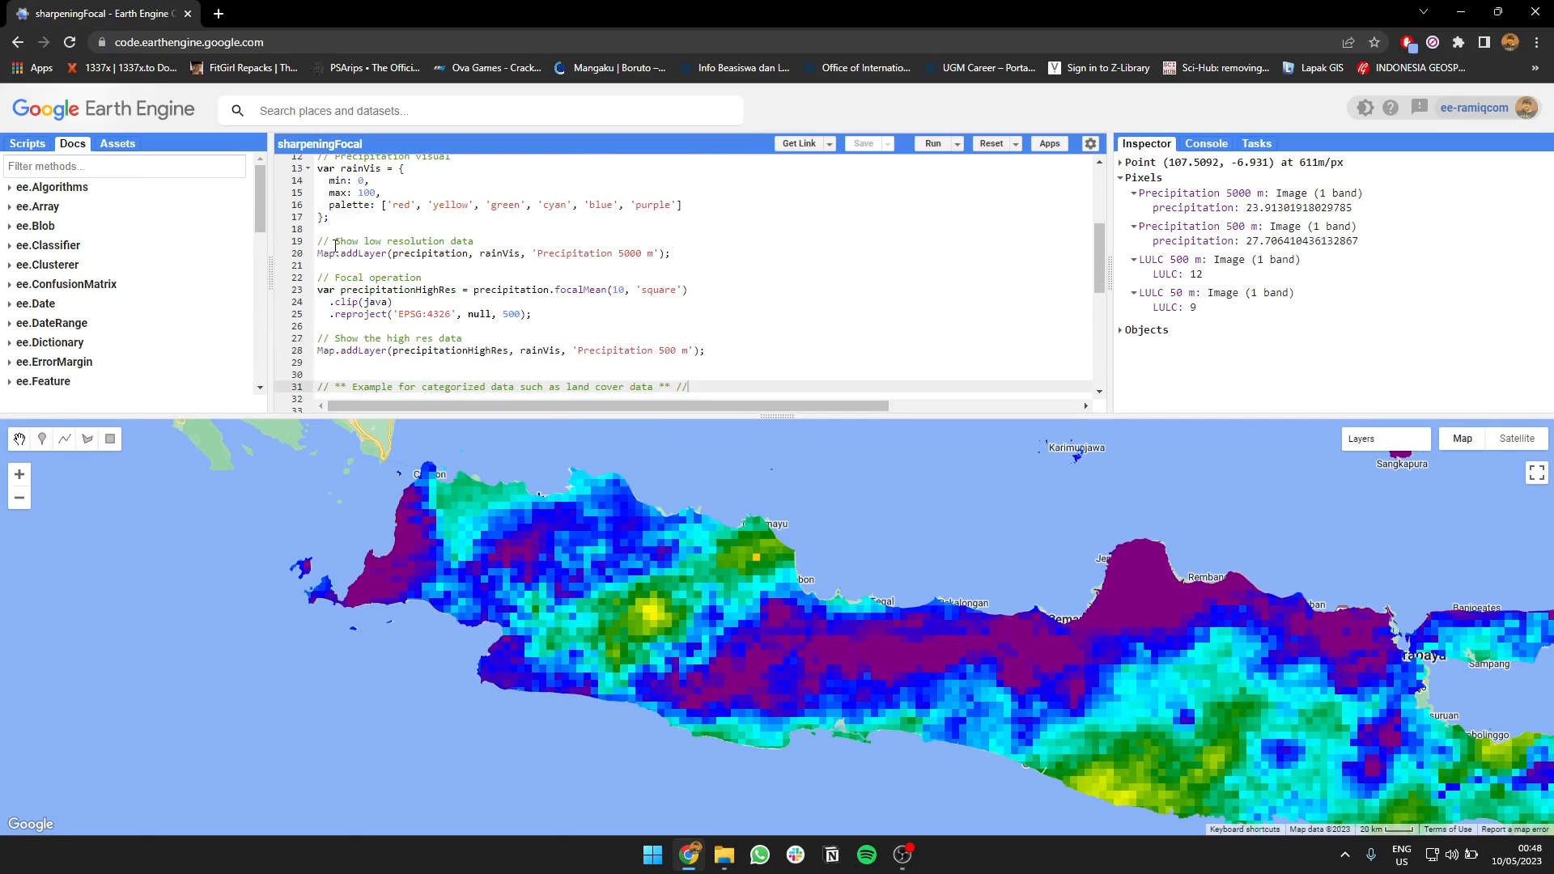
scroll(down, 3)
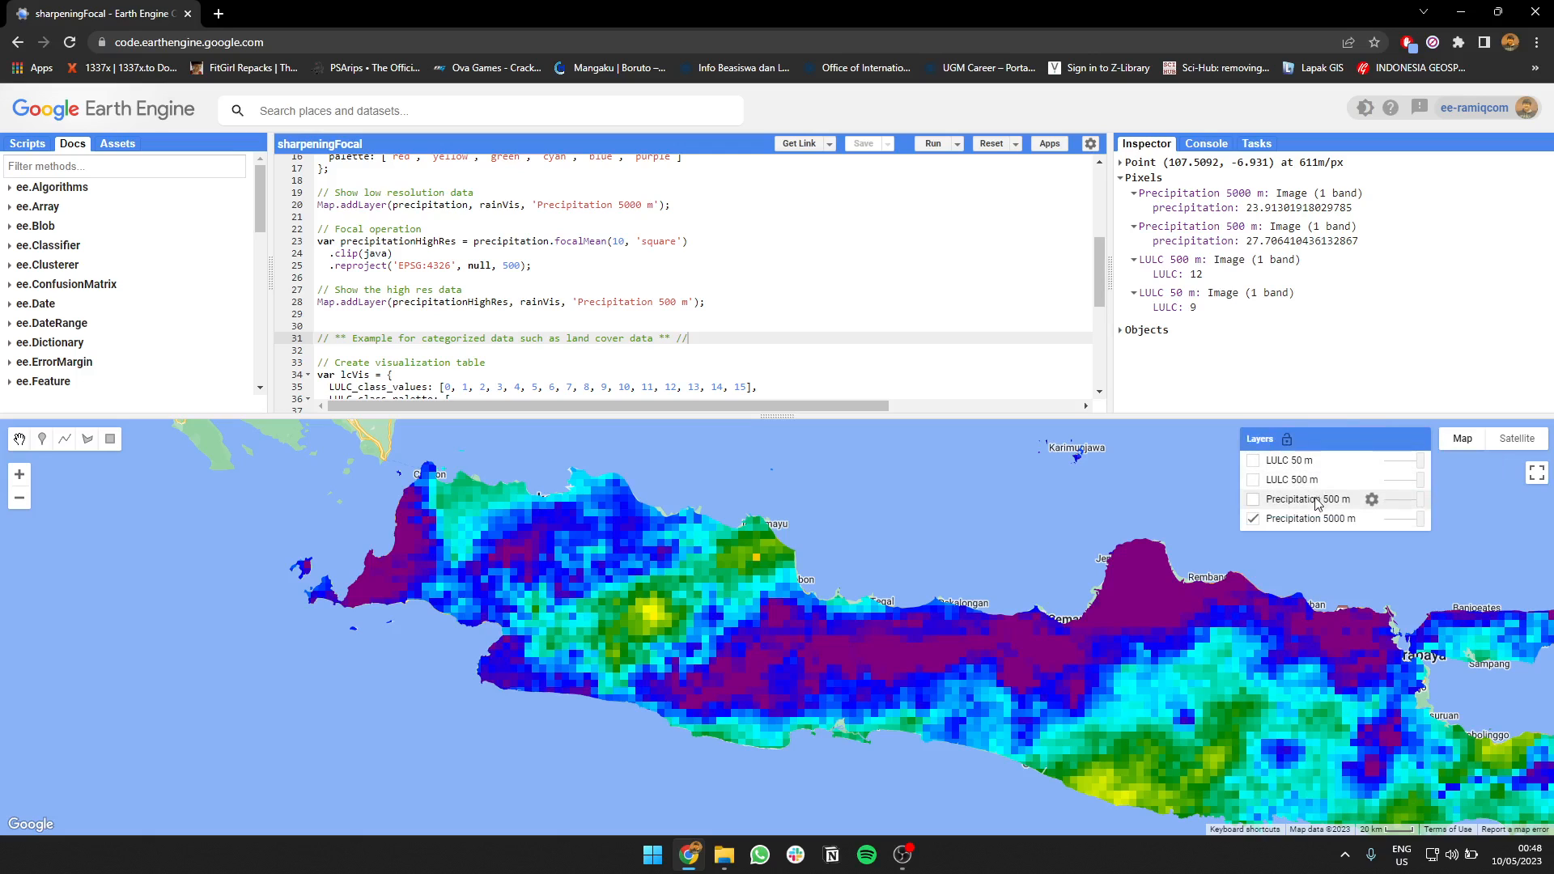
Toggle Precipitation 500 m and 5000 m back and forth, finishing with both hidden.
click(1253, 498)
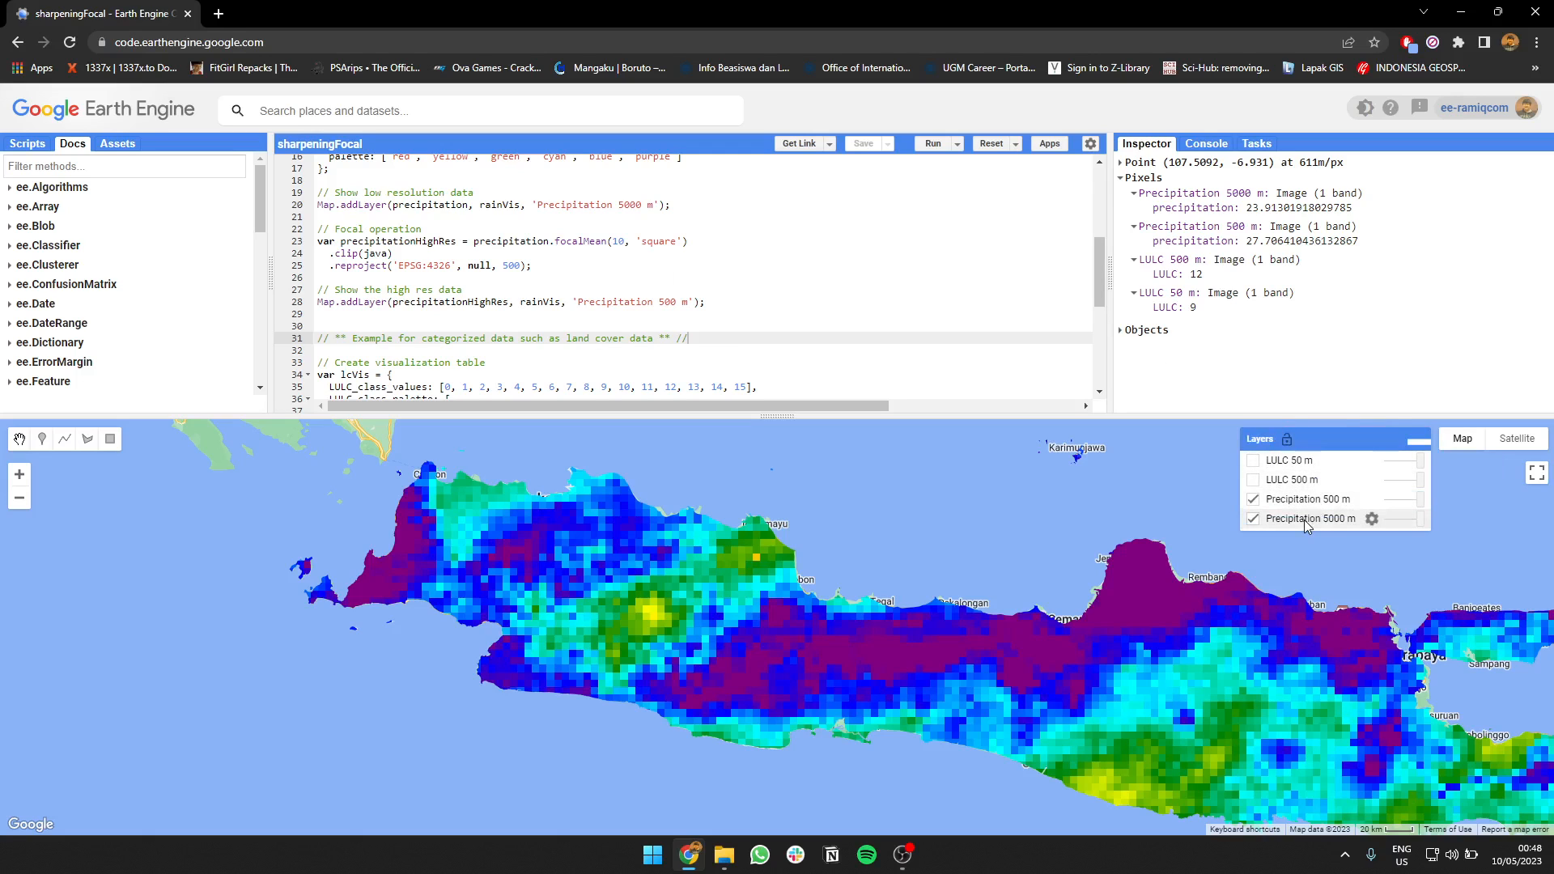
click(1254, 518)
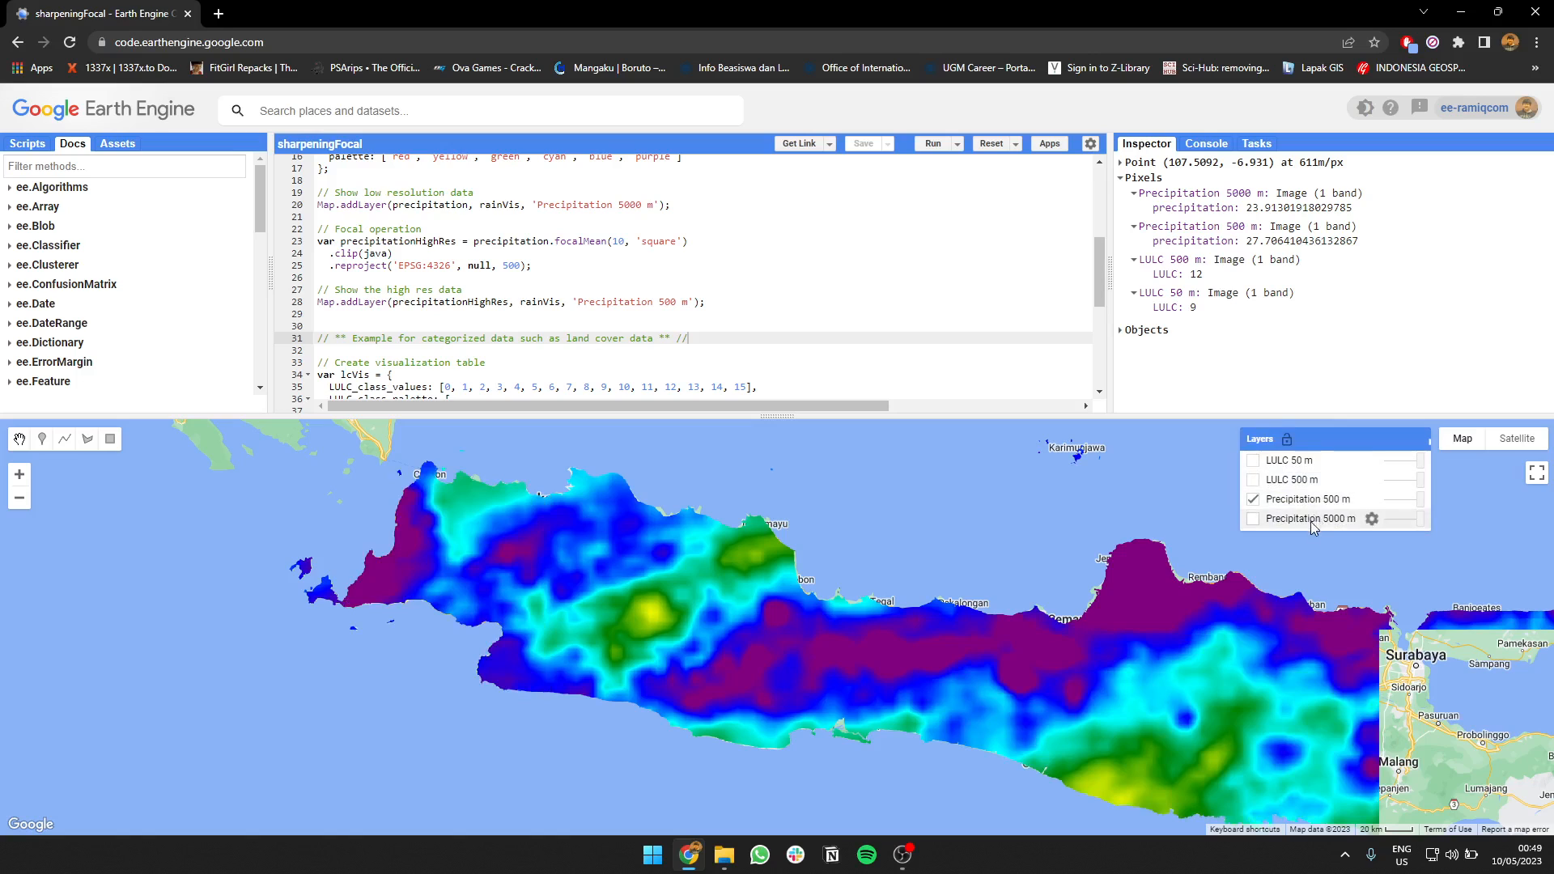
click(1253, 518)
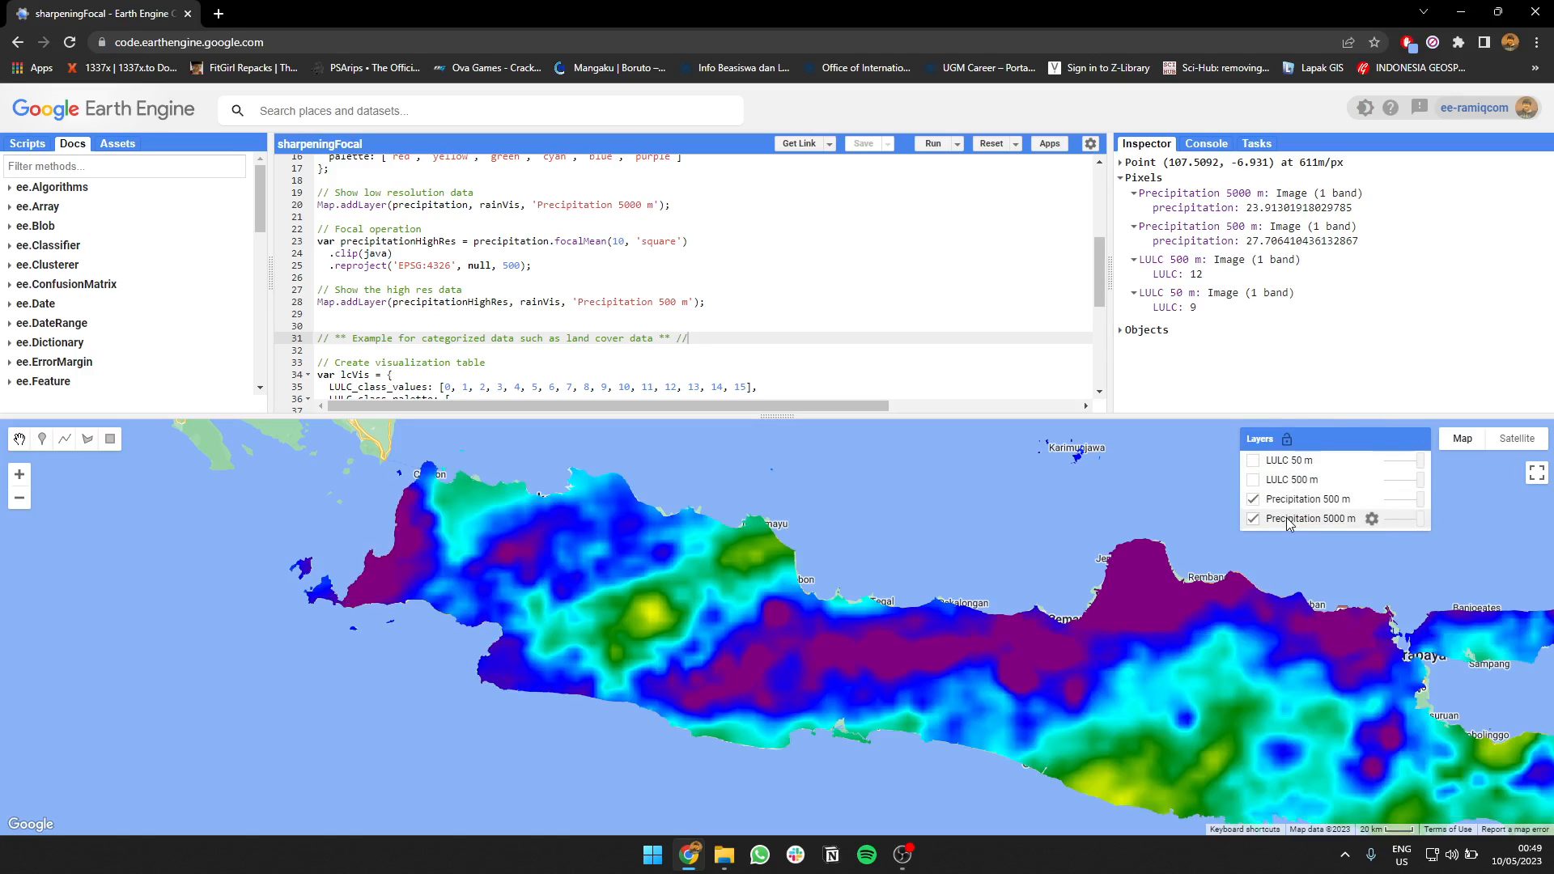
click(1253, 499)
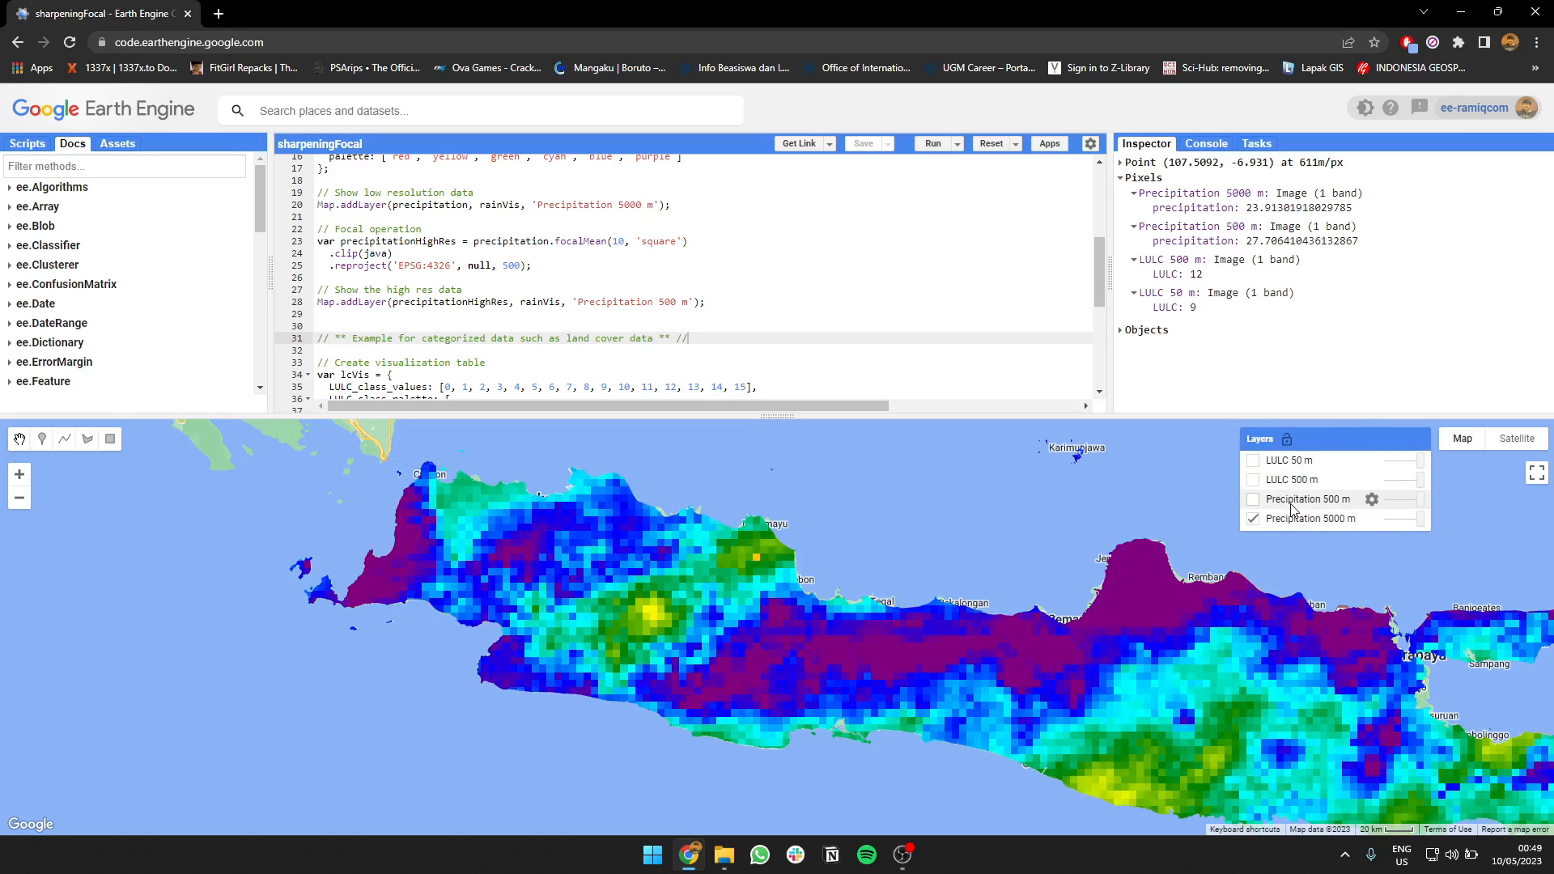
click(1253, 498)
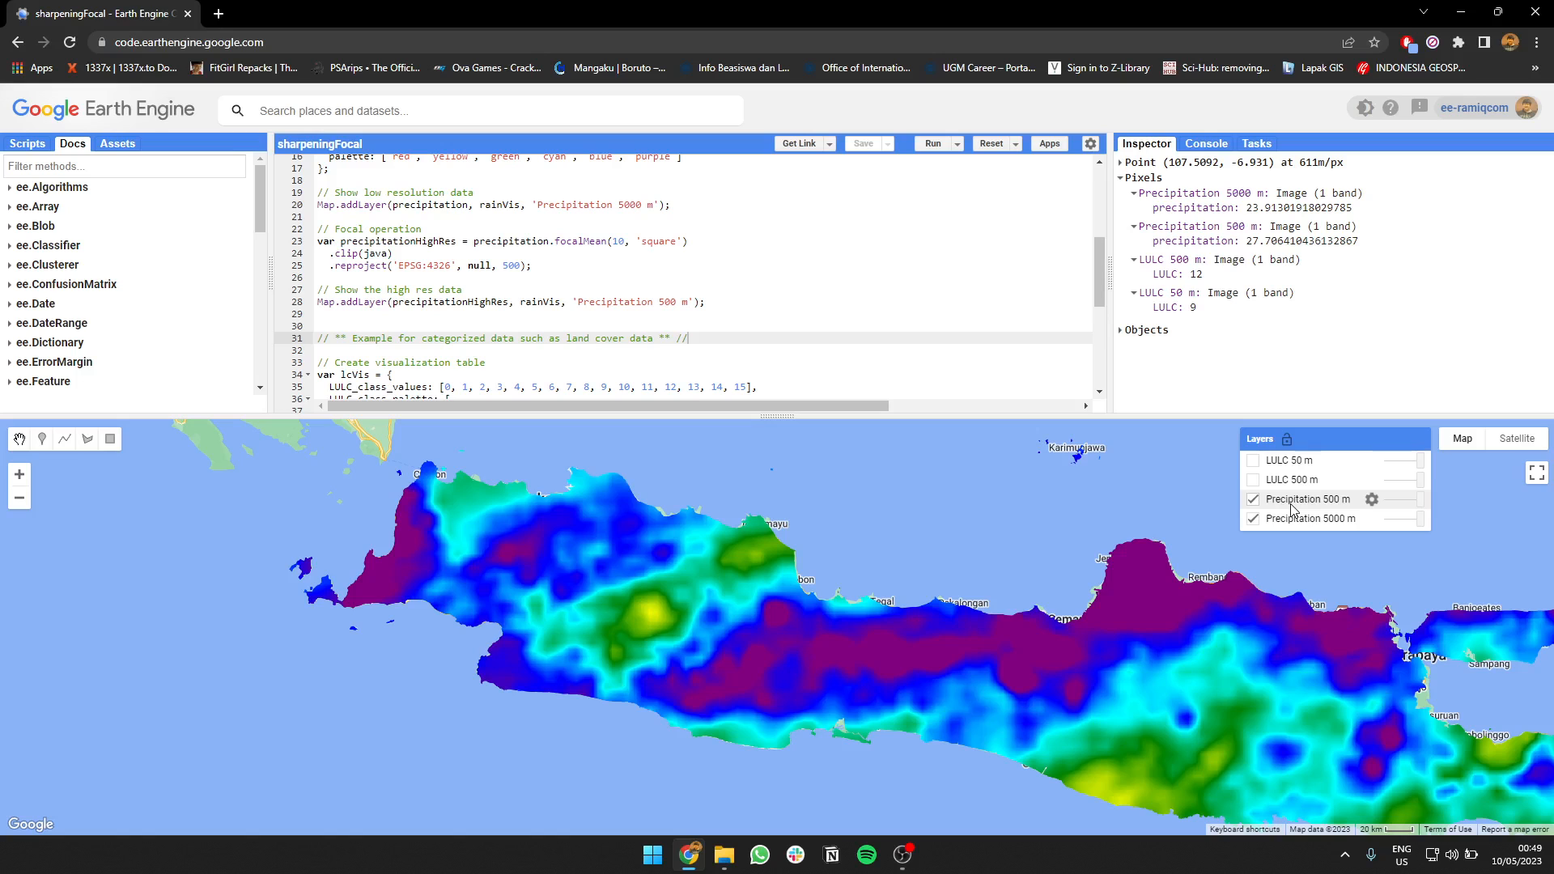
click(1253, 499)
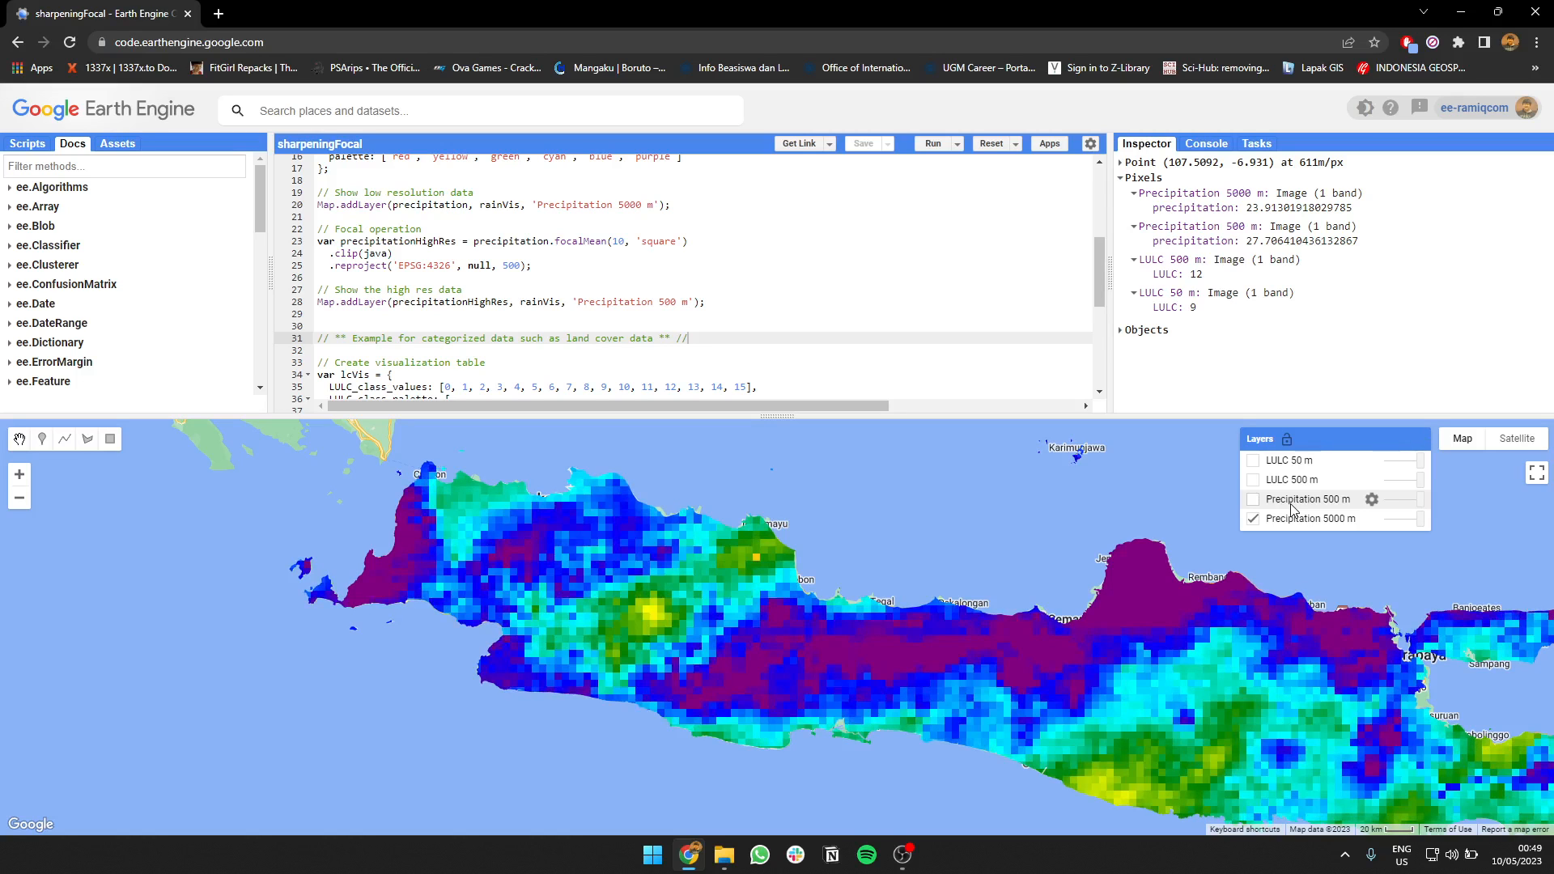
click(1253, 498)
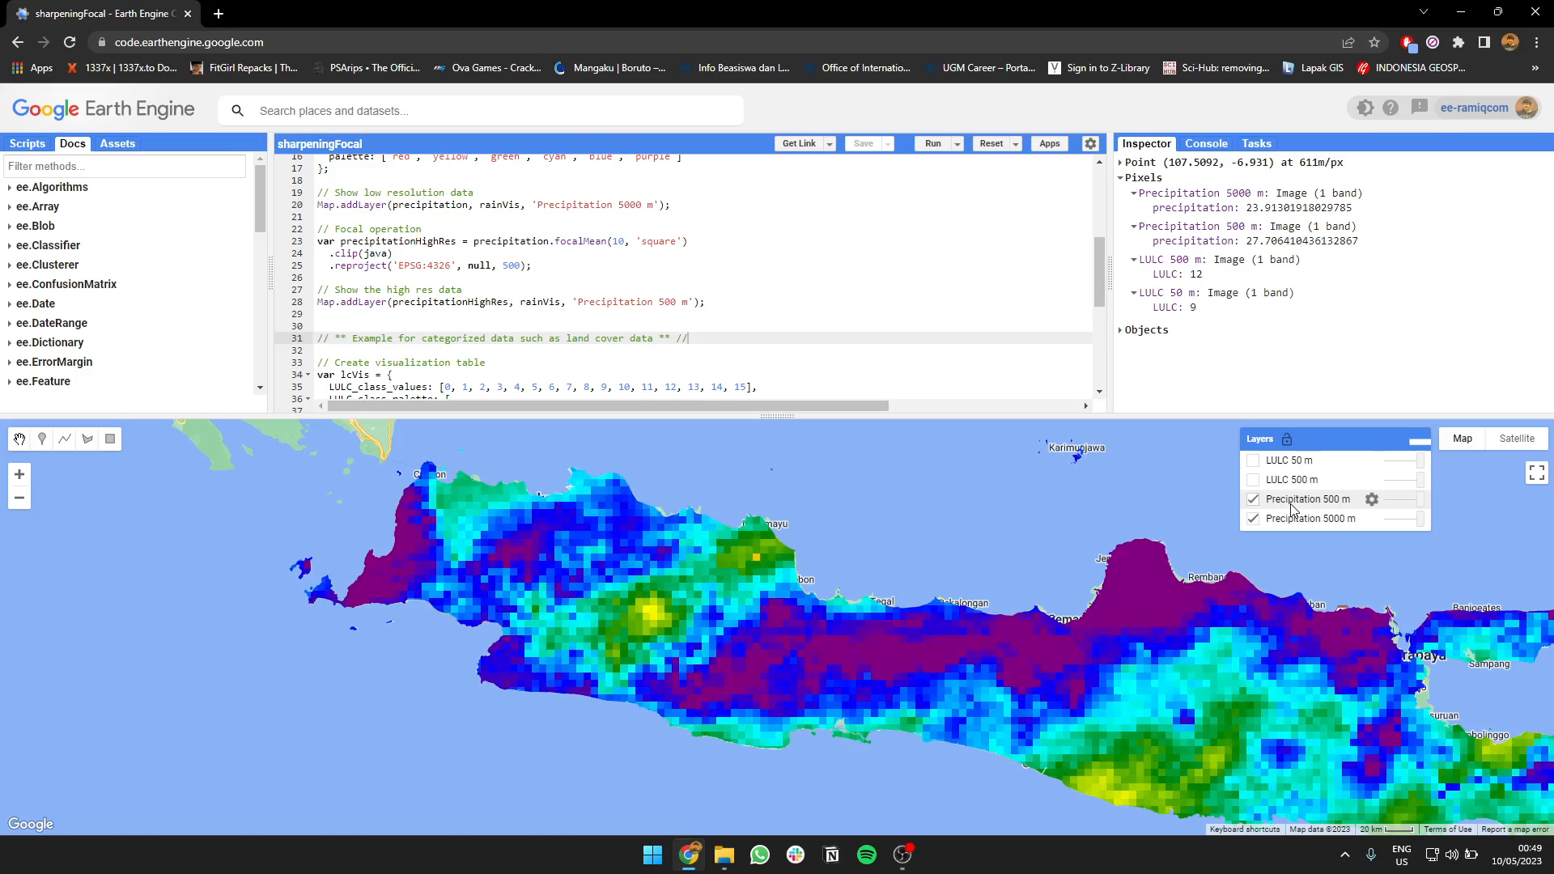
click(1253, 498)
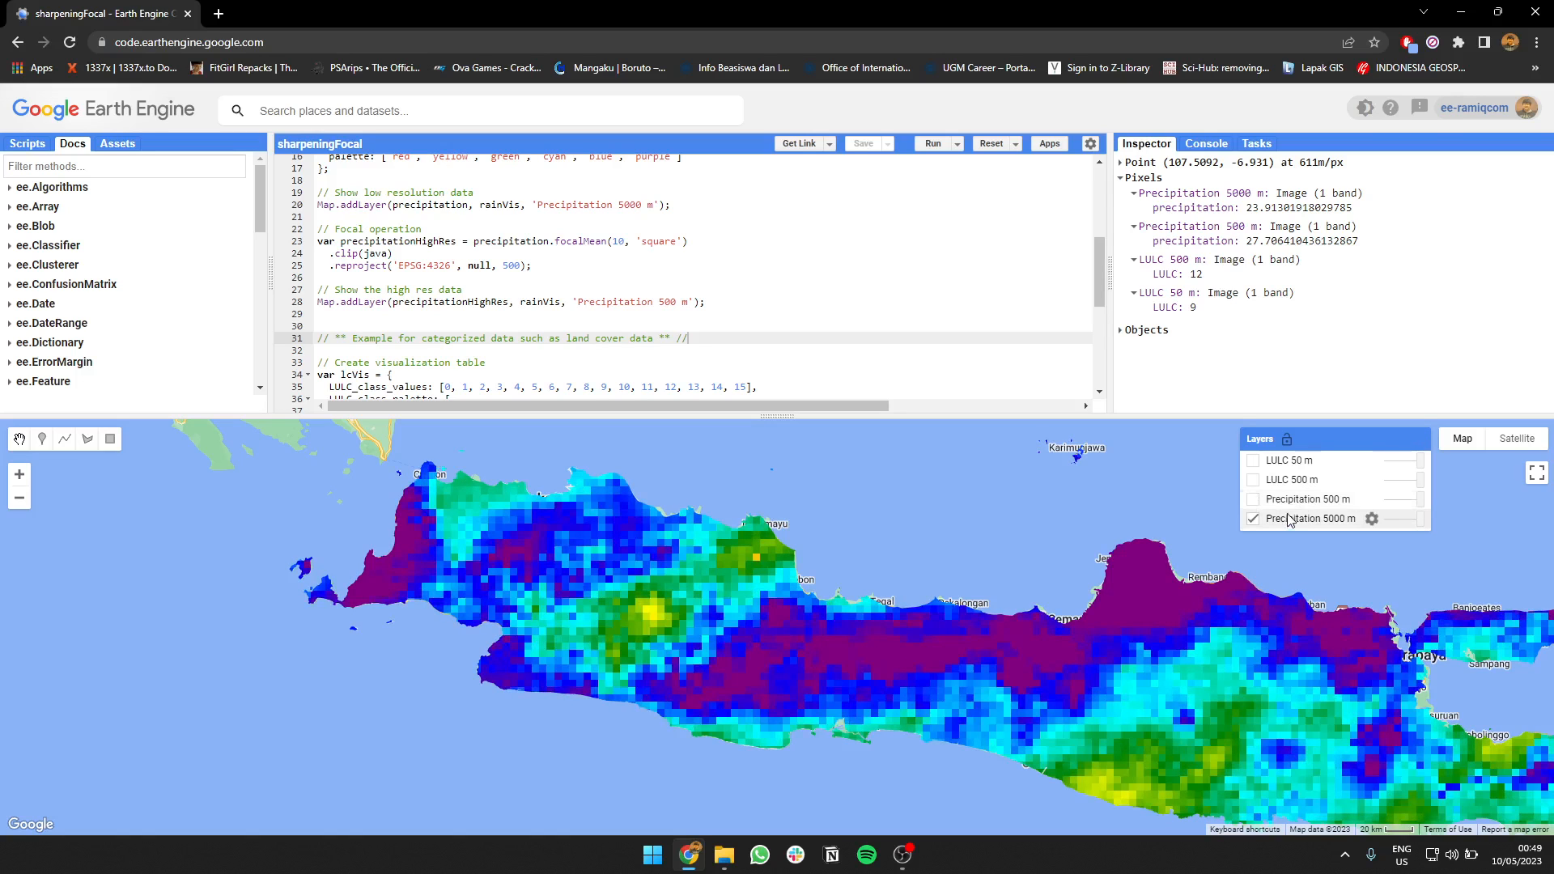
mouse_move(1301, 534)
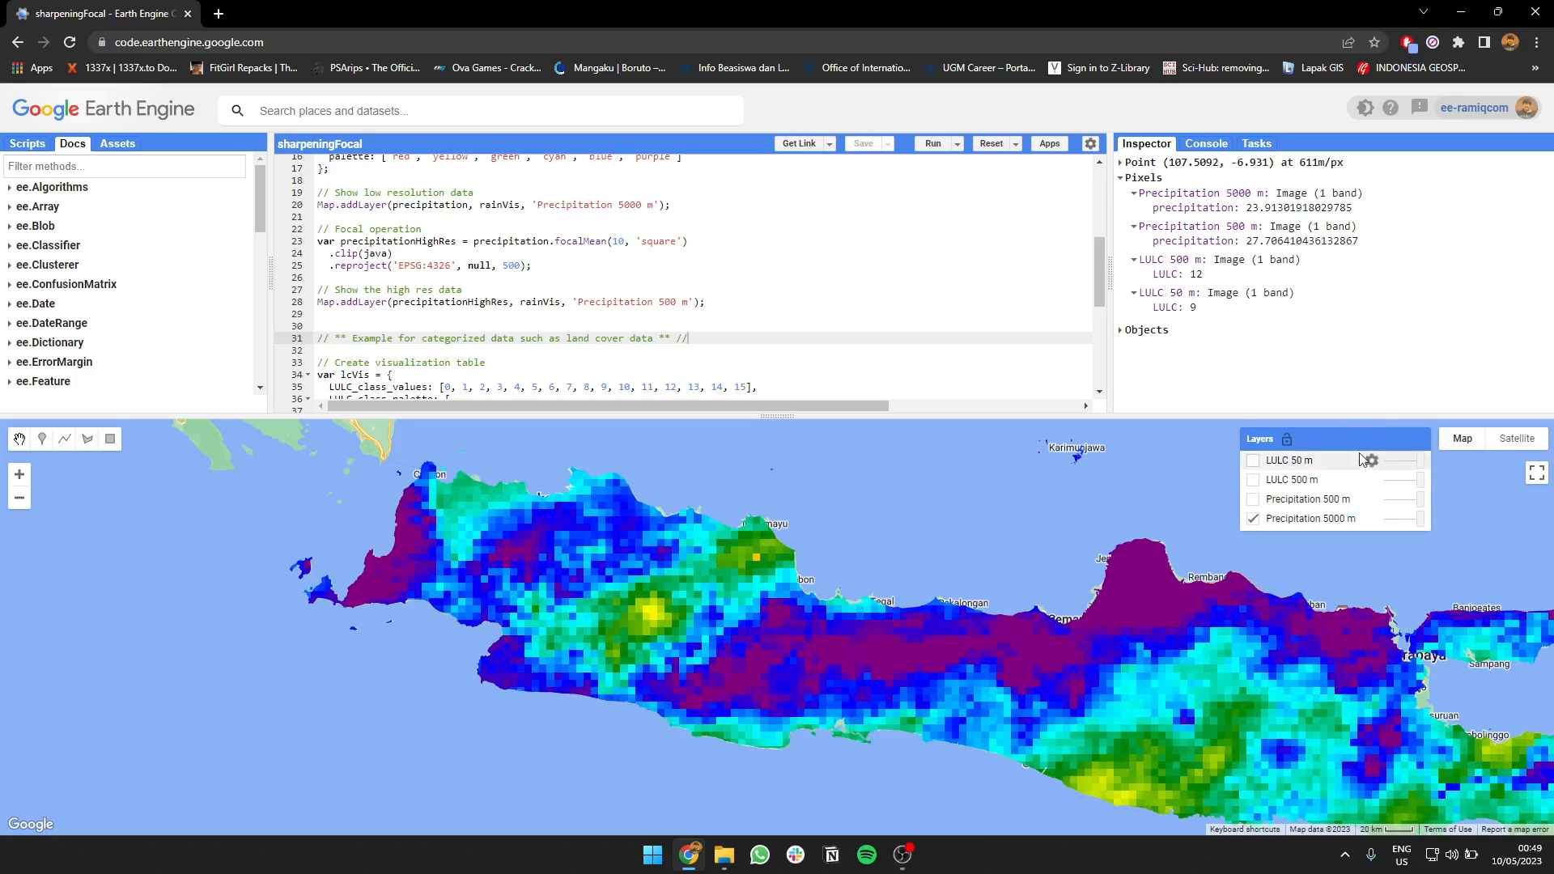
mouse_move(1326, 511)
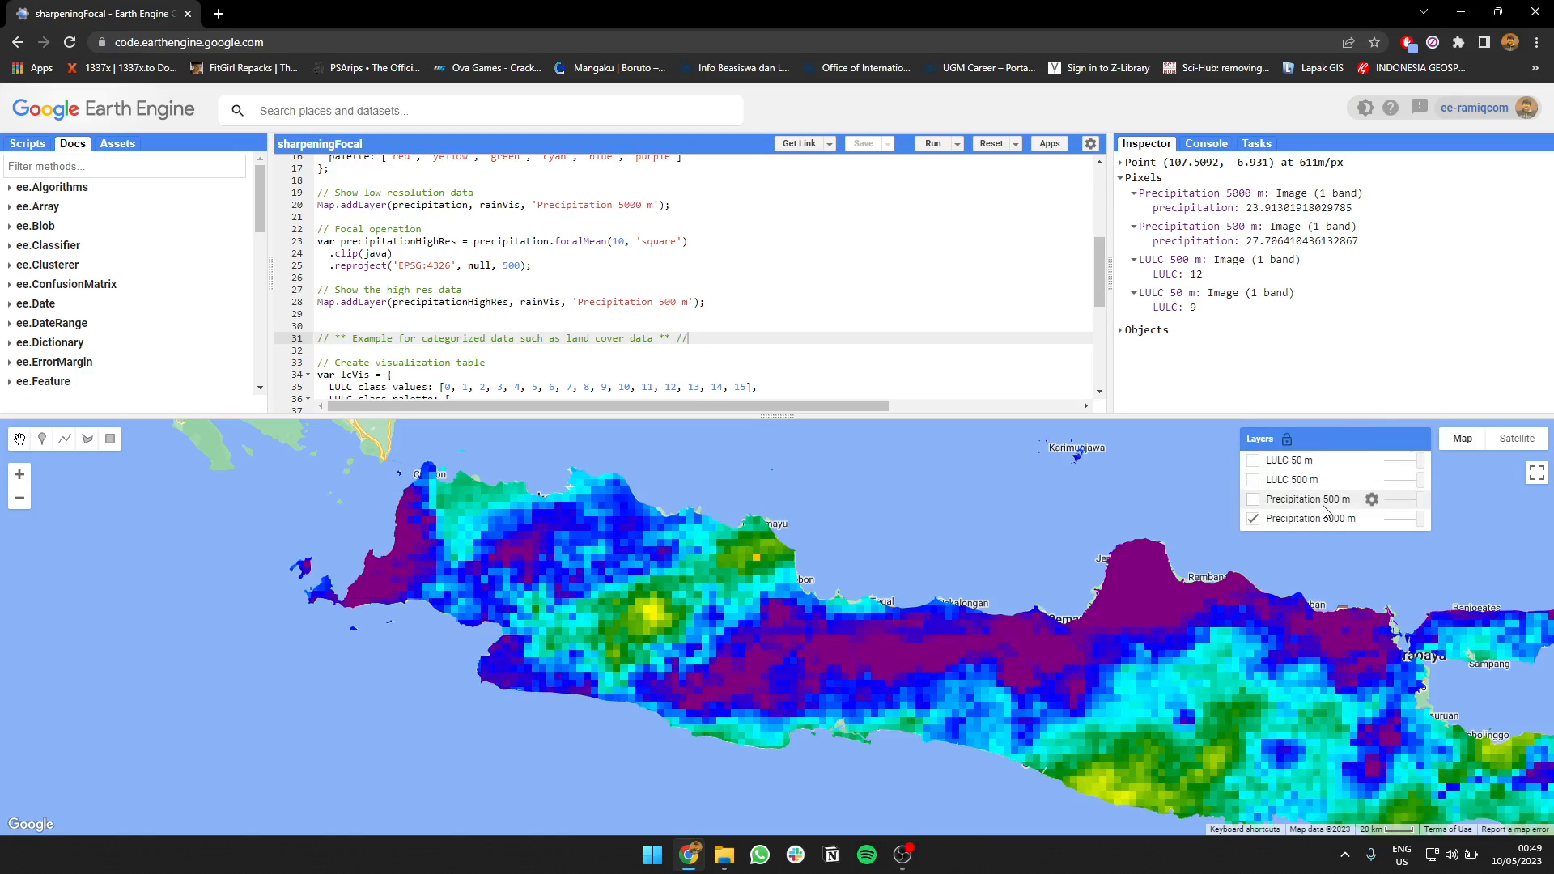
click(1253, 500)
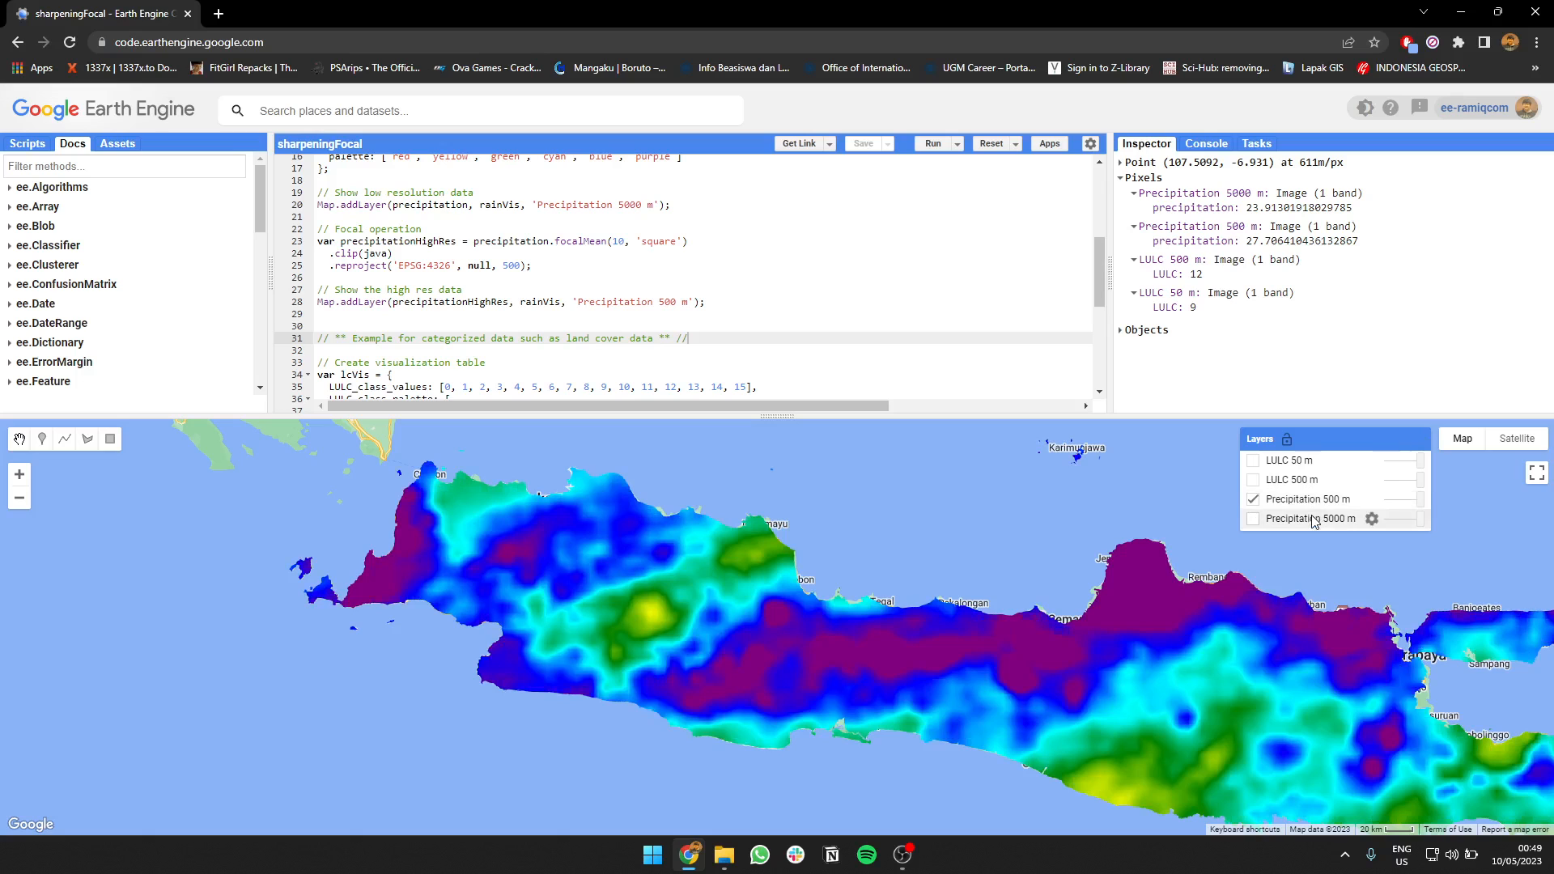
click(1253, 498)
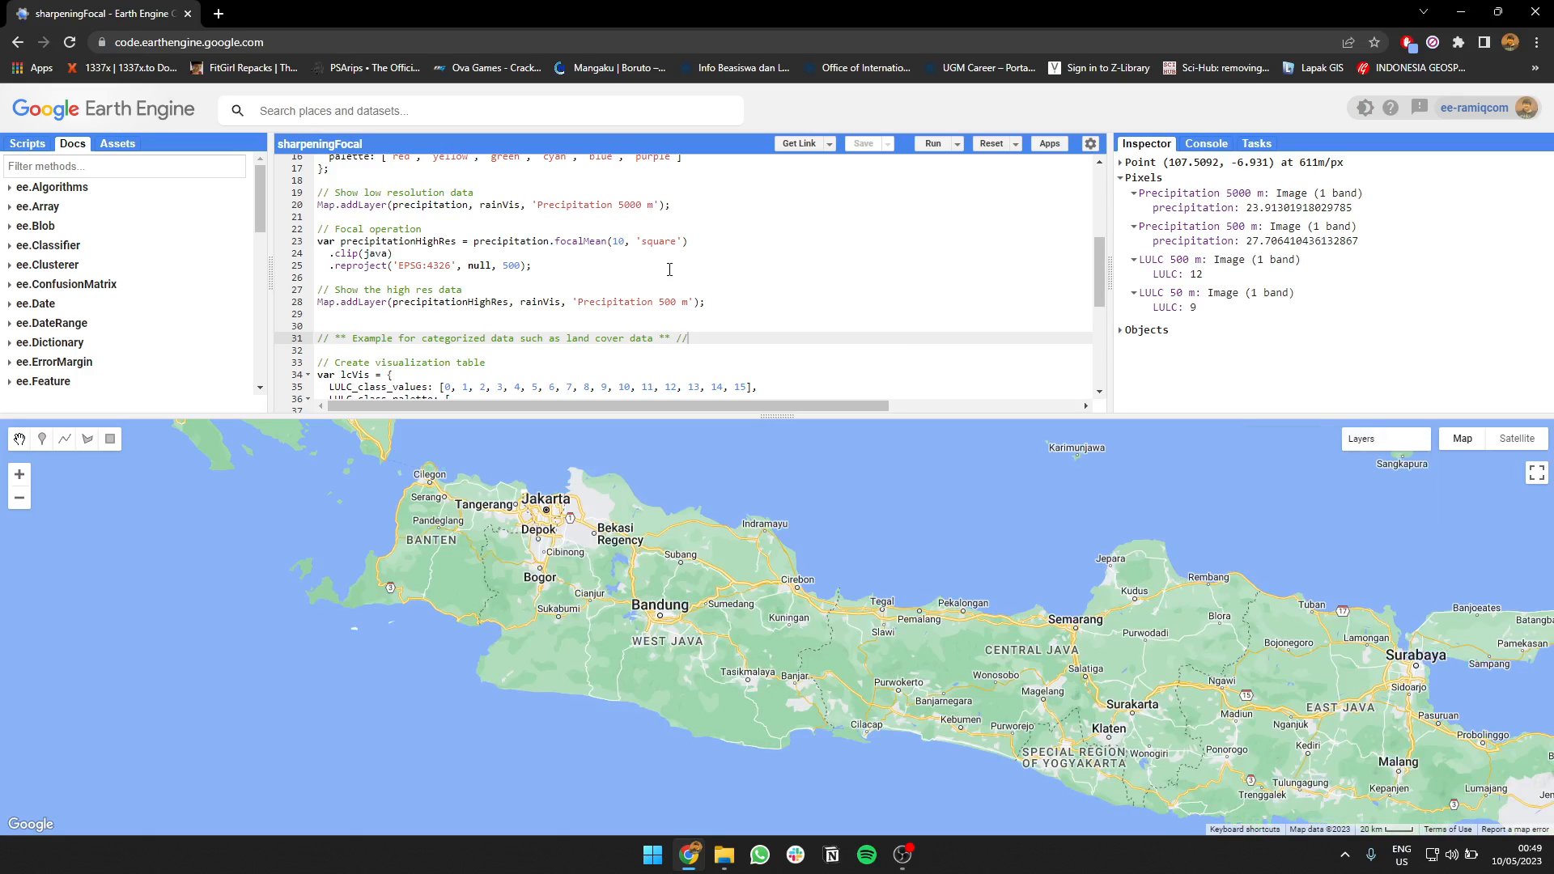
Turn on the LULC 500 m land cover layer and zoom into Bandung.
scroll(down, 3)
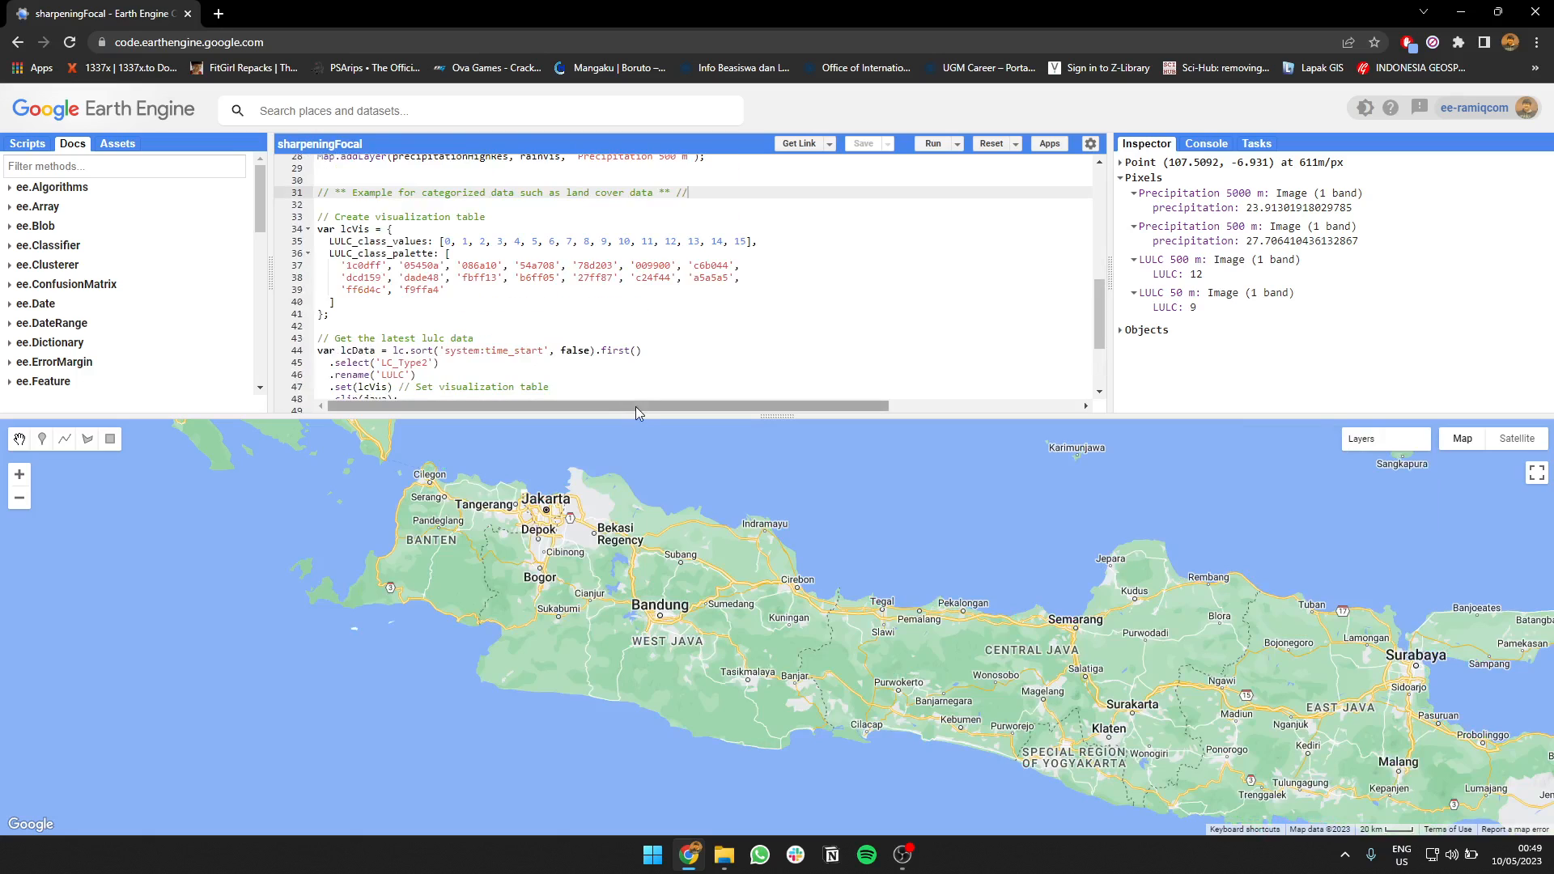
scroll(down, 3)
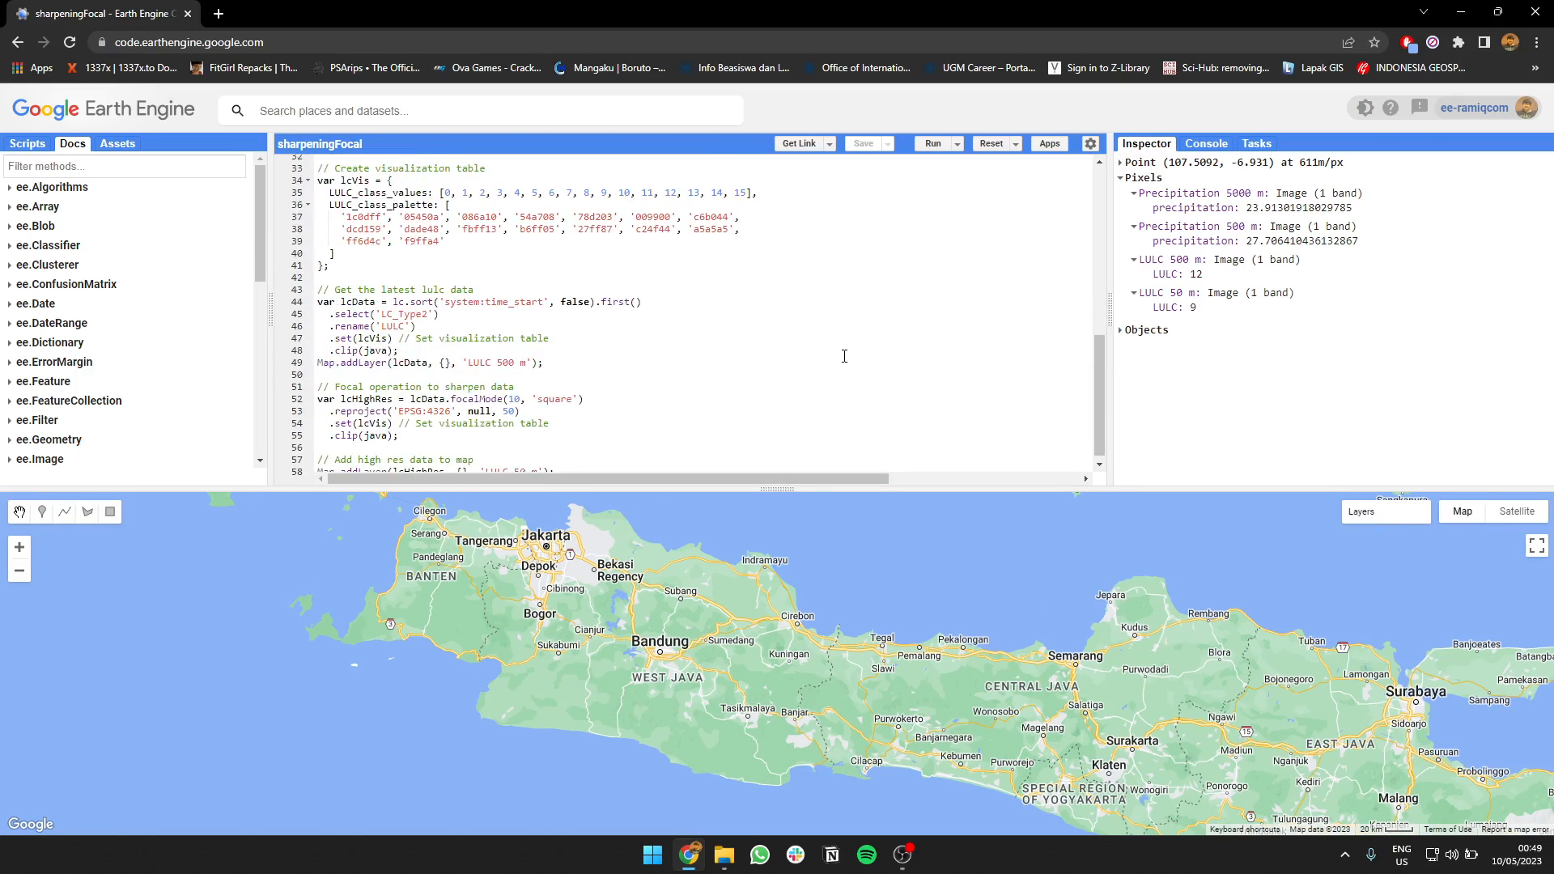
click(1383, 511)
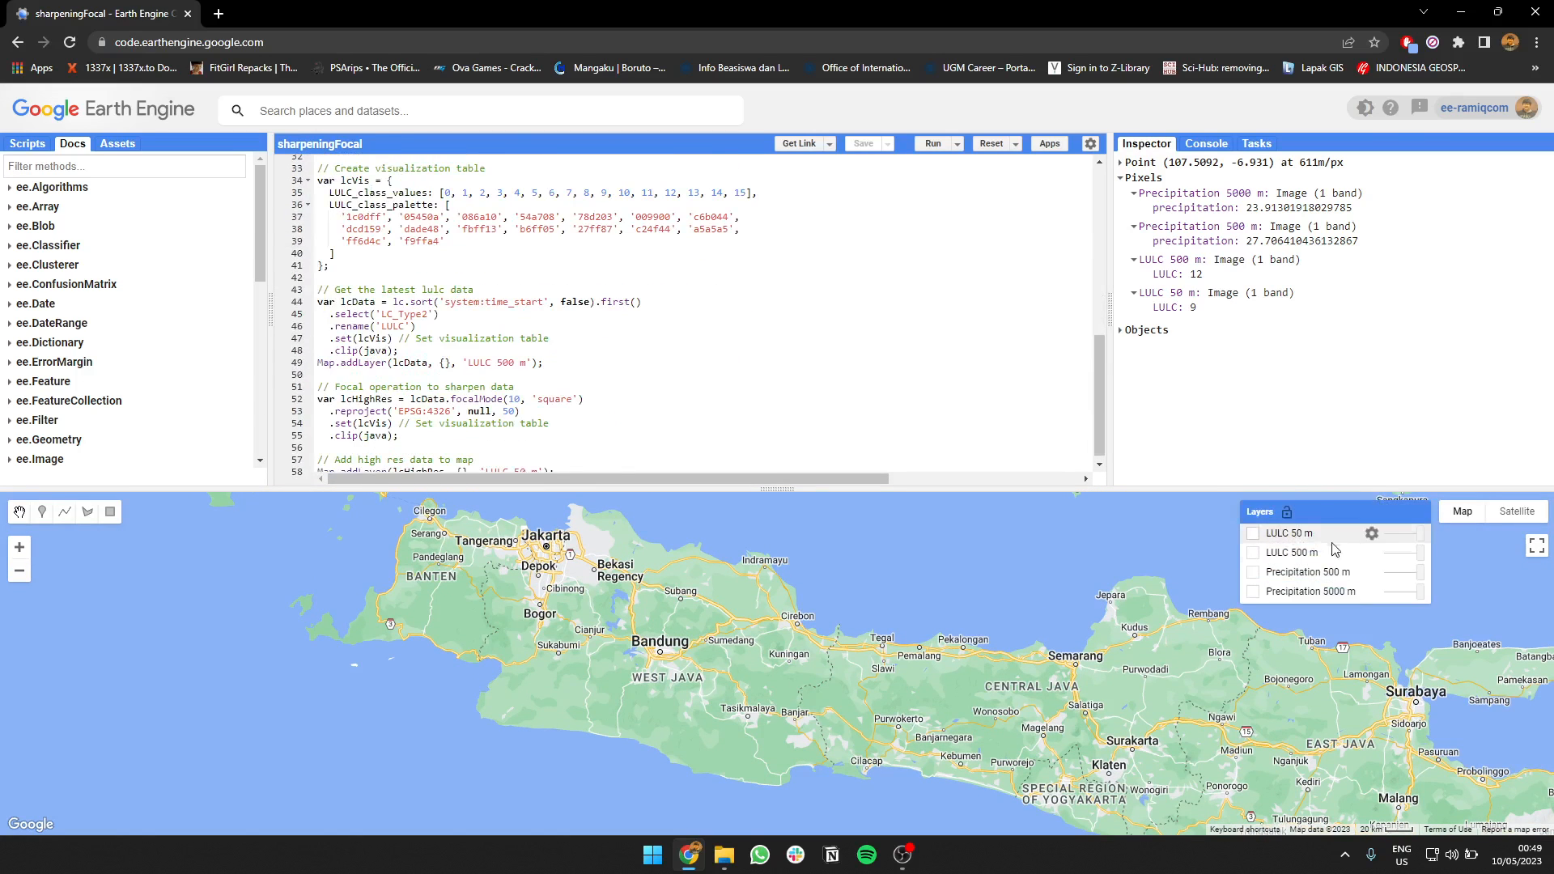
click(1253, 552)
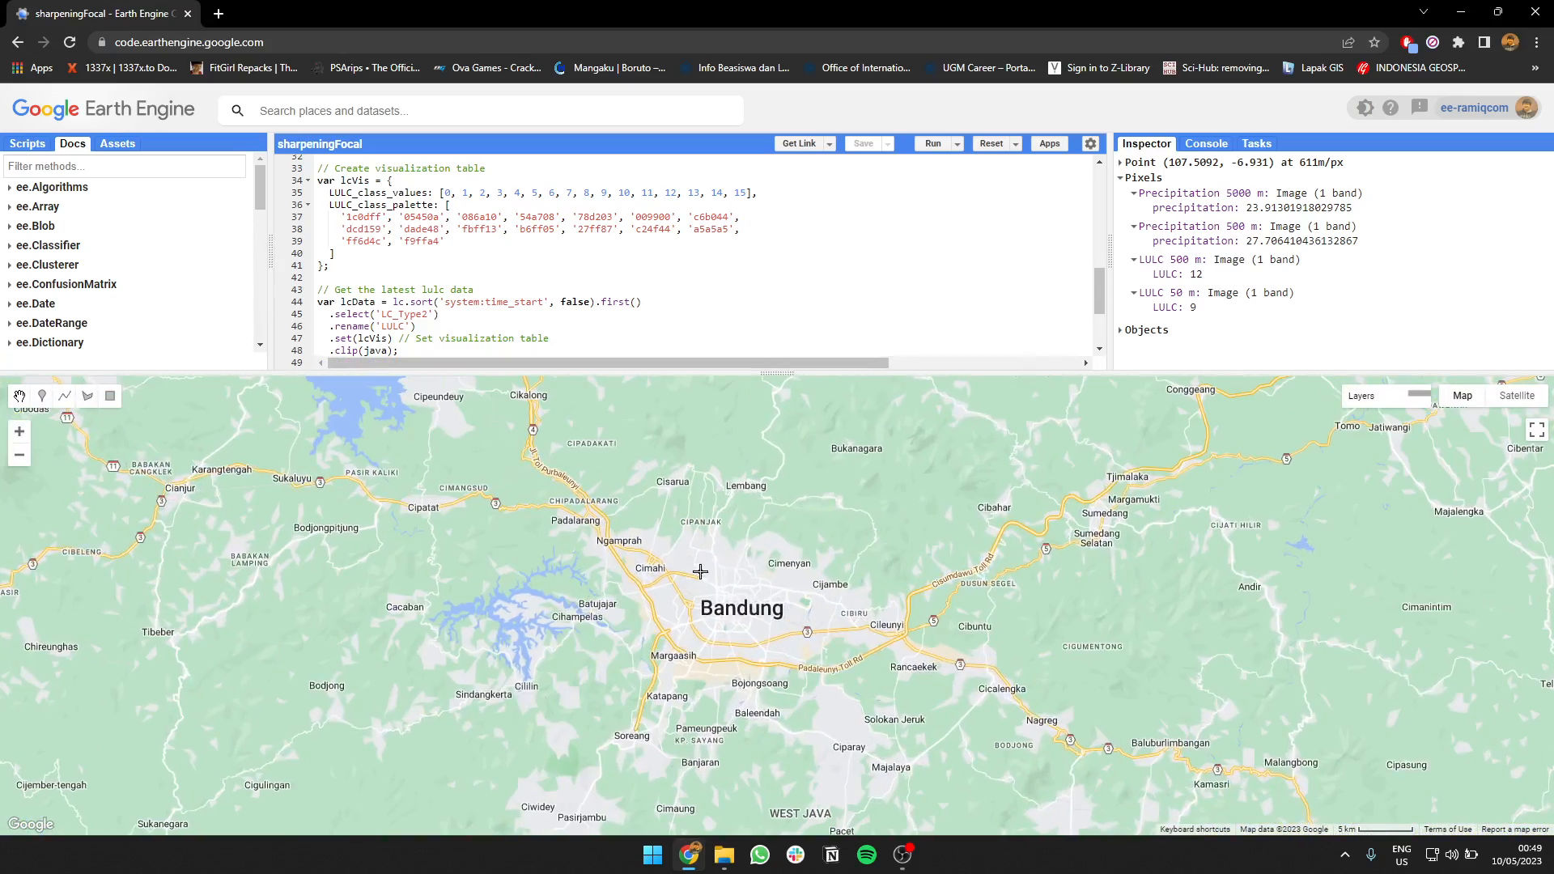
click(931, 142)
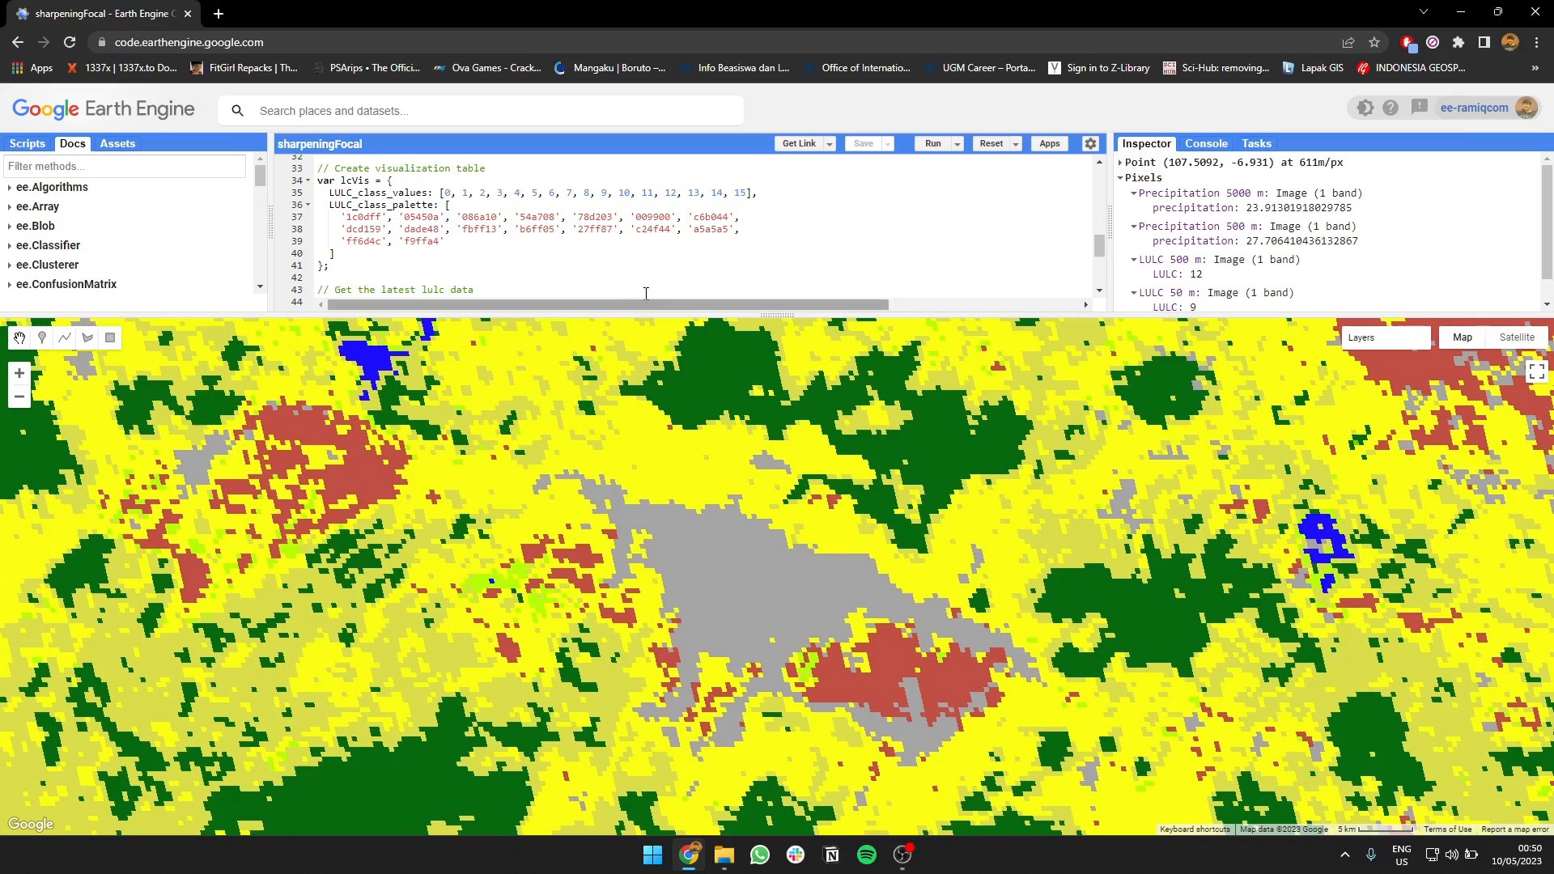
Hide LULC 500 m, leaving only LULC 50 m, and review the focalMode code.
scroll(down, 3)
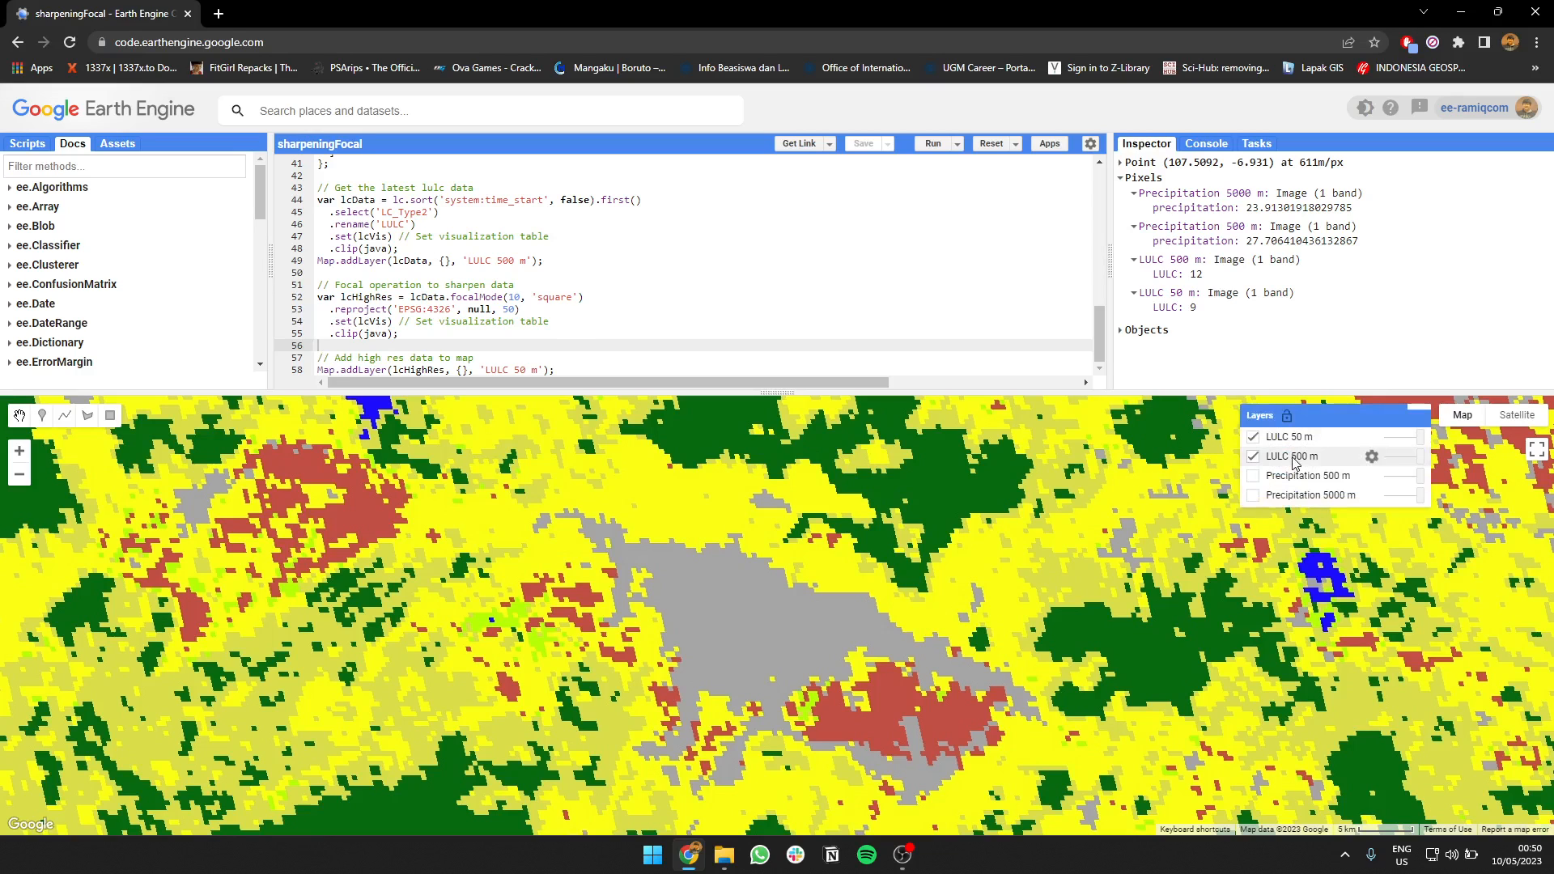
click(1253, 455)
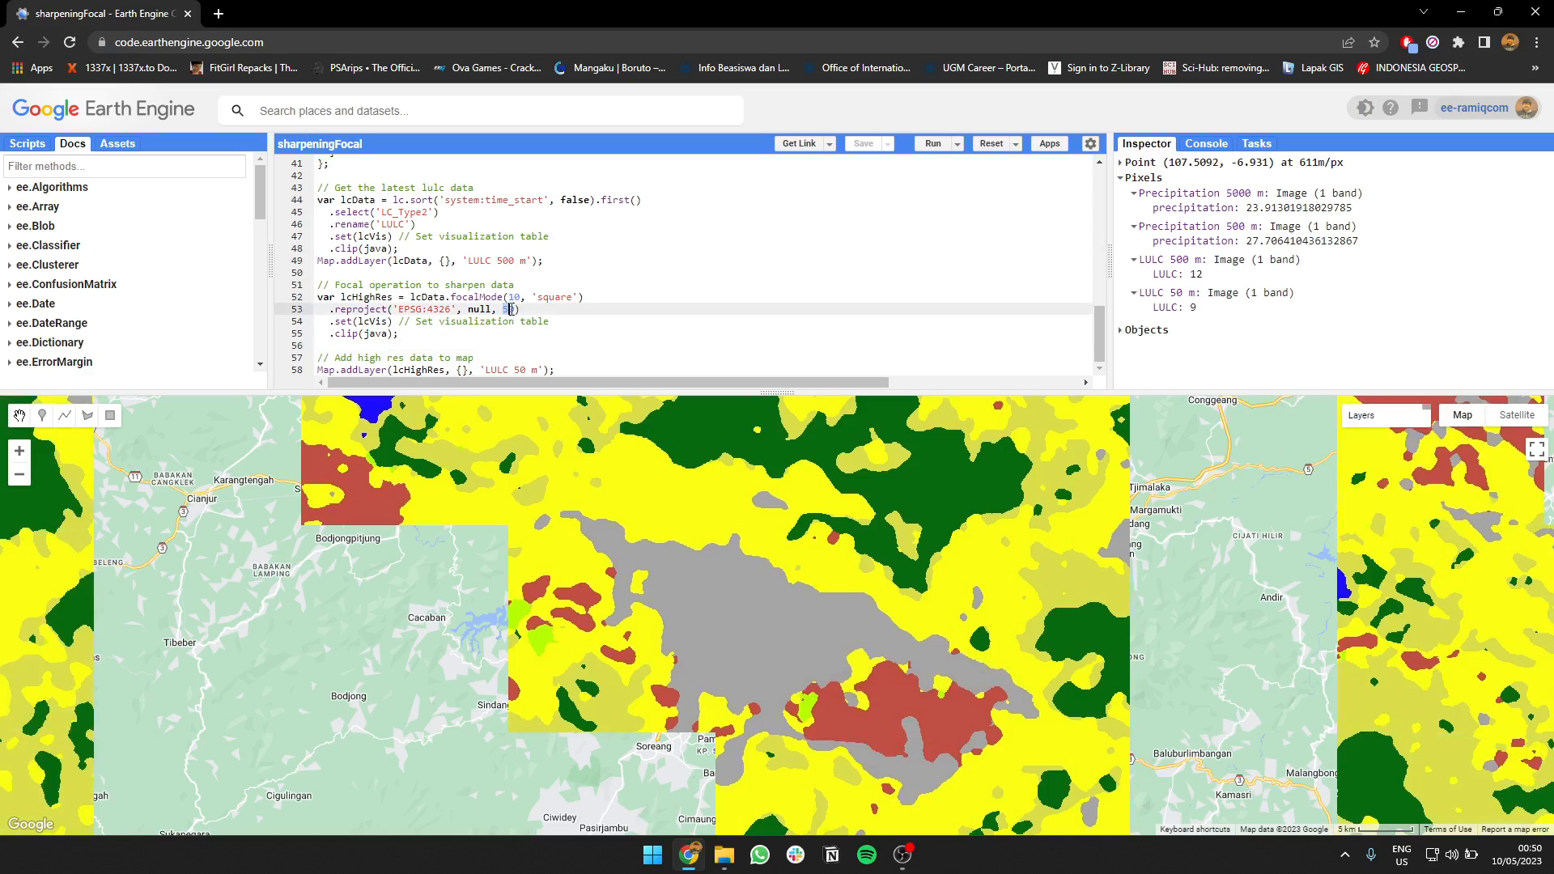
scroll(up, 3)
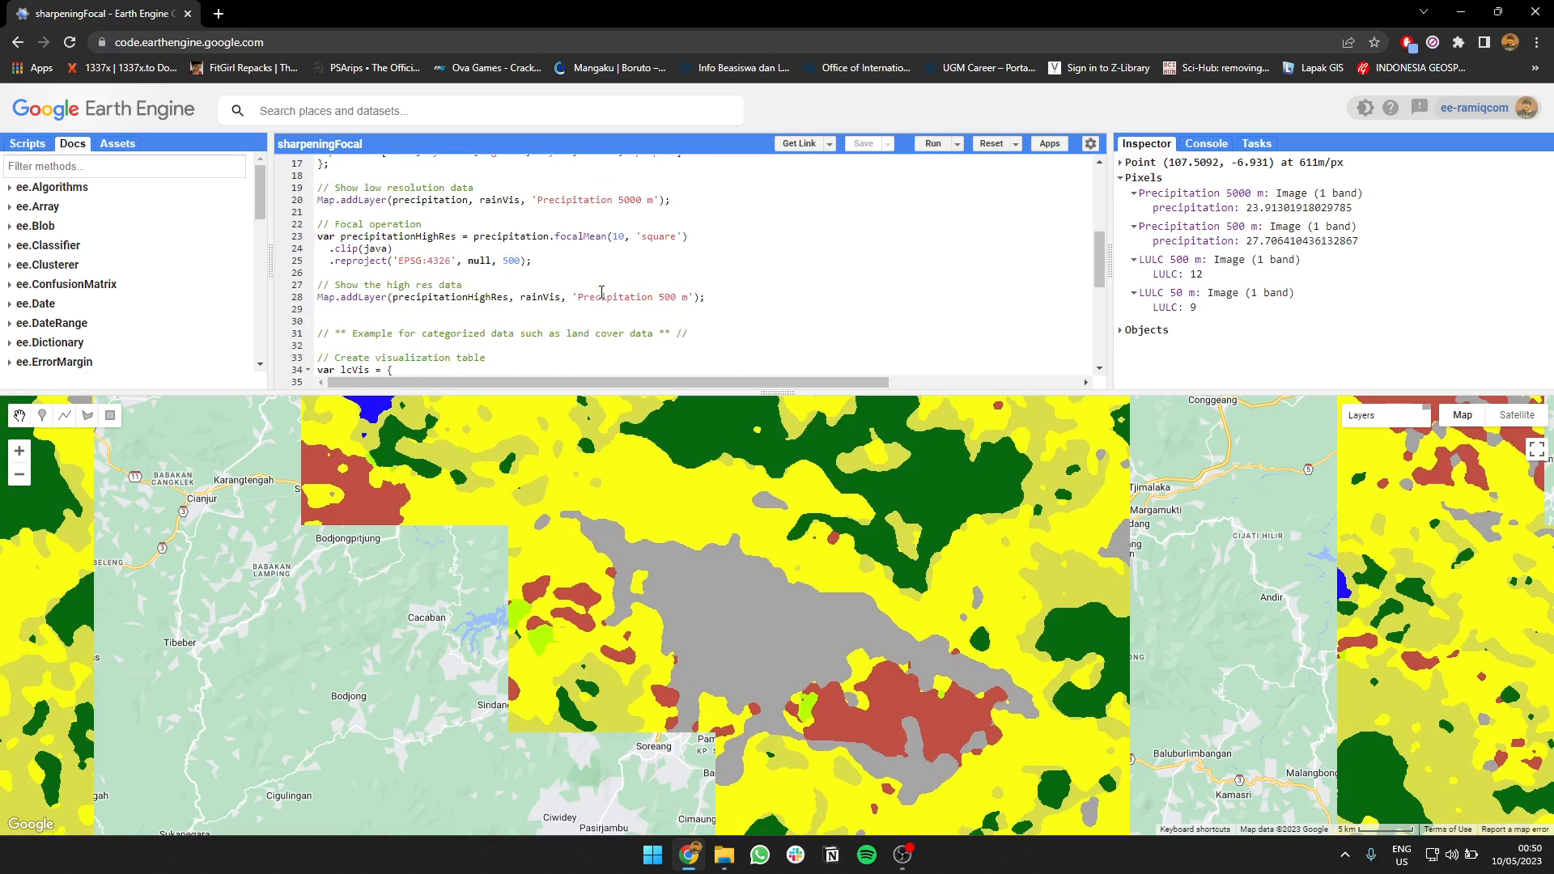
scroll(down, 3)
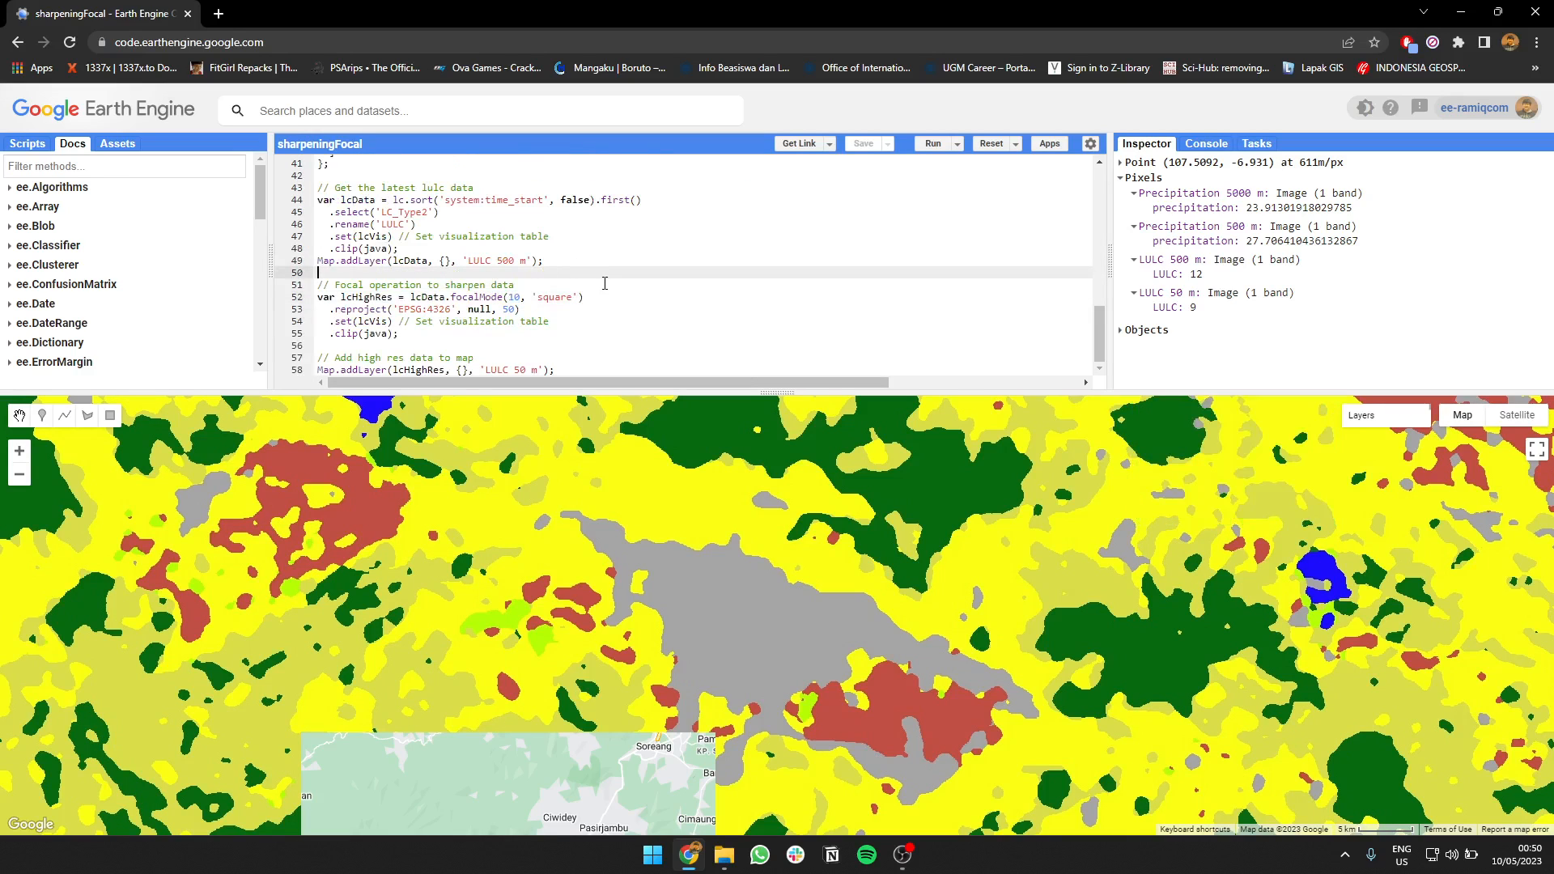
scroll(down, 3)
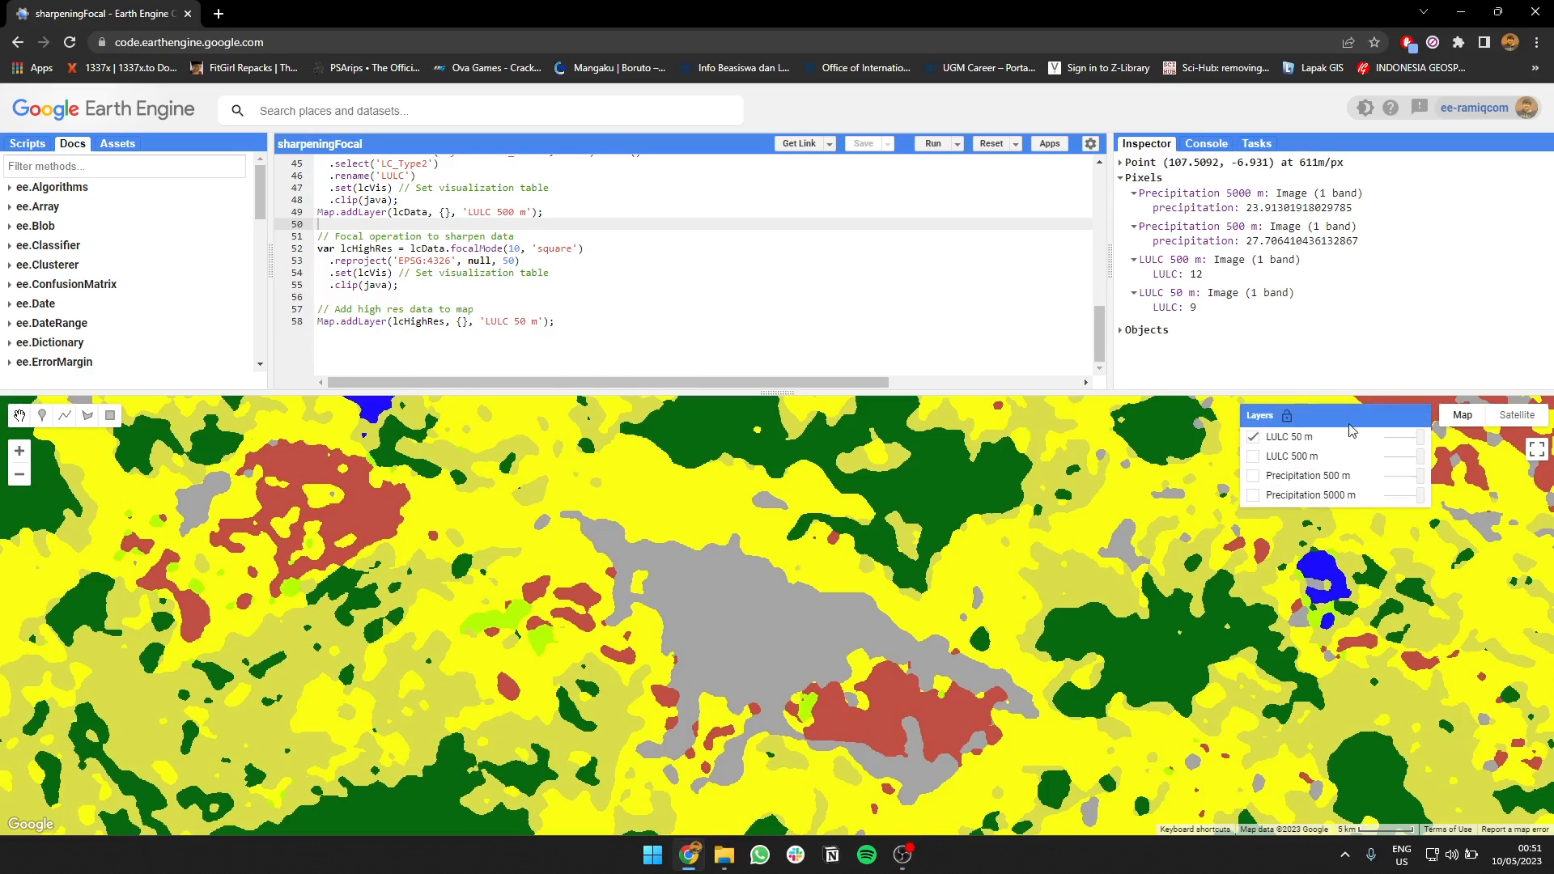
click(1253, 437)
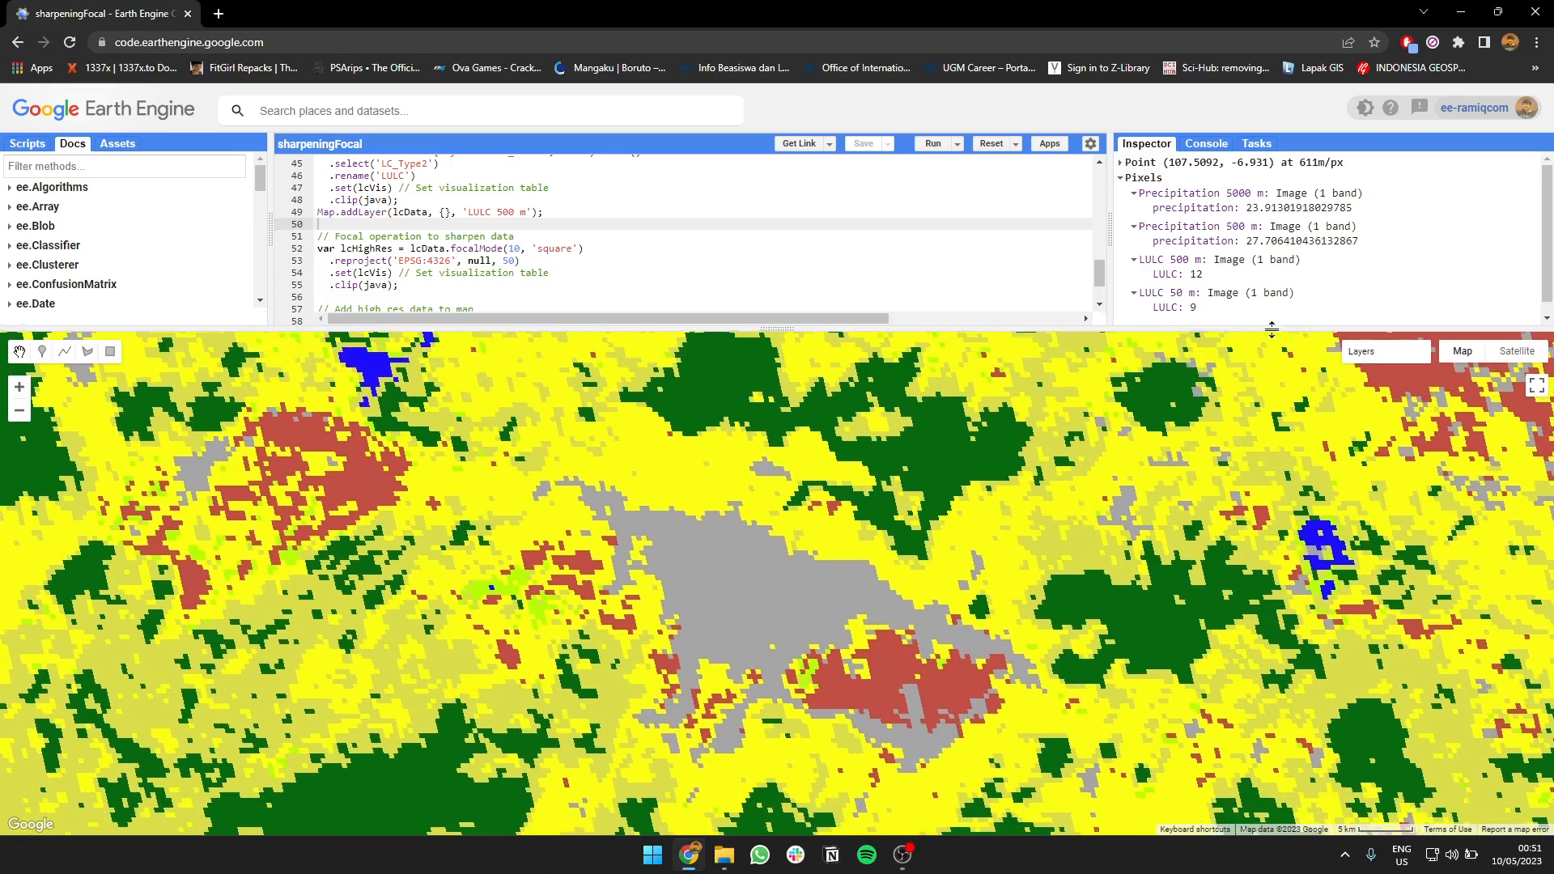
click(1385, 350)
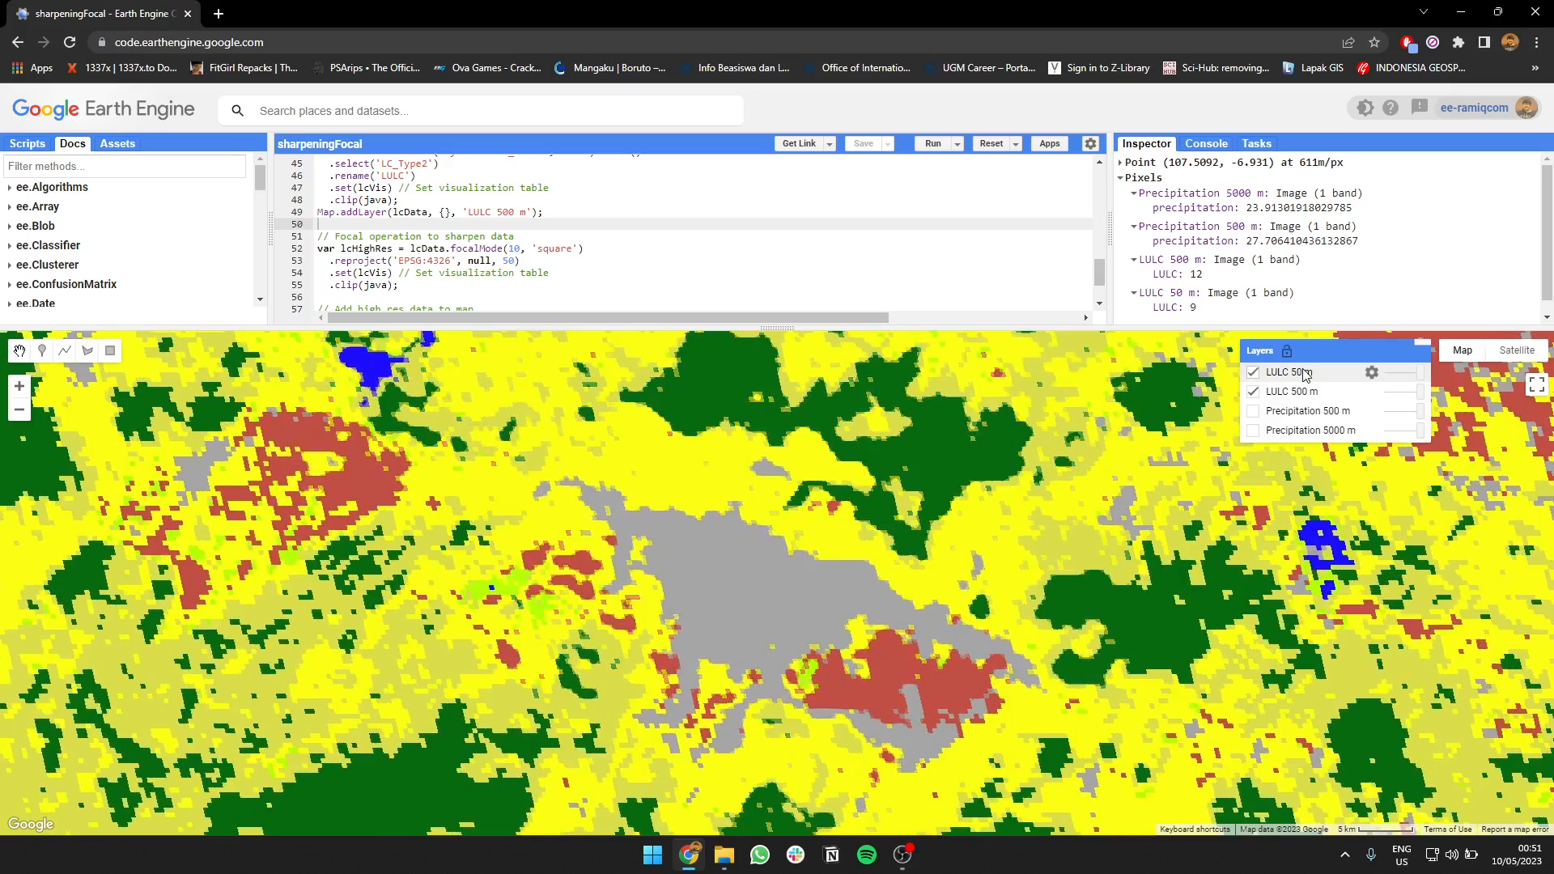
click(1253, 372)
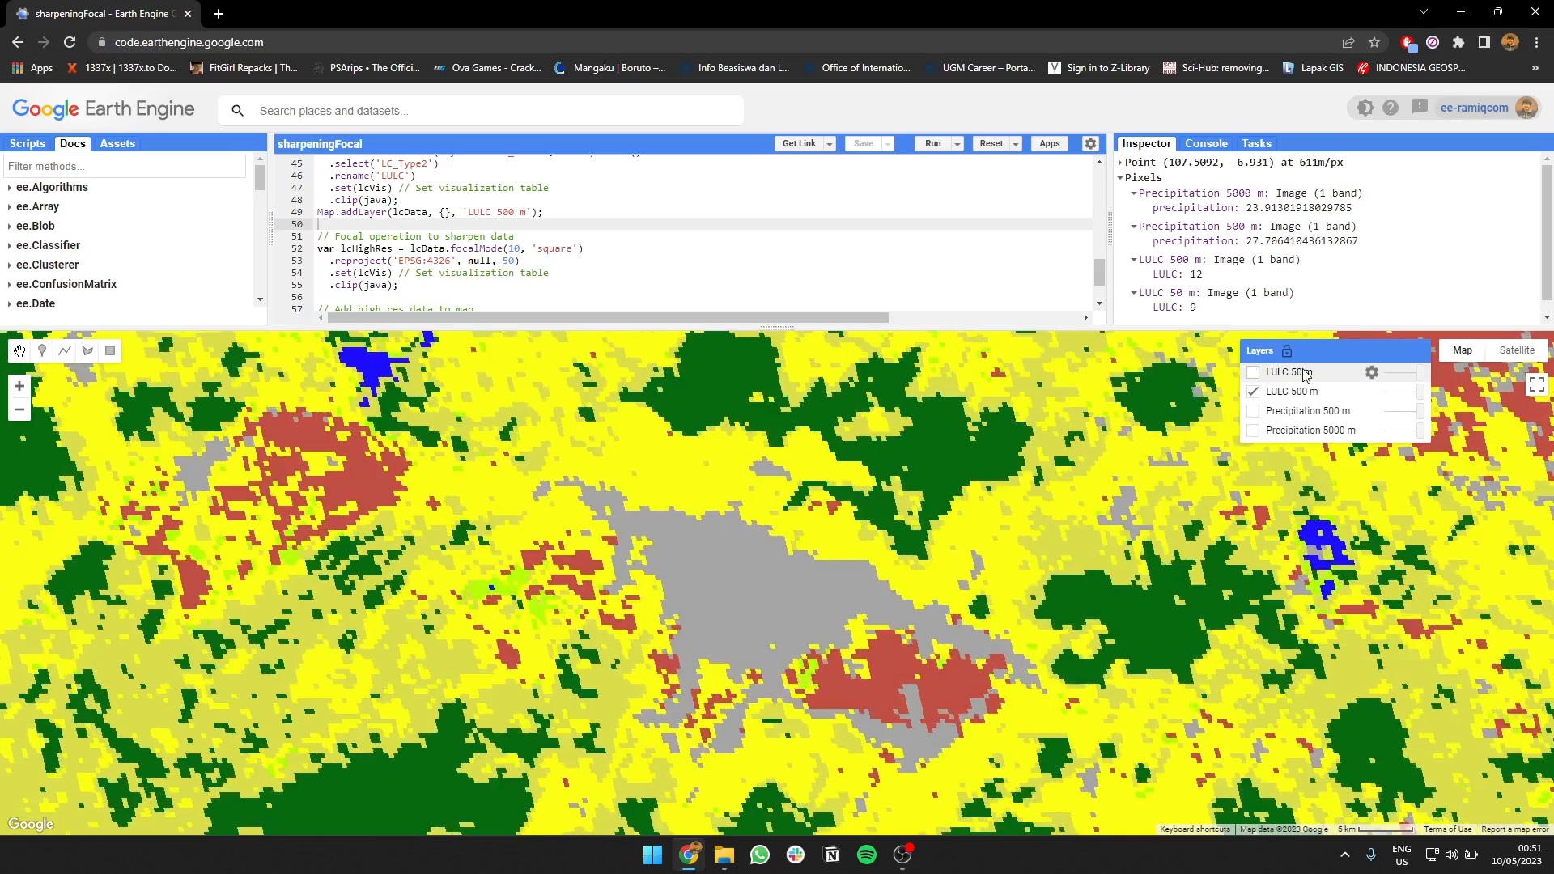
mouse_move(1358, 382)
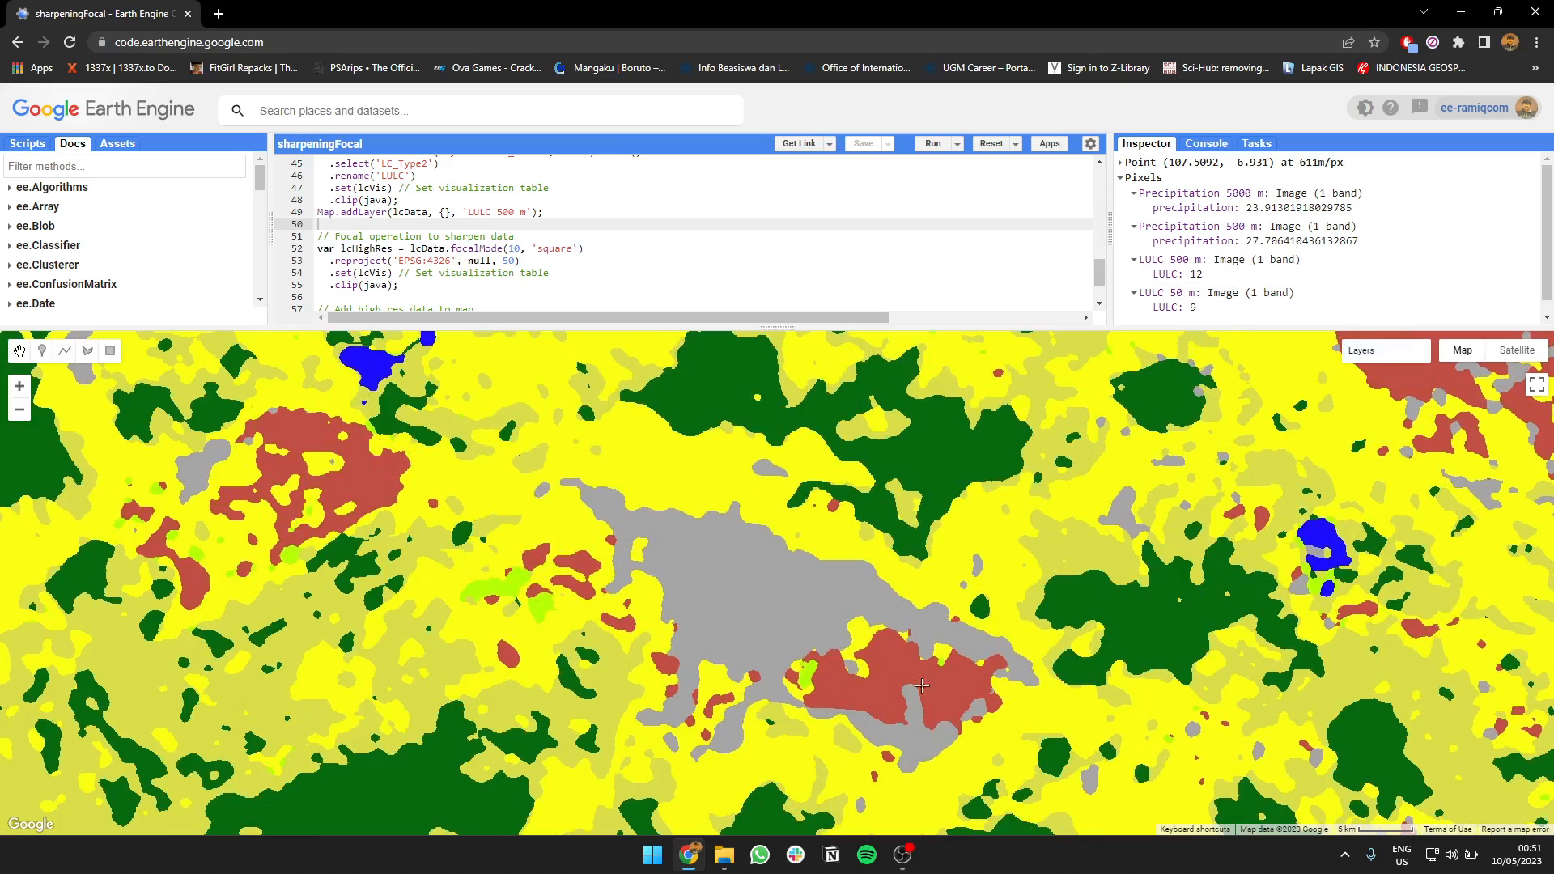
scroll(down, 3)
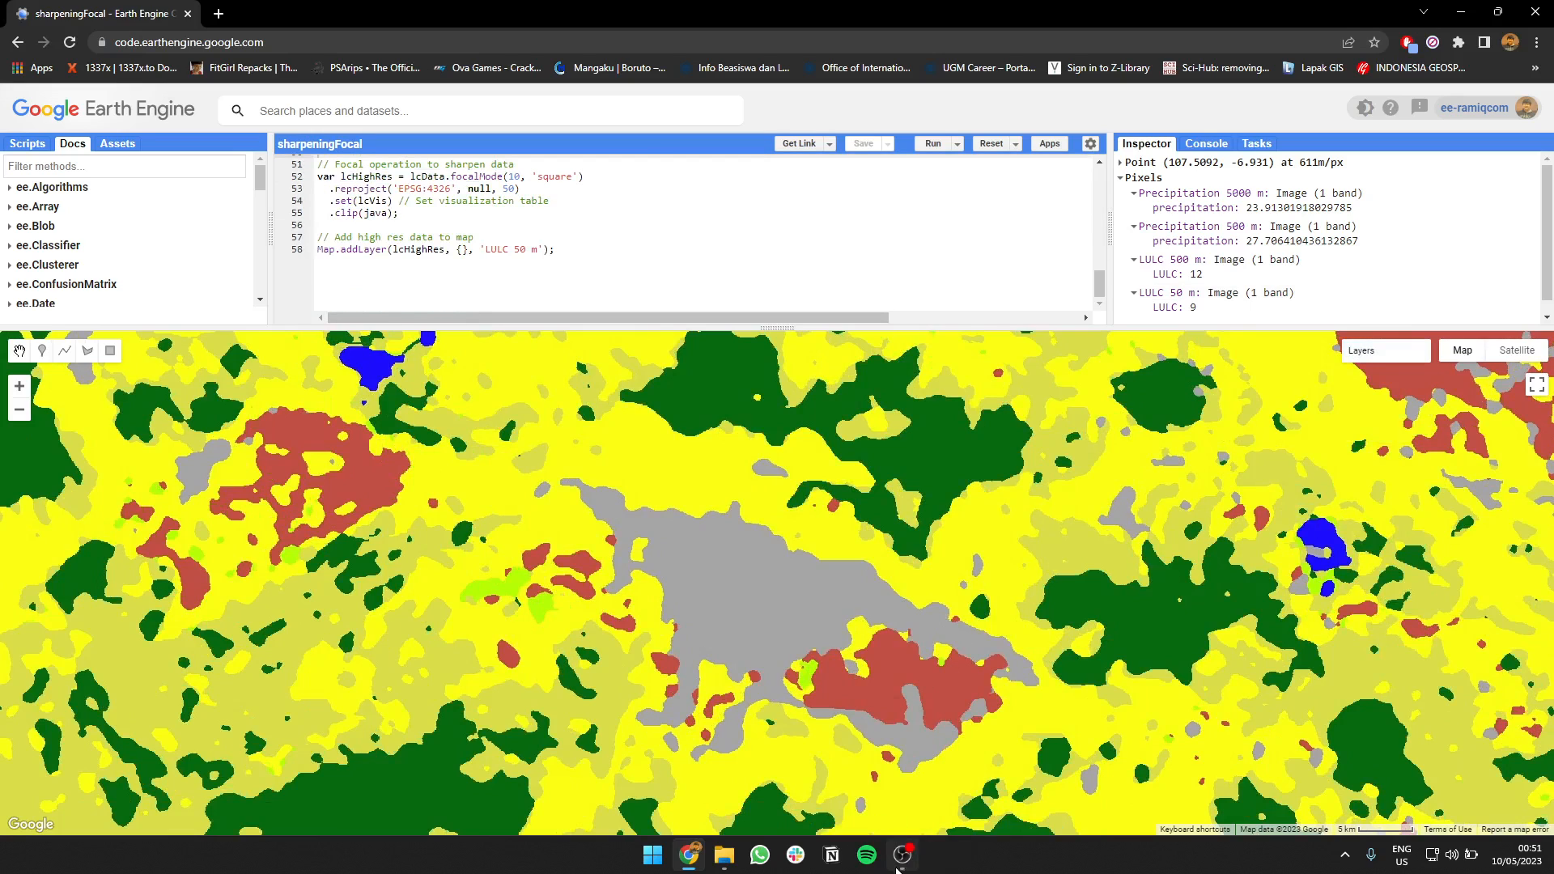
mouse_move(958, 577)
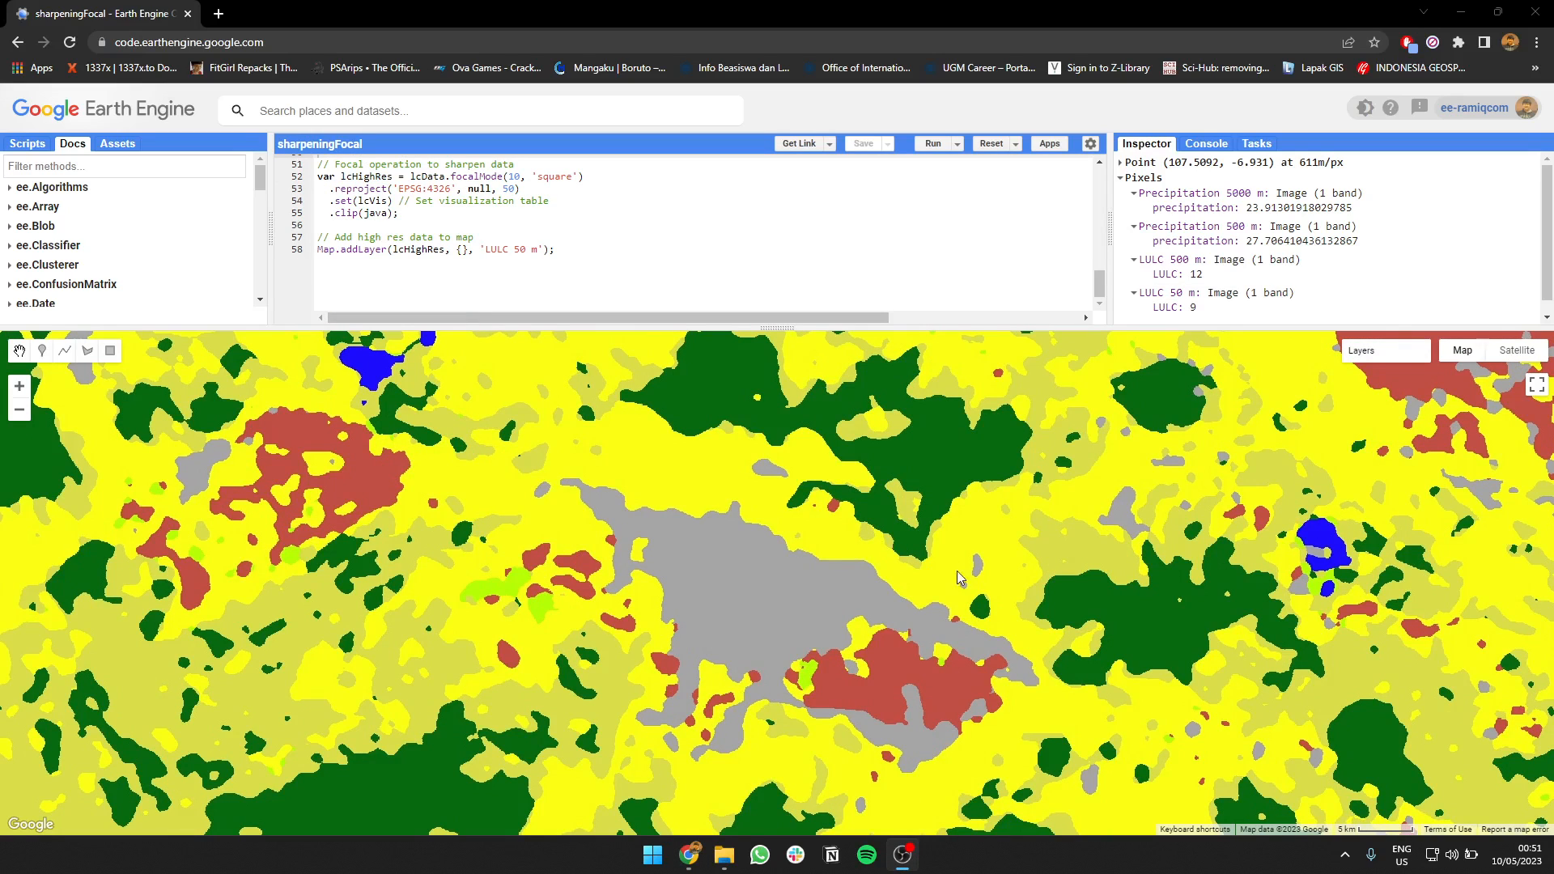
mouse_move(1034, 566)
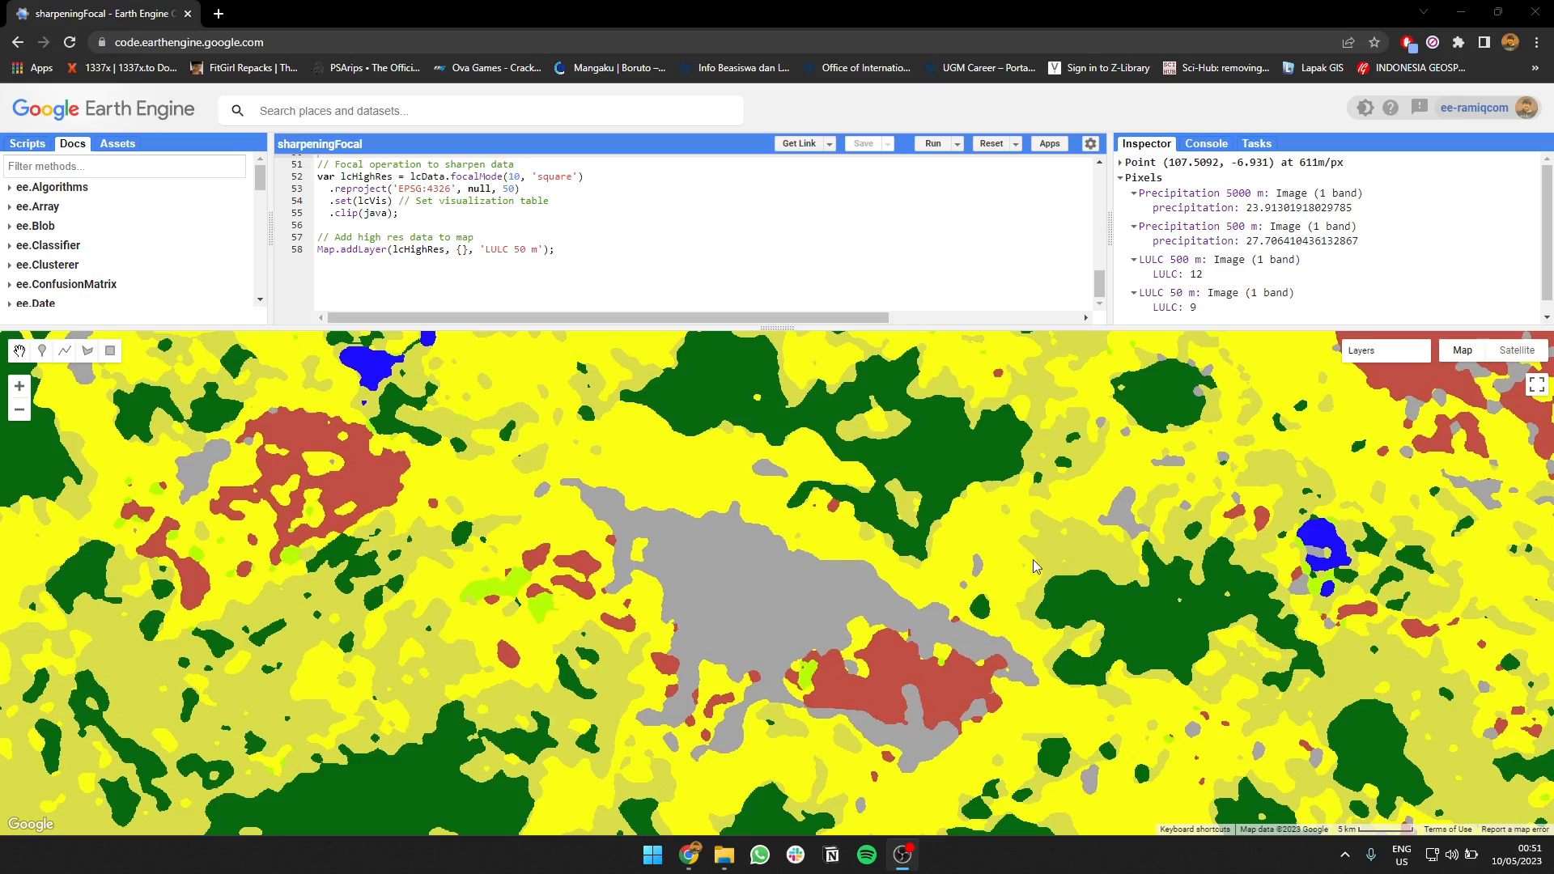